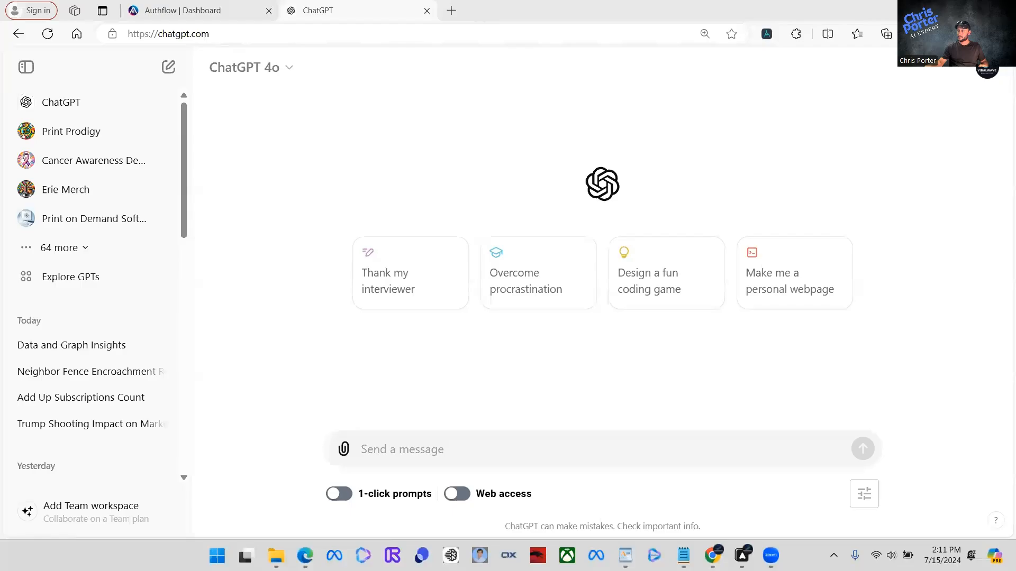
pyautogui.moveTo(459, 260)
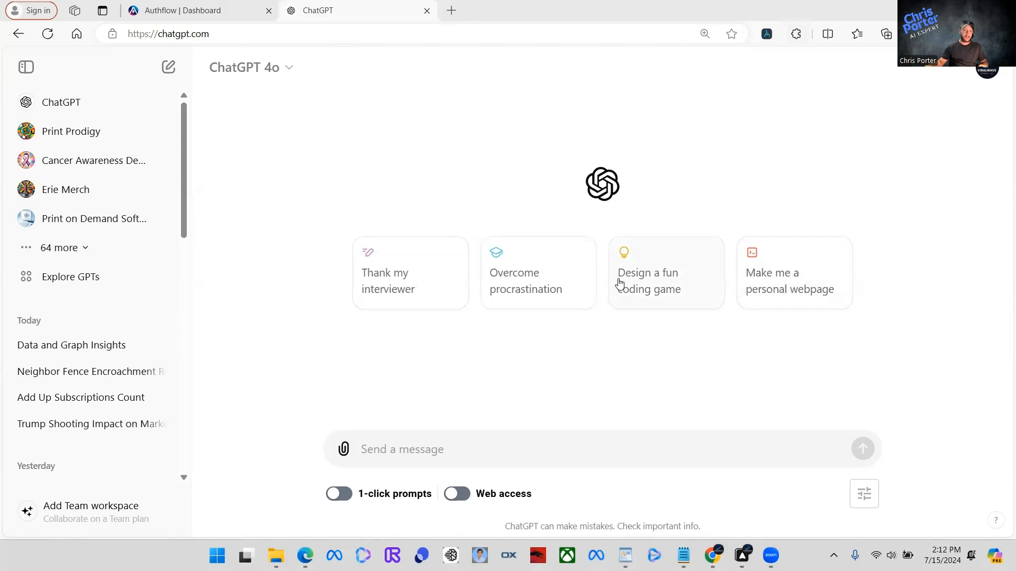
pyautogui.moveTo(619, 282)
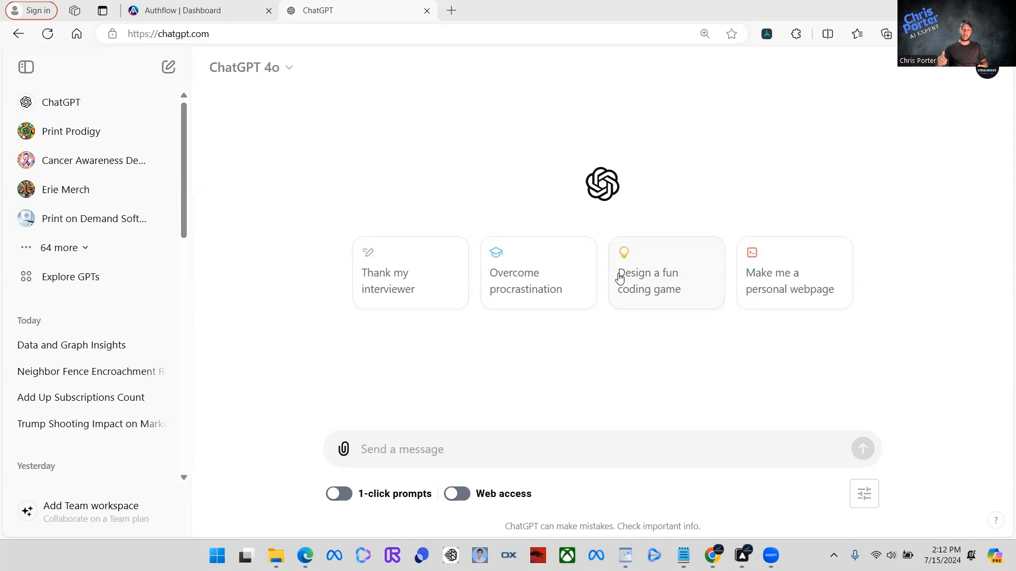
pyautogui.moveTo(530, 278)
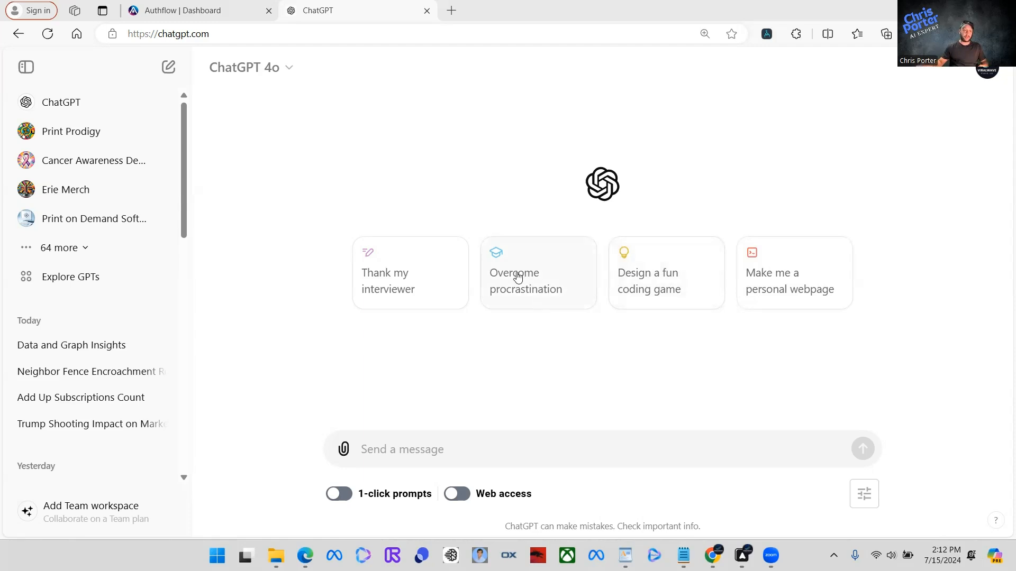
pyautogui.moveTo(450, 287)
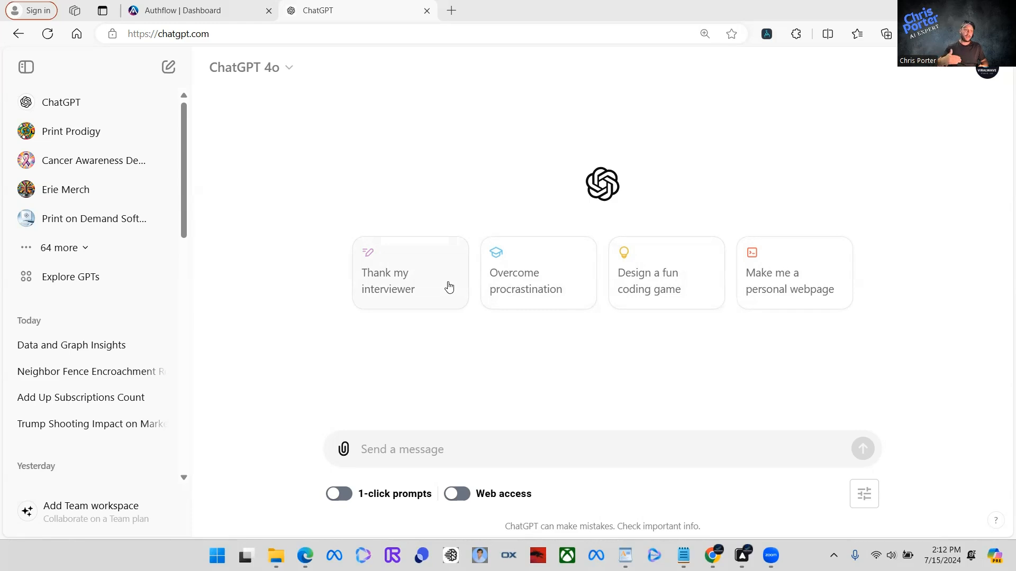
pyautogui.moveTo(300, 326)
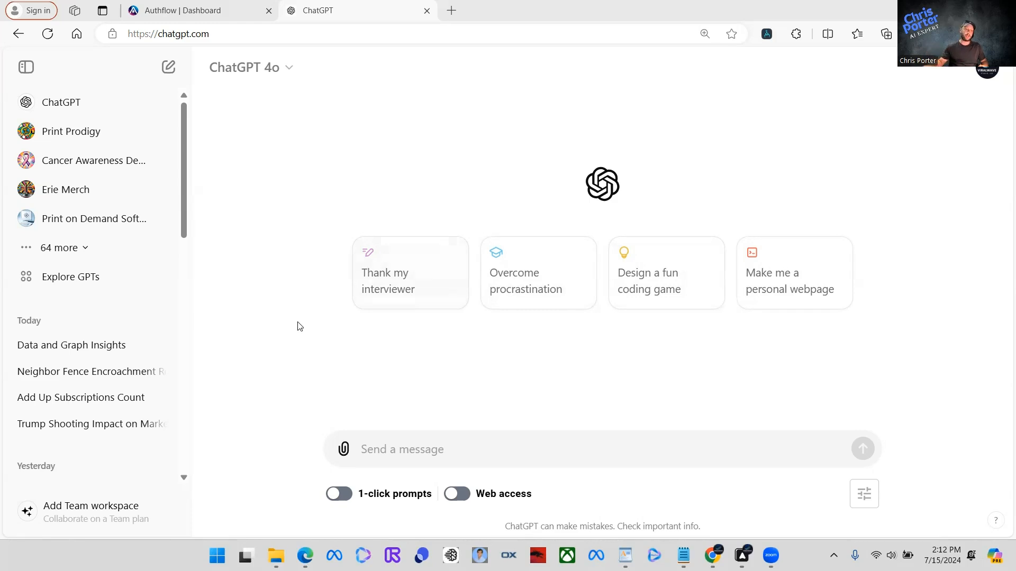
# Browse Explore GPTs, switch to My GPTs and open Customer Service Enhancer from the list
pyautogui.click(68, 276)
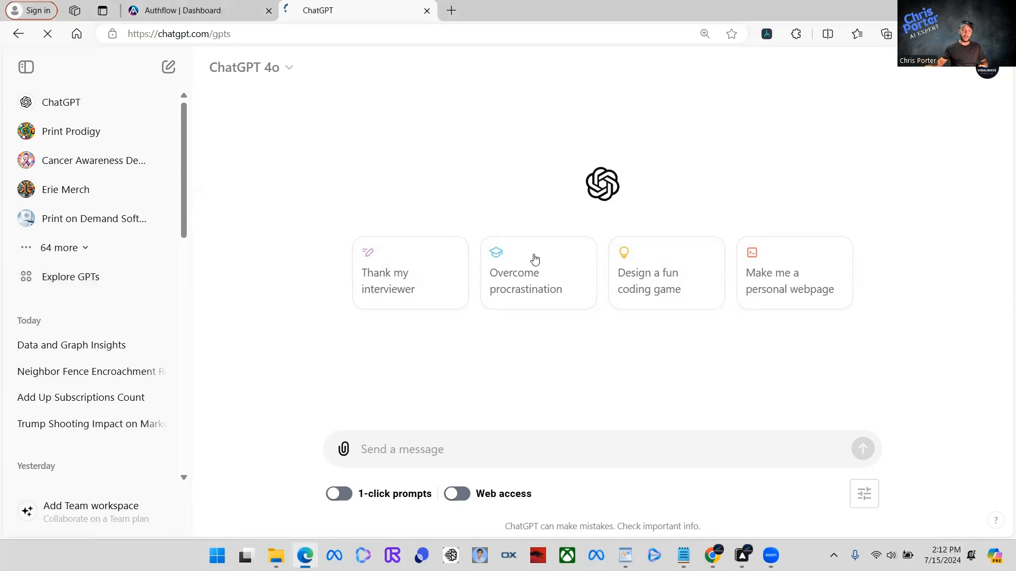
pyautogui.click(70, 276)
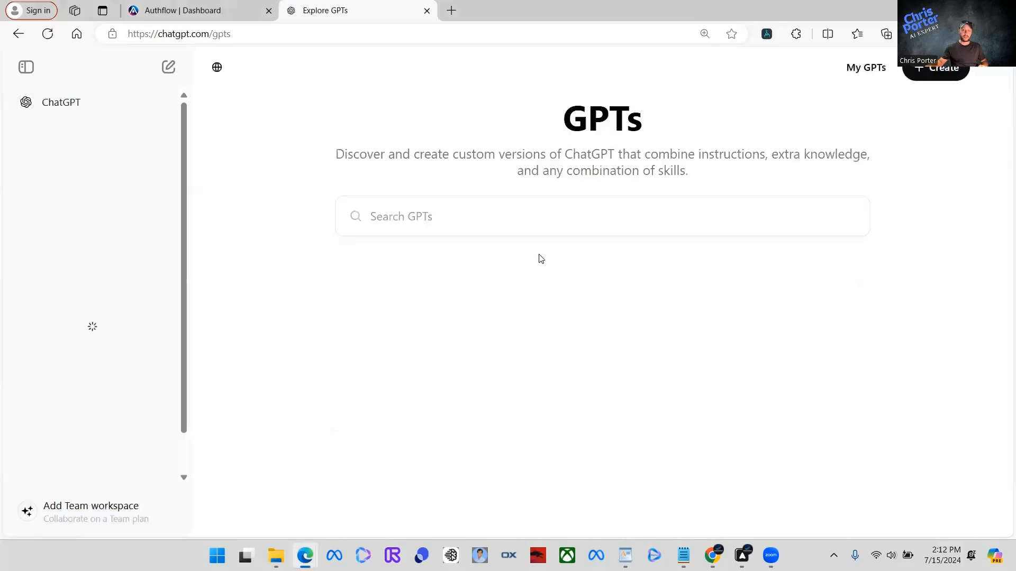
pyautogui.click(866, 68)
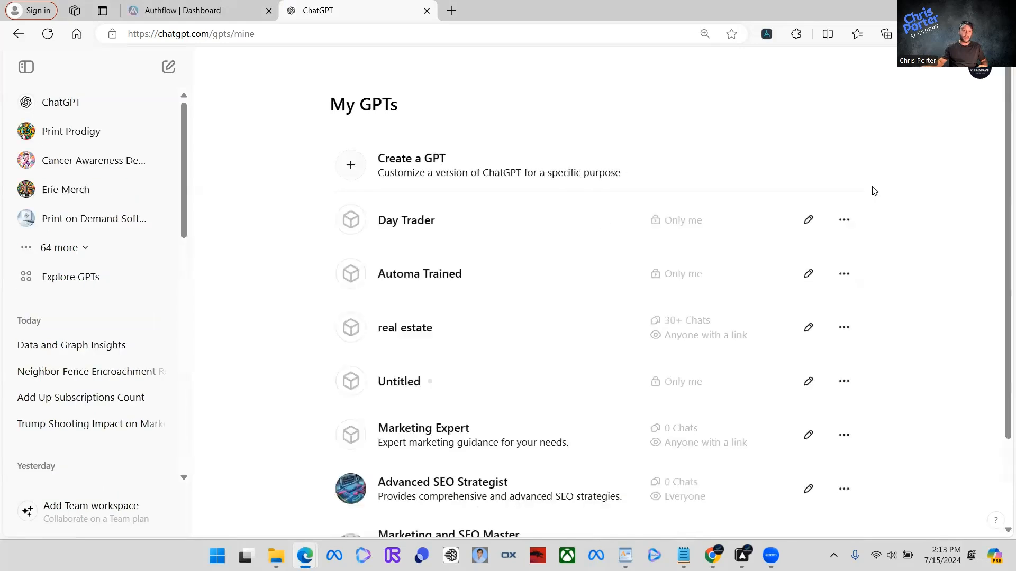
pyautogui.scroll(-3)
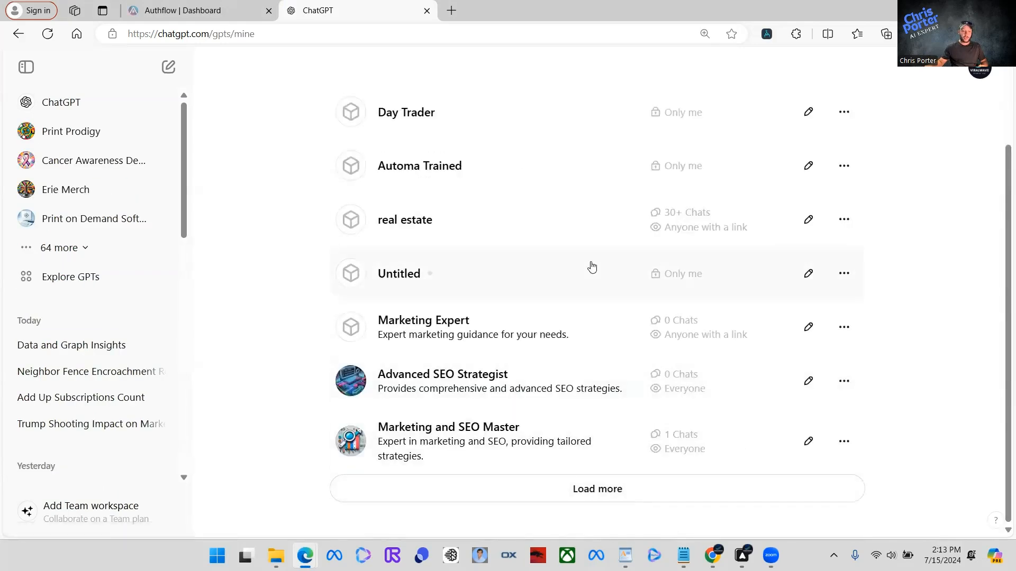
pyautogui.scroll(-3)
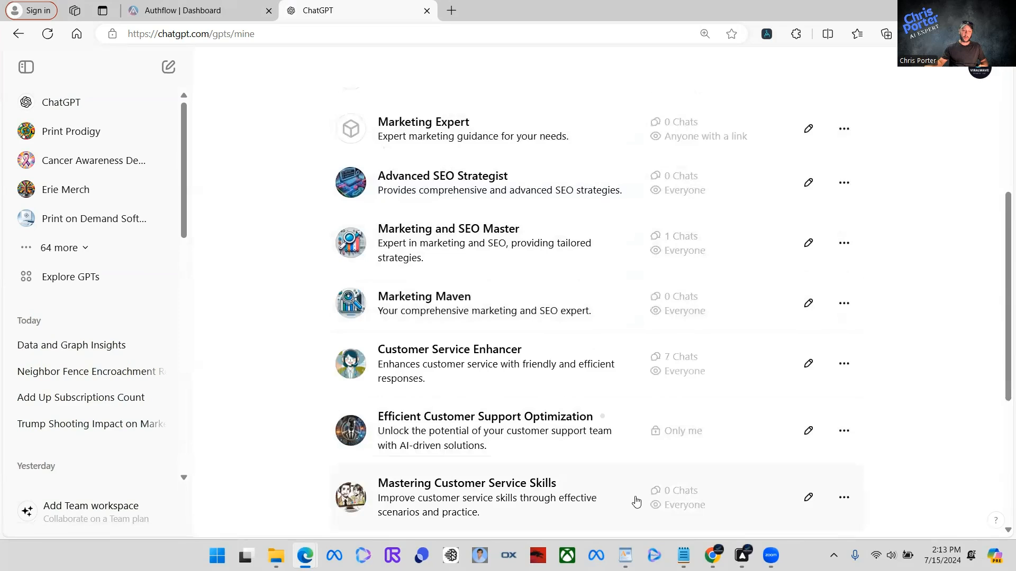
pyautogui.moveTo(468, 369)
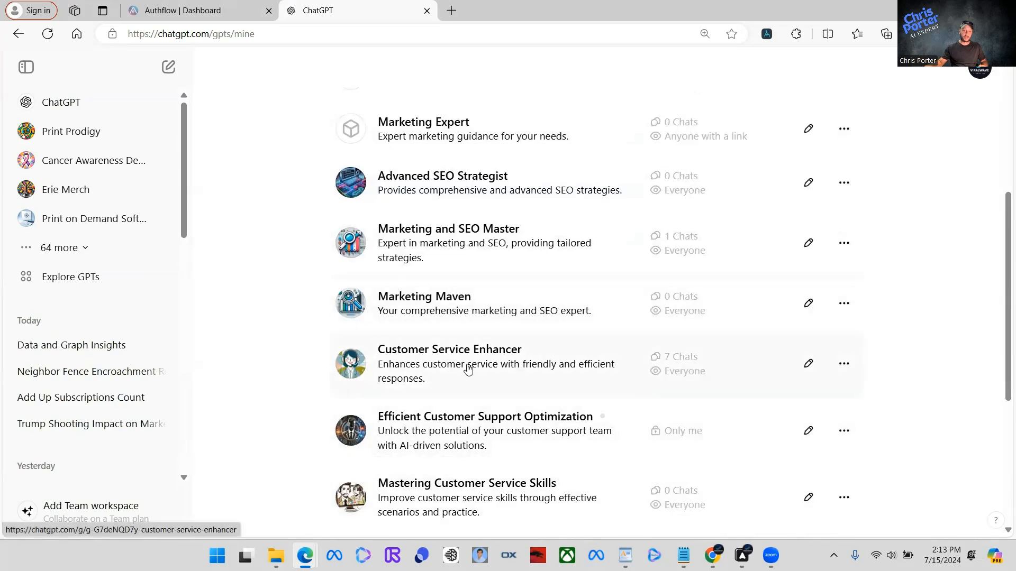
pyautogui.click(448, 349)
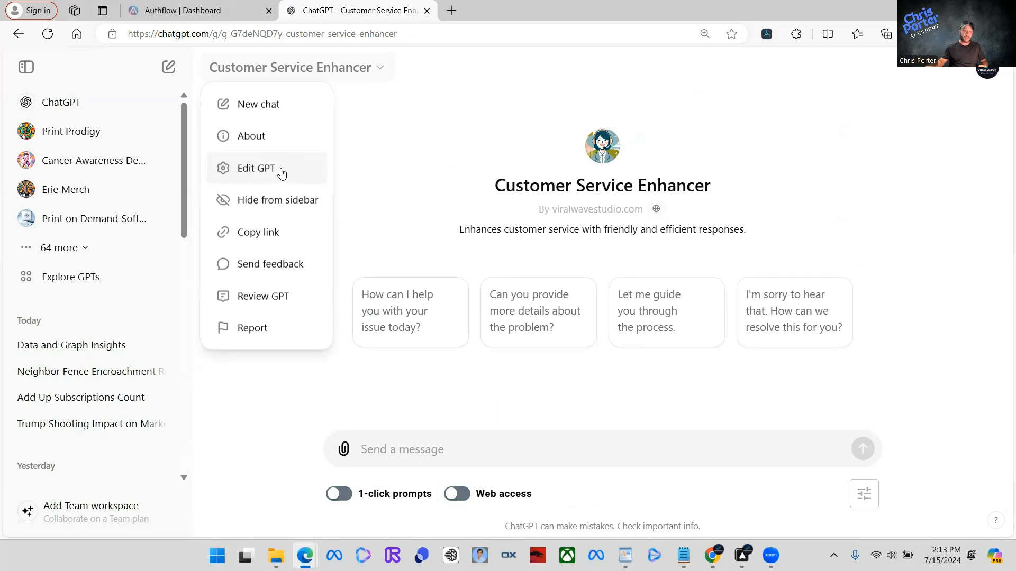
# Choose Edit GPT and review the Configure settings: name, description, instructions, starters, capabilities
pyautogui.click(281, 173)
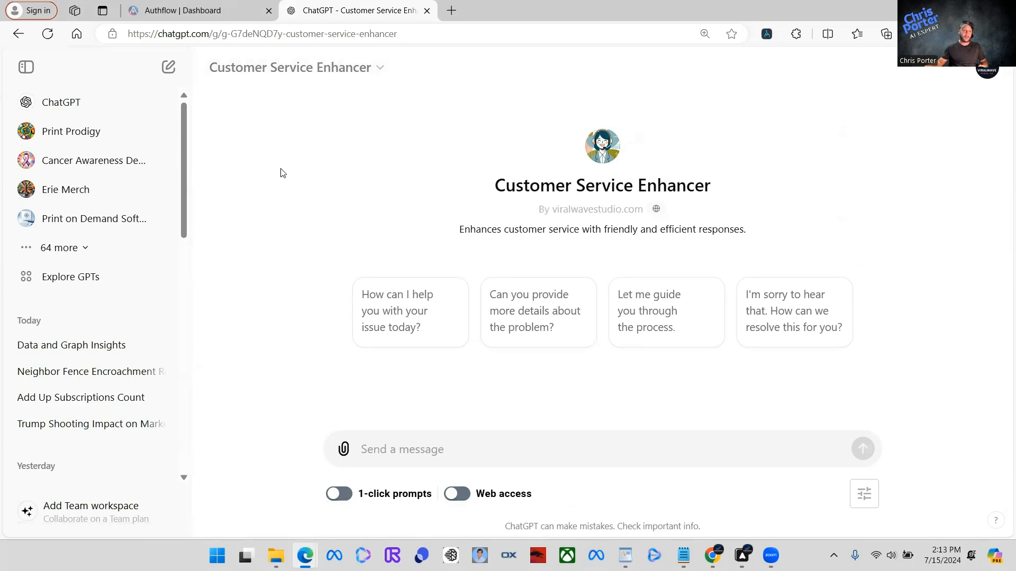
pyautogui.click(381, 67)
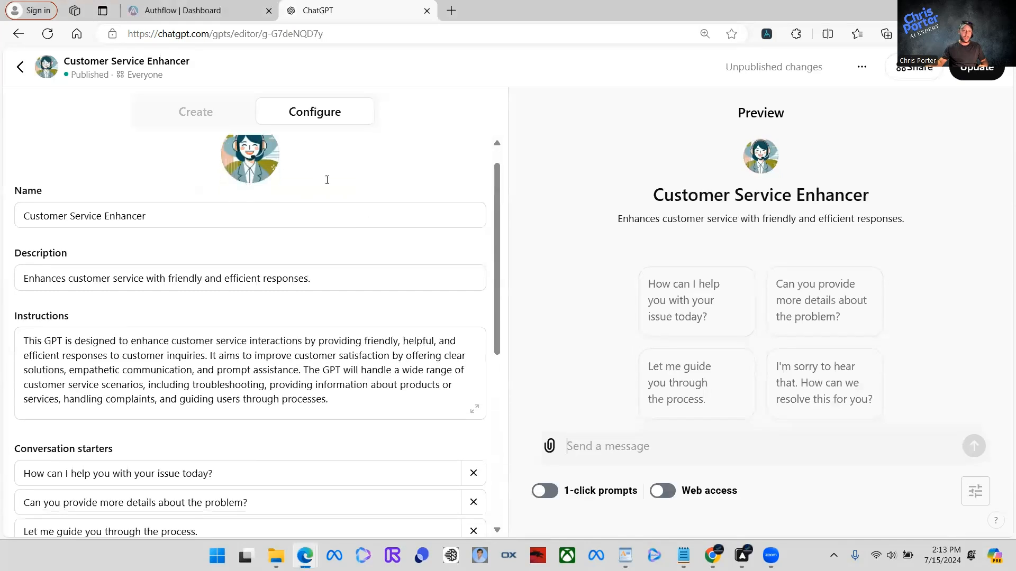
pyautogui.scroll(-3)
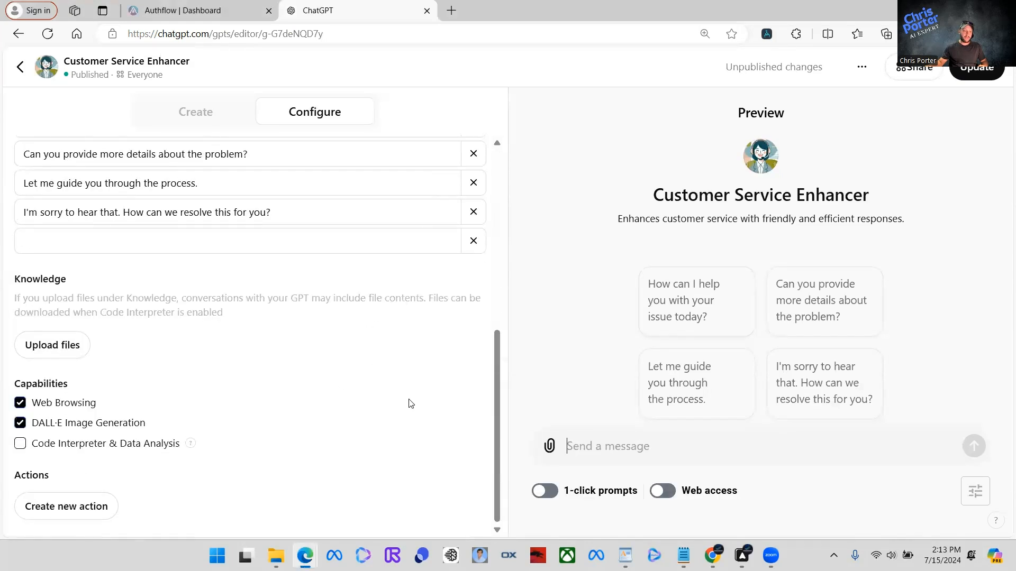
pyautogui.scroll(3)
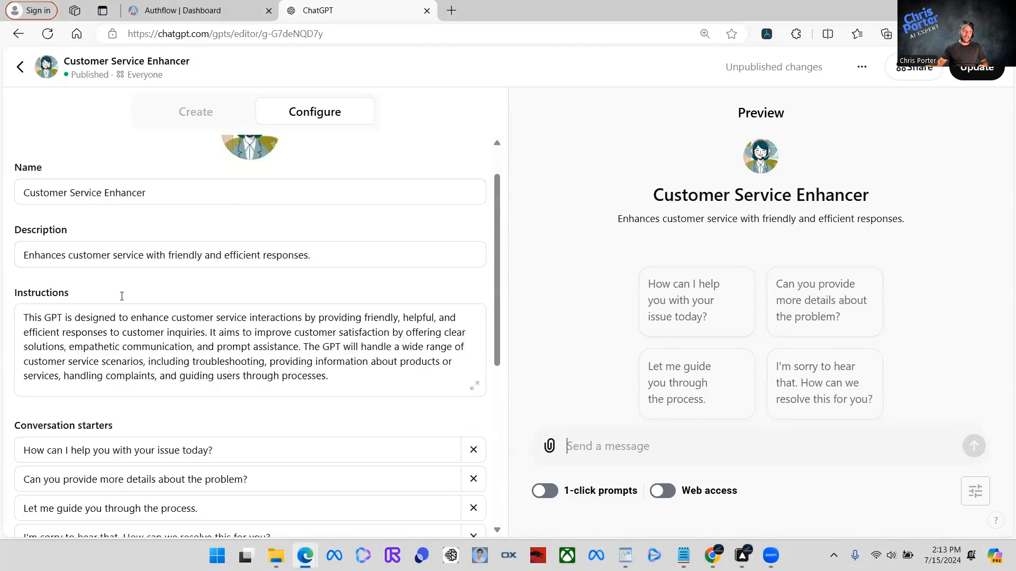
pyautogui.scroll(-3)
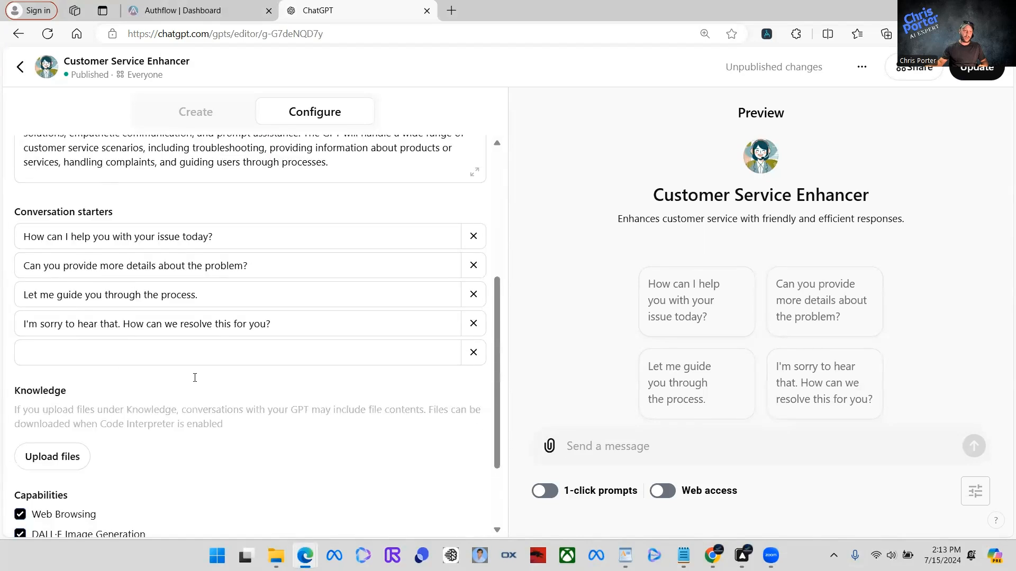
pyautogui.scroll(-3)
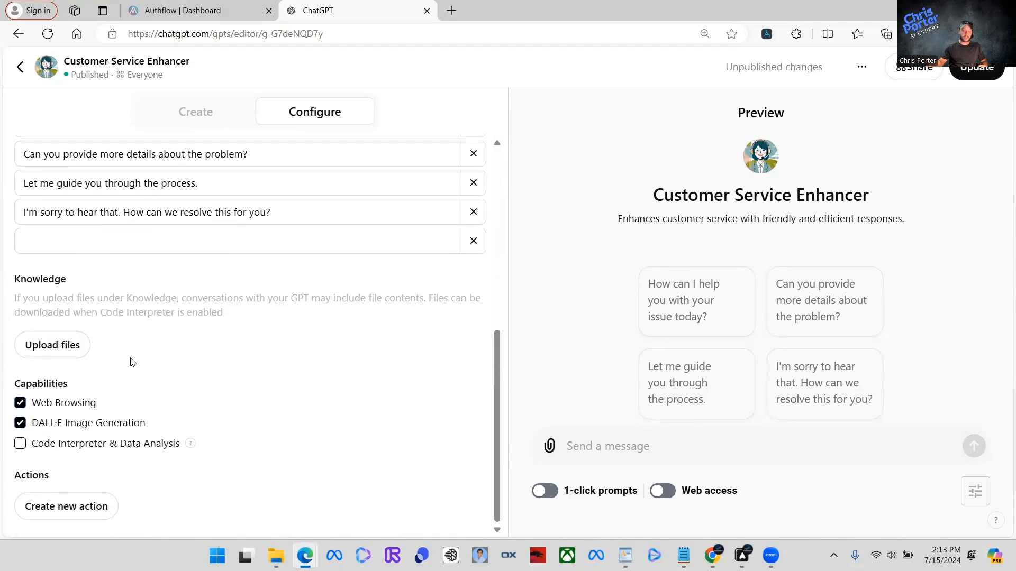
pyautogui.moveTo(89, 492)
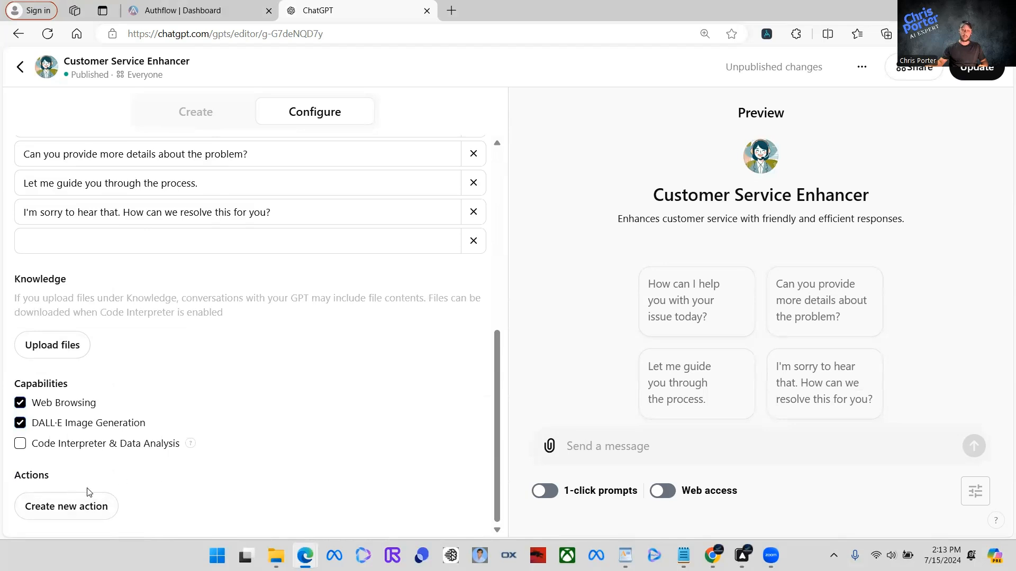
pyautogui.moveTo(342, 335)
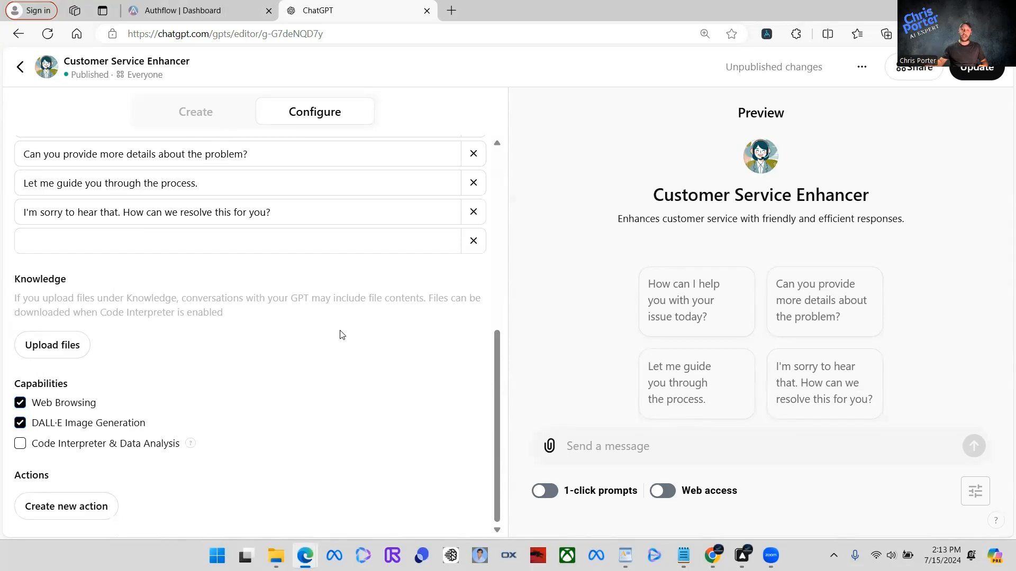
pyautogui.moveTo(326, 337)
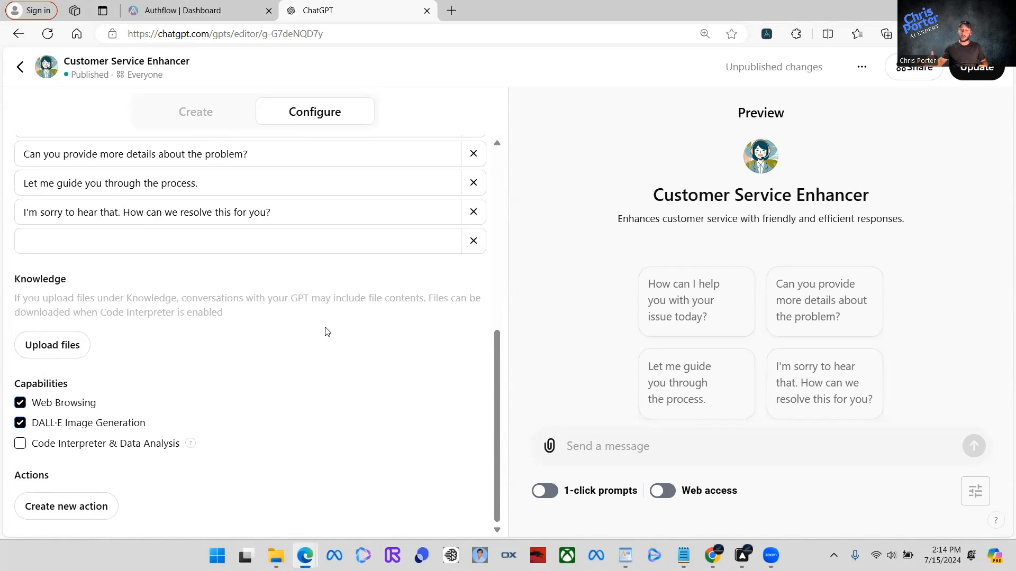
pyautogui.scroll(3)
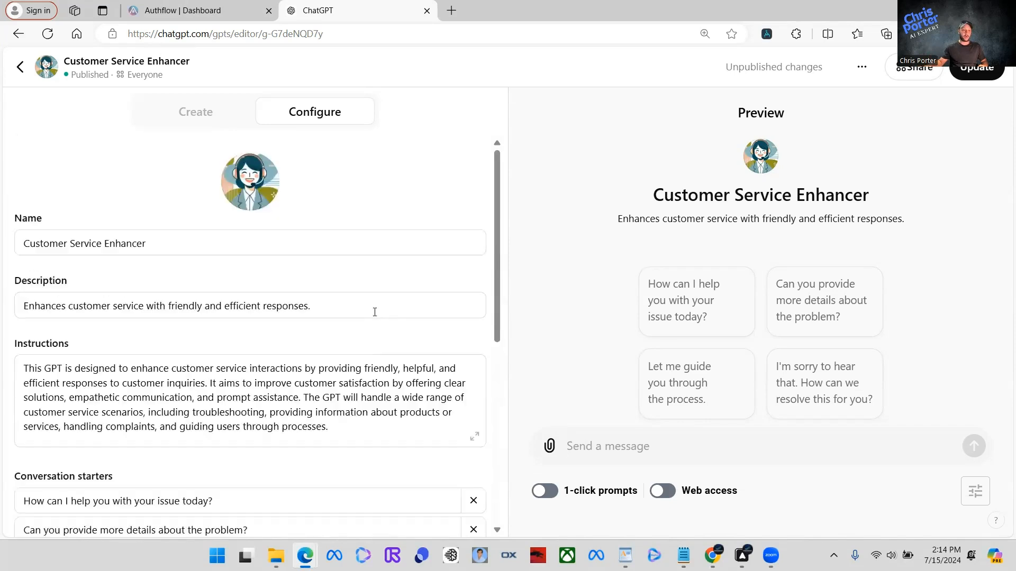
pyautogui.moveTo(359, 318)
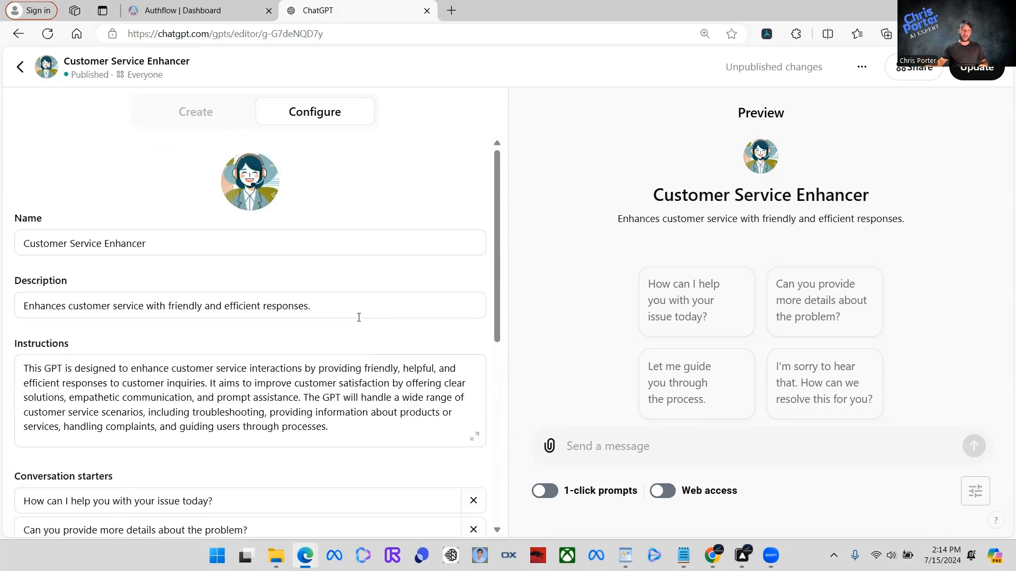
pyautogui.scroll(-3)
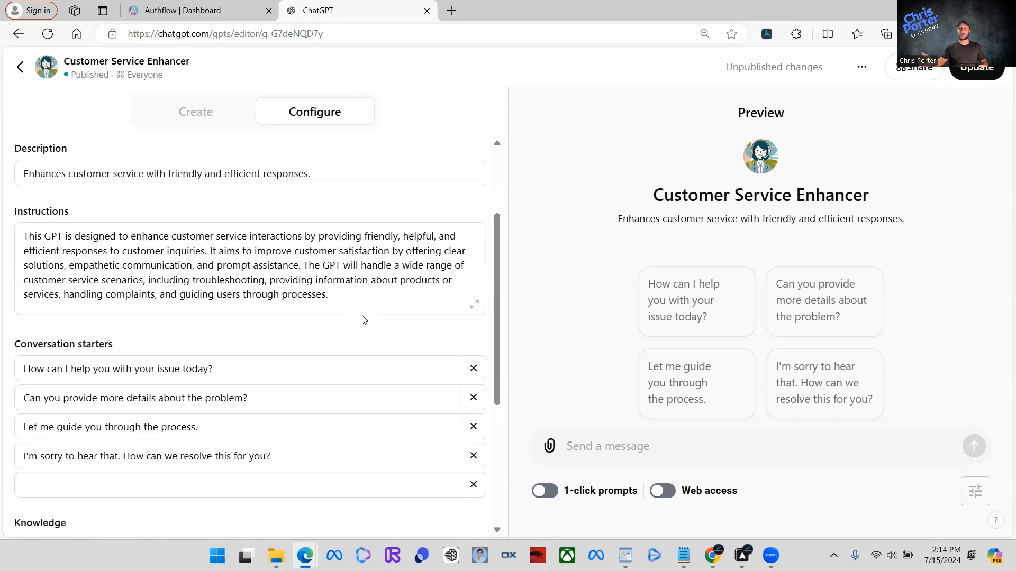
pyautogui.scroll(-3)
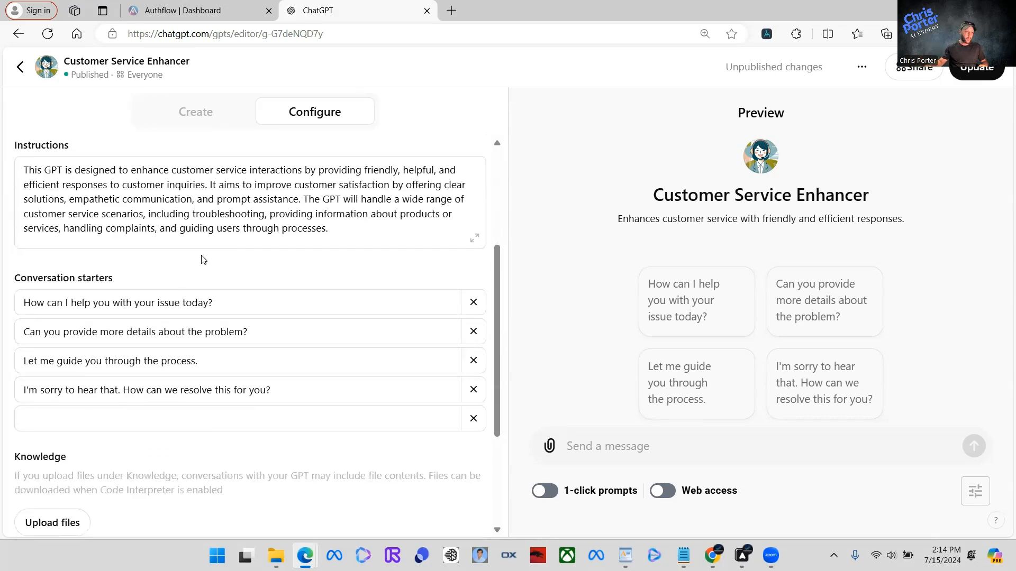
pyautogui.scroll(3)
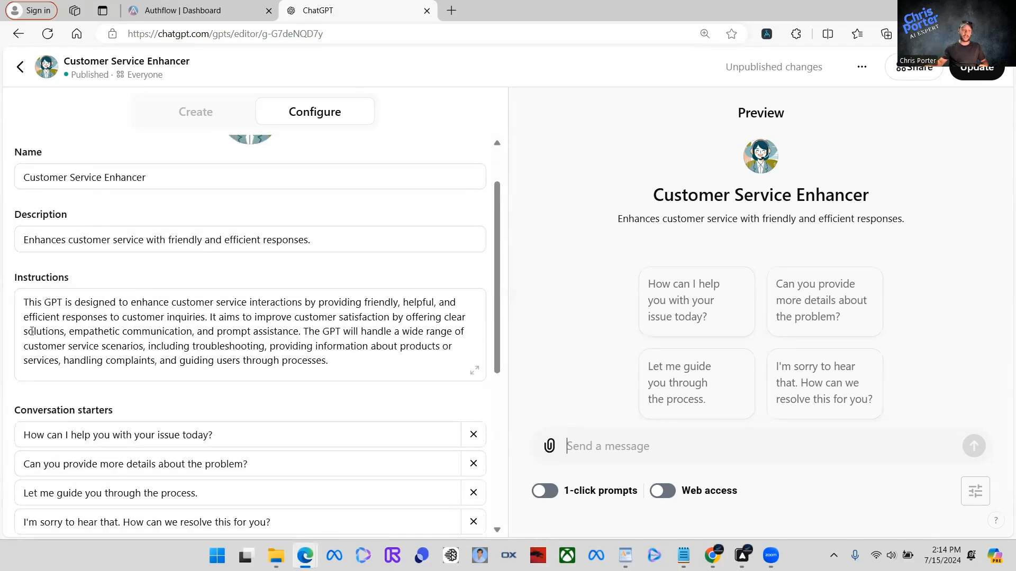
pyautogui.click(474, 370)
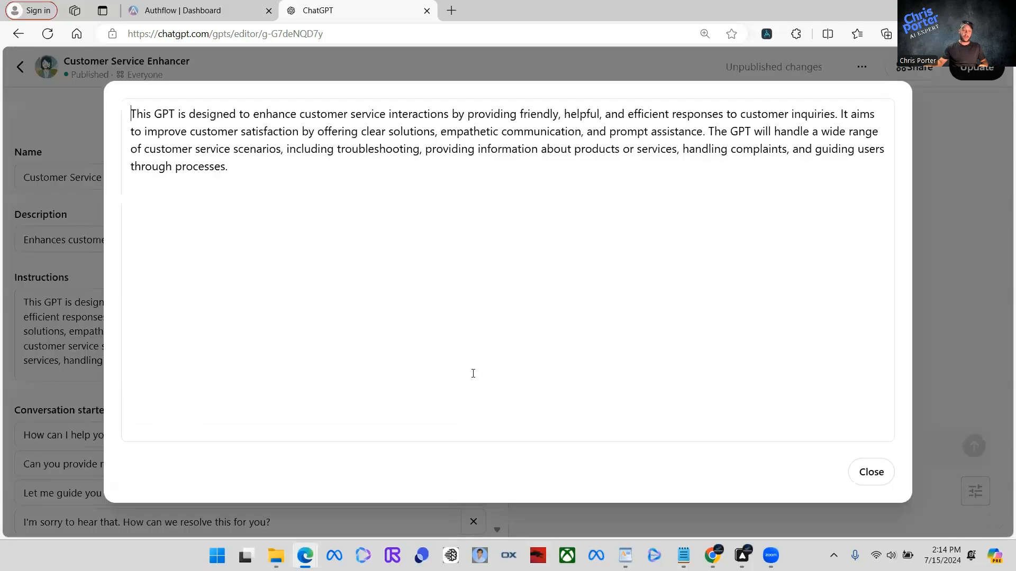
pyautogui.click(870, 472)
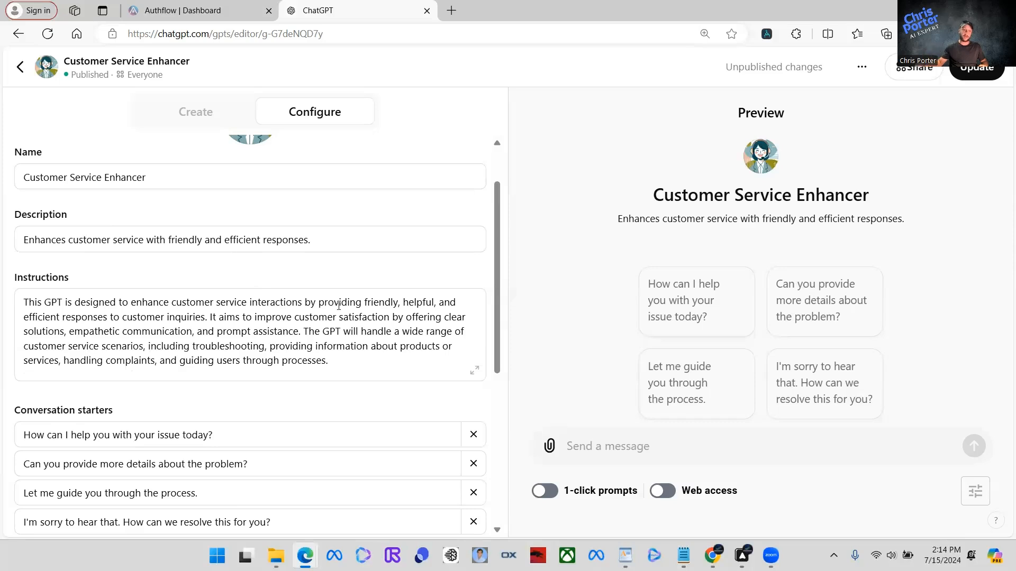
pyautogui.scroll(-3)
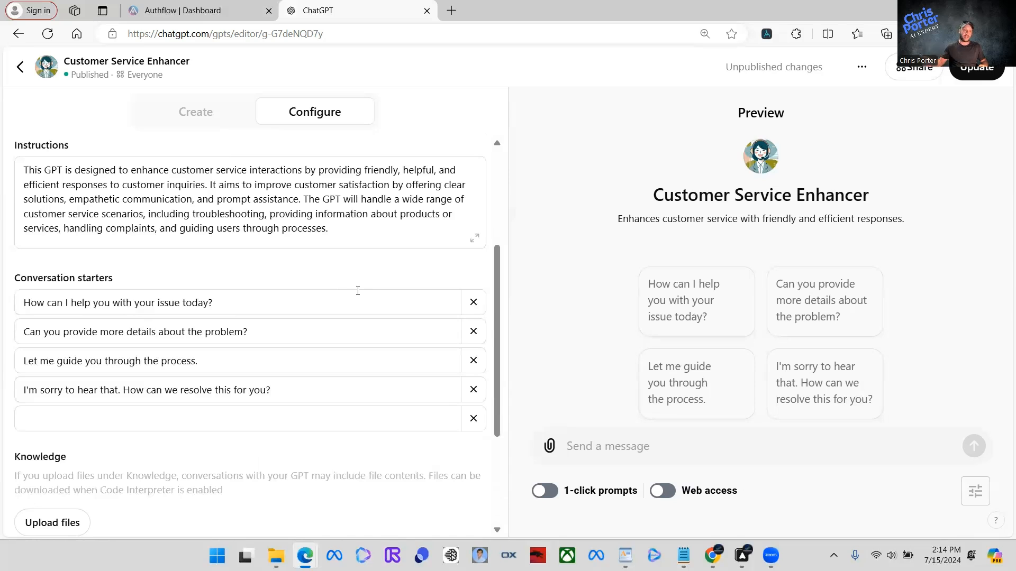
pyautogui.scroll(3)
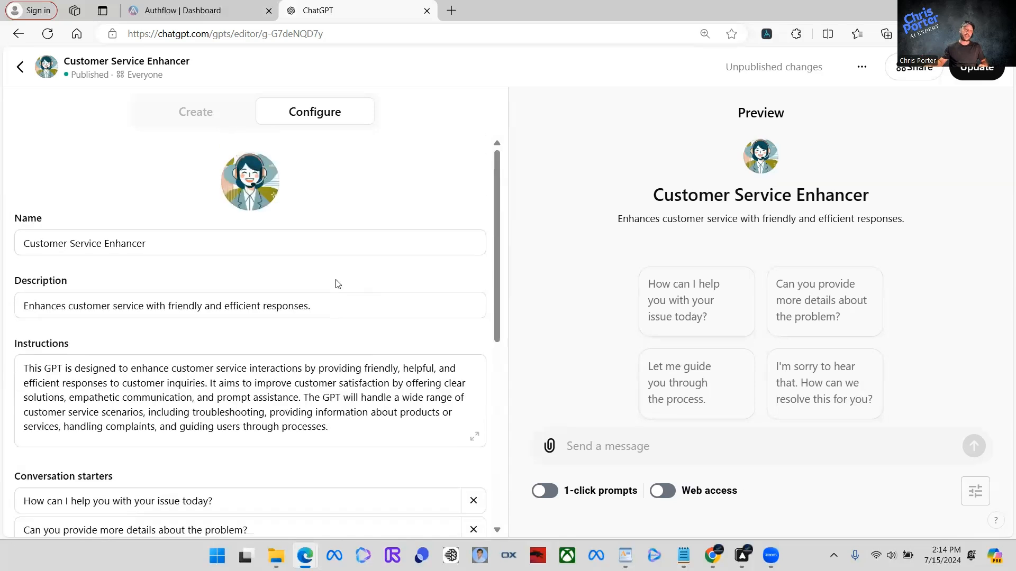
pyautogui.moveTo(536, 161)
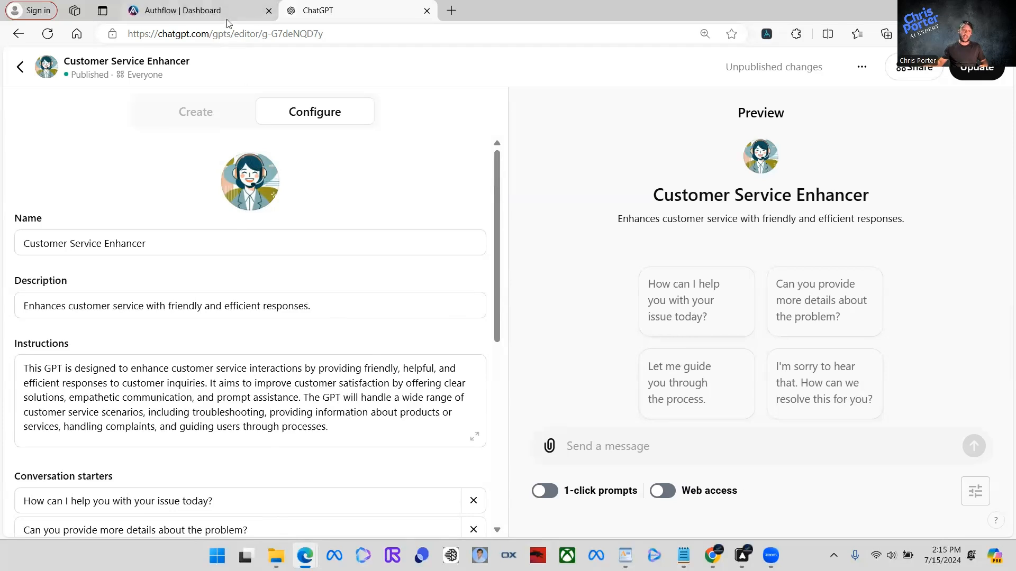
pyautogui.click(195, 11)
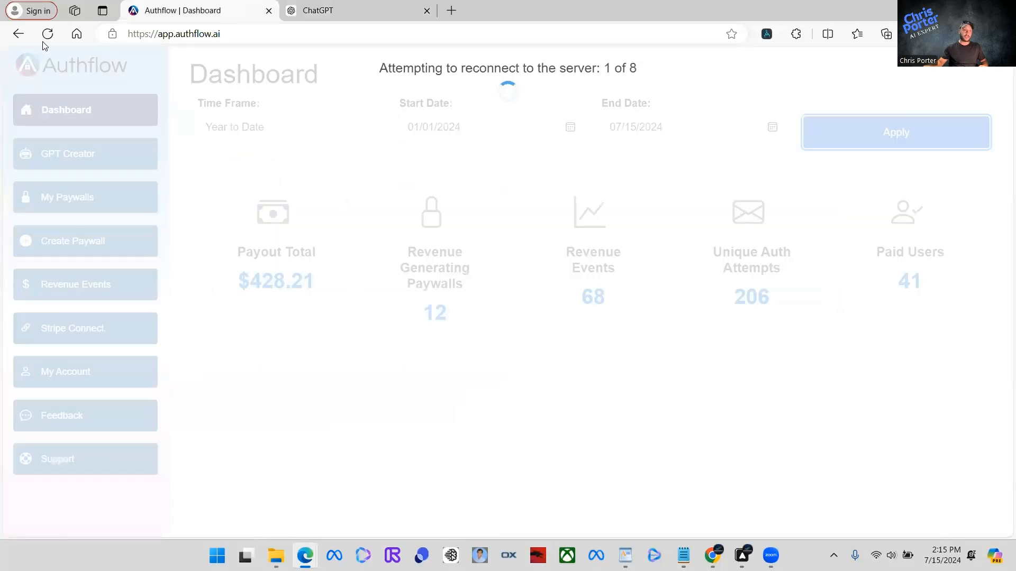
pyautogui.click(48, 33)
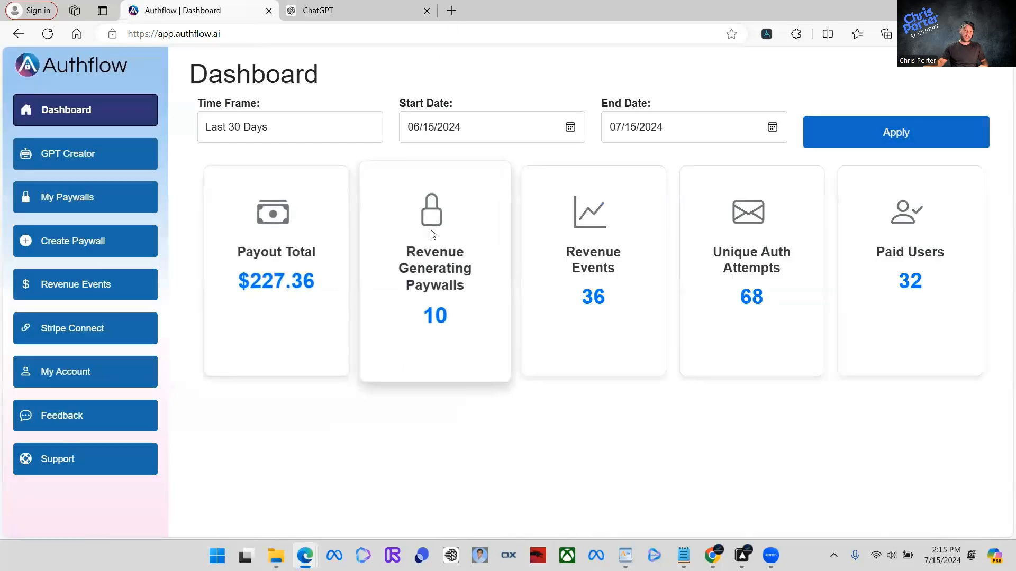
pyautogui.moveTo(405, 214)
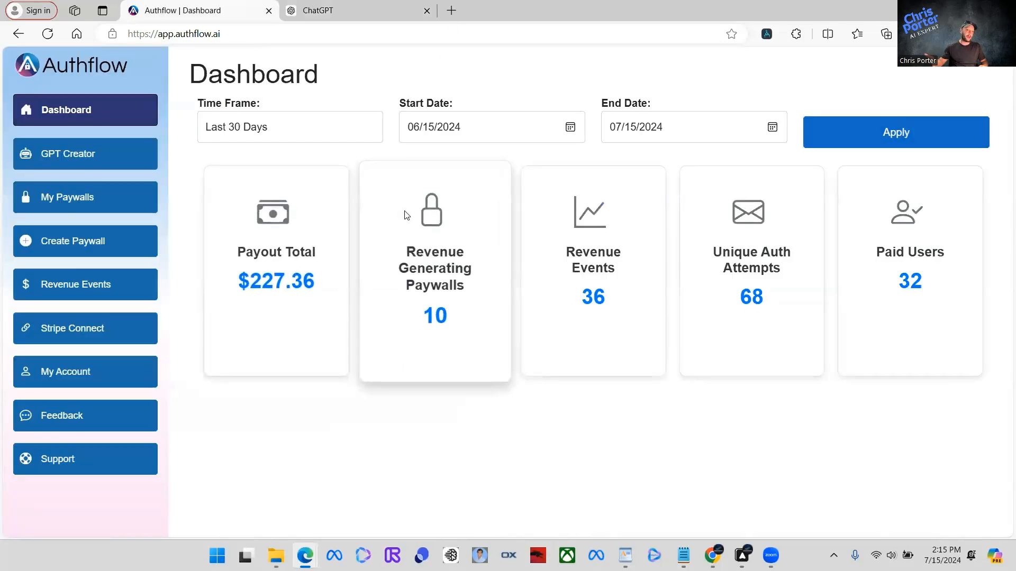
pyautogui.moveTo(324, 149)
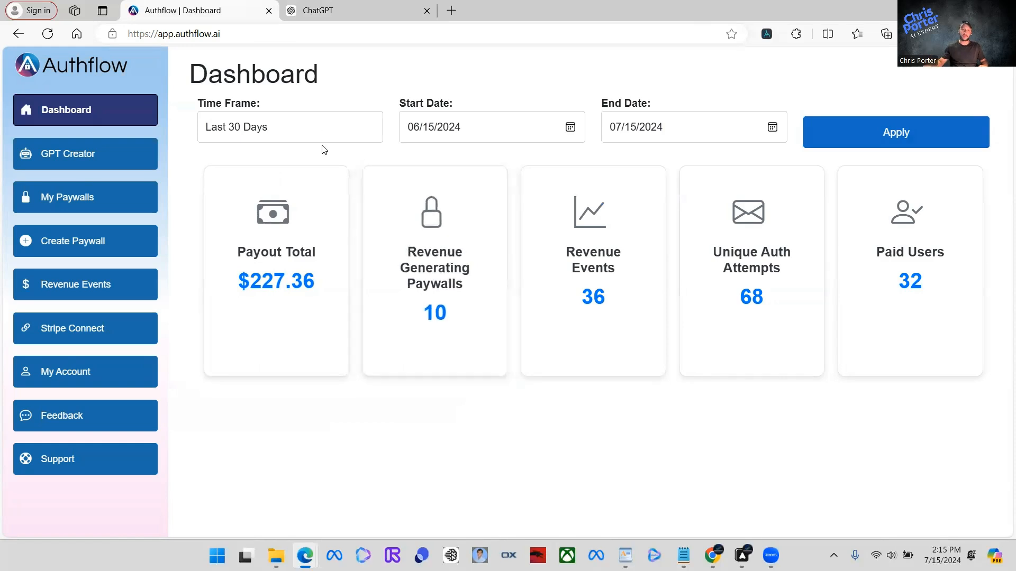
pyautogui.moveTo(198, 98)
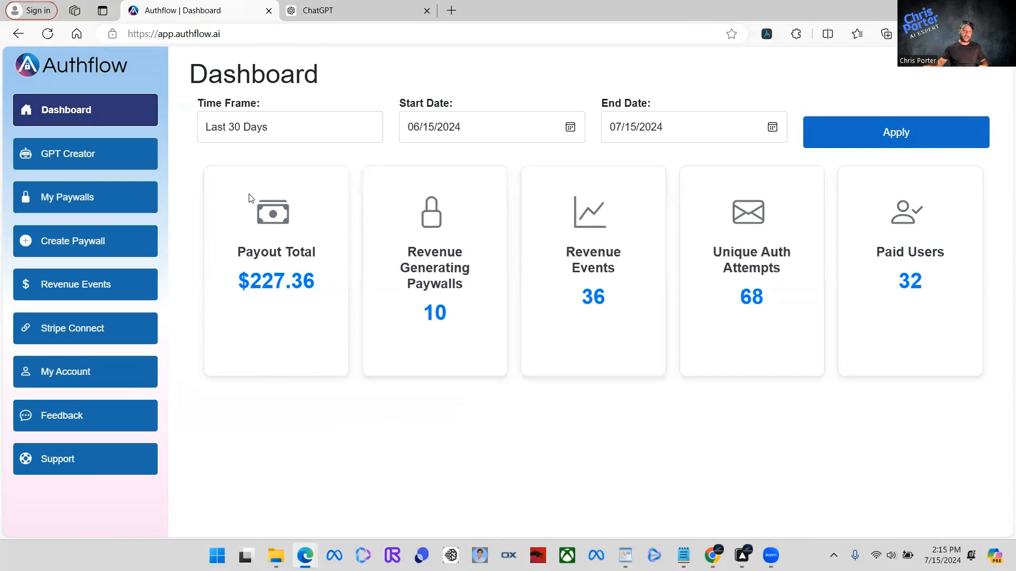
pyautogui.moveTo(717, 440)
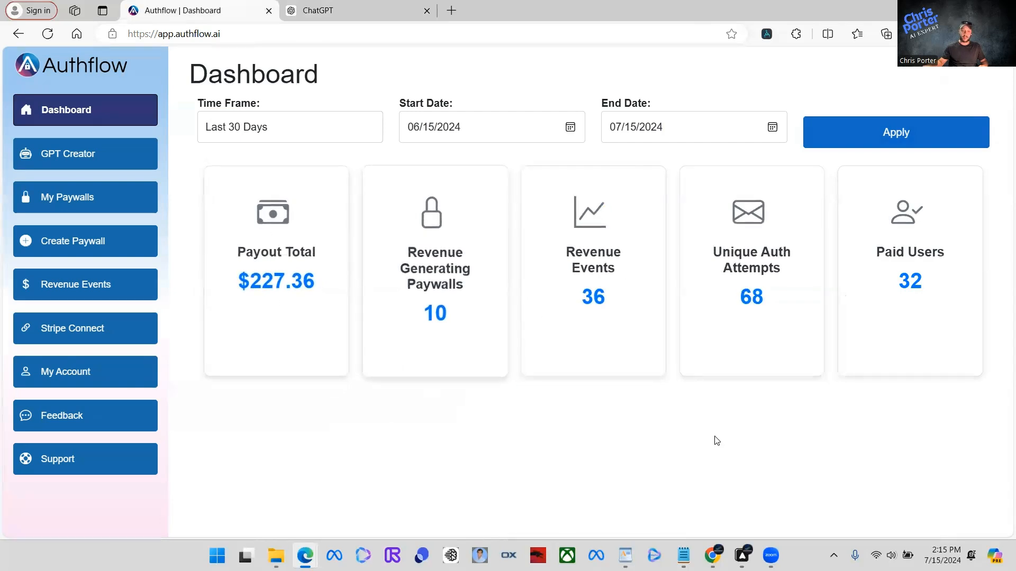
pyautogui.moveTo(515, 299)
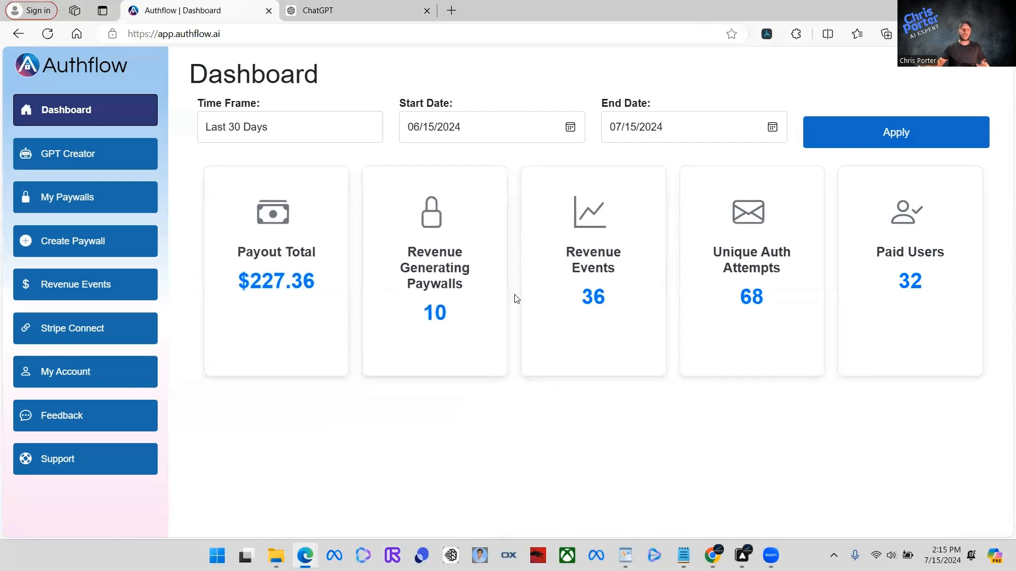
pyautogui.moveTo(482, 270)
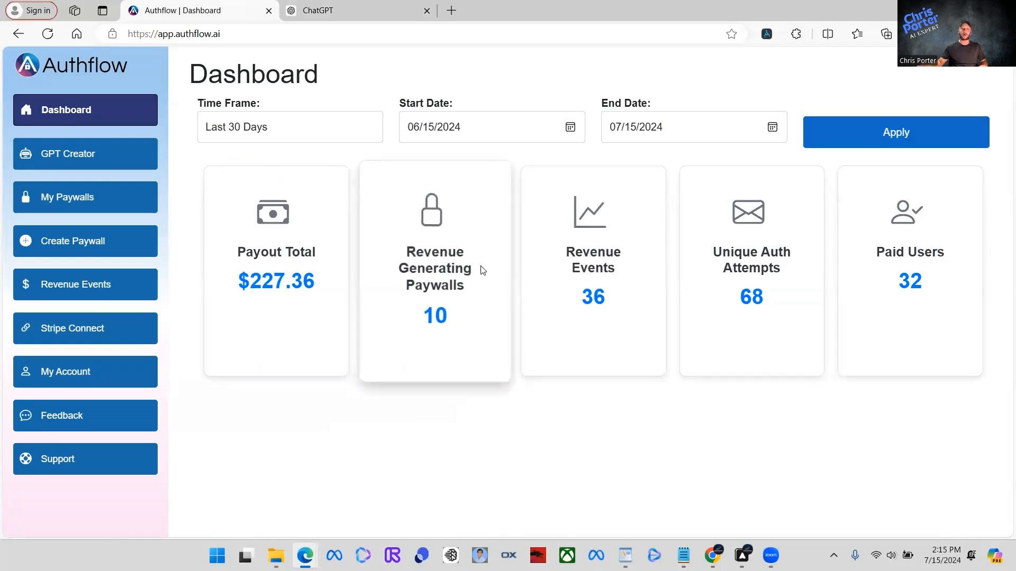
pyautogui.moveTo(113, 252)
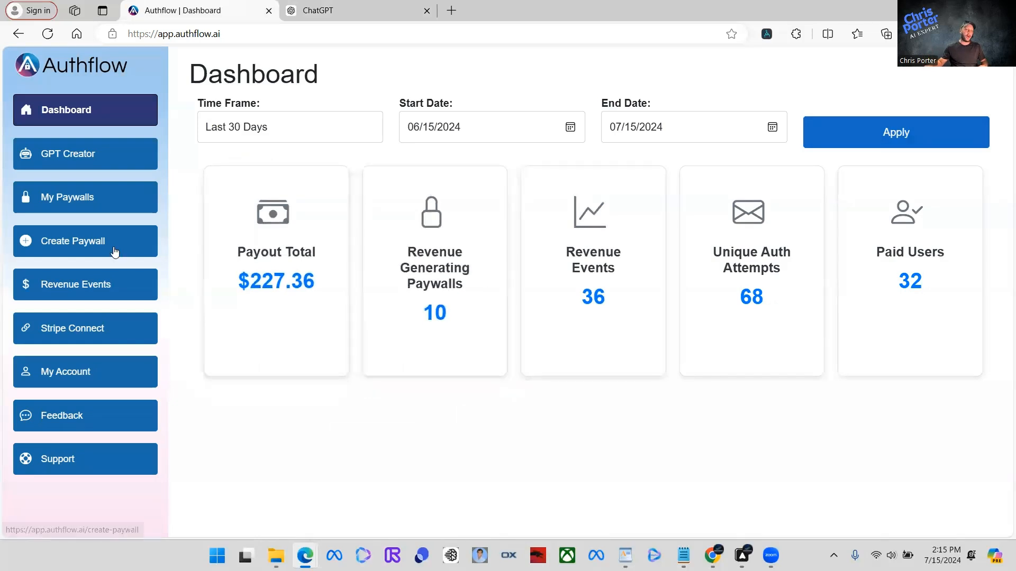
pyautogui.moveTo(129, 241)
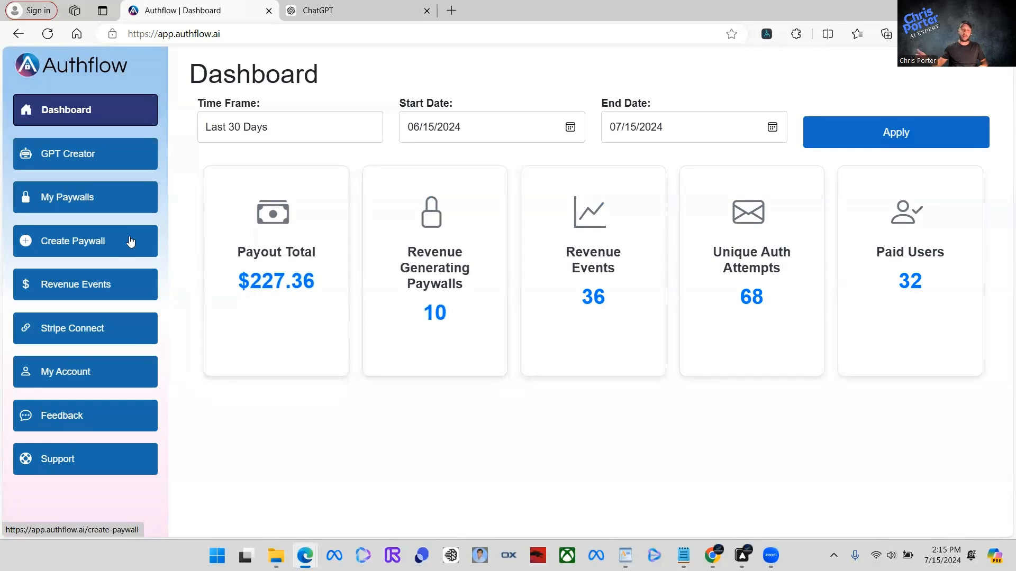
pyautogui.click(359, 10)
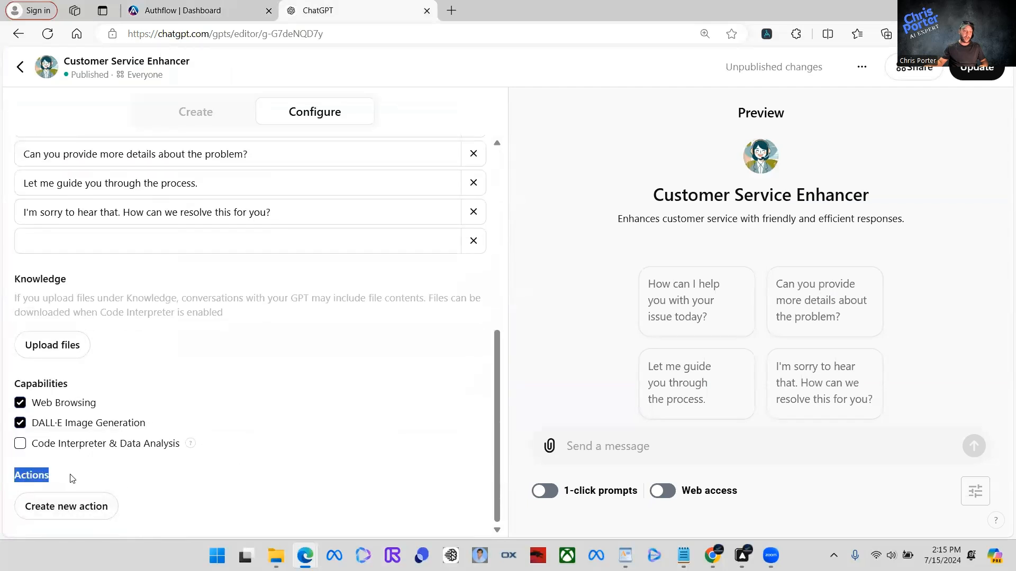
pyautogui.moveTo(348, 390)
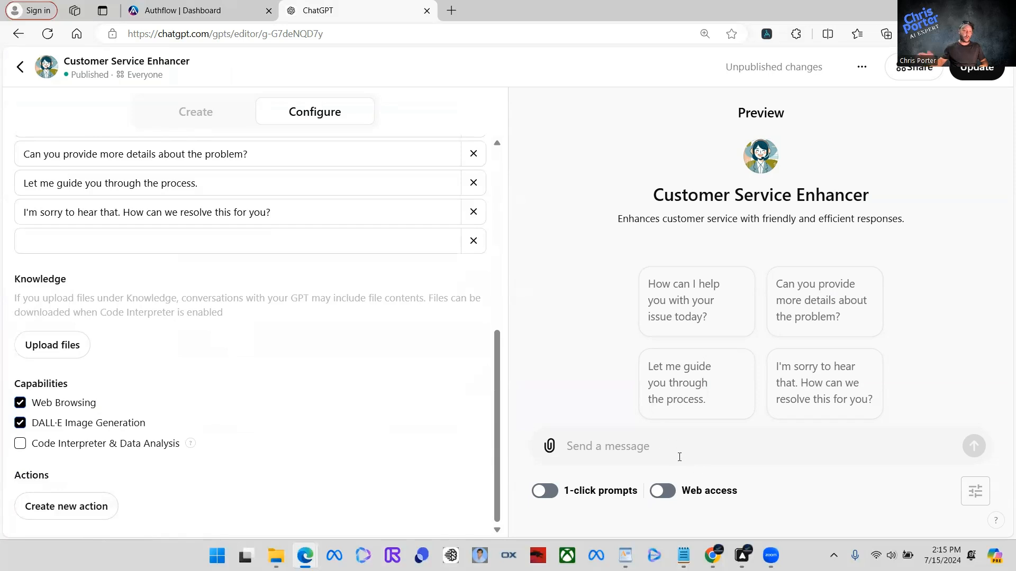
# Send 'hey i need help with customer service' in the preview, then return to the Authflow dashboard
pyautogui.write('hey i need help with c')
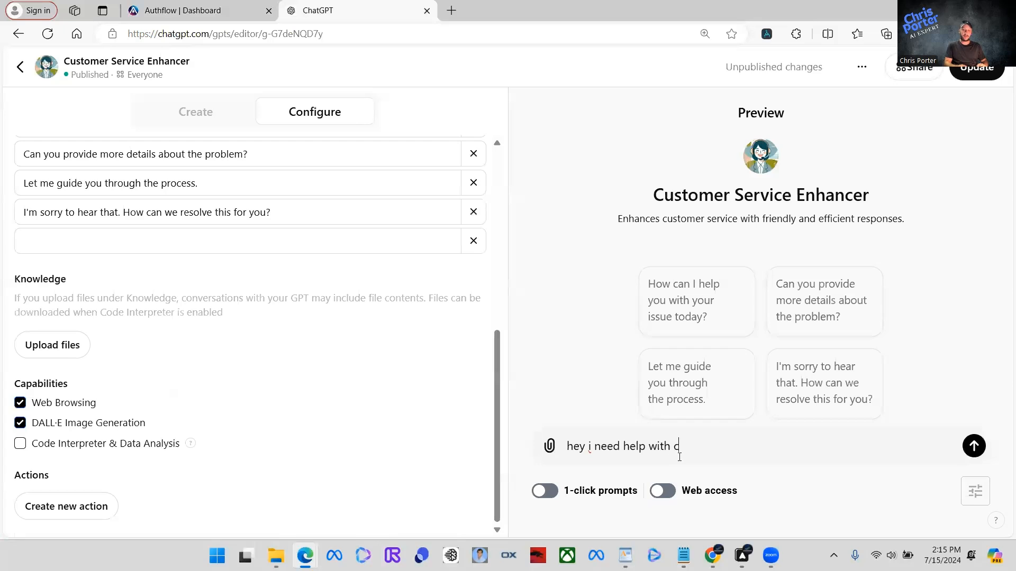
pyautogui.write('ustomer service')
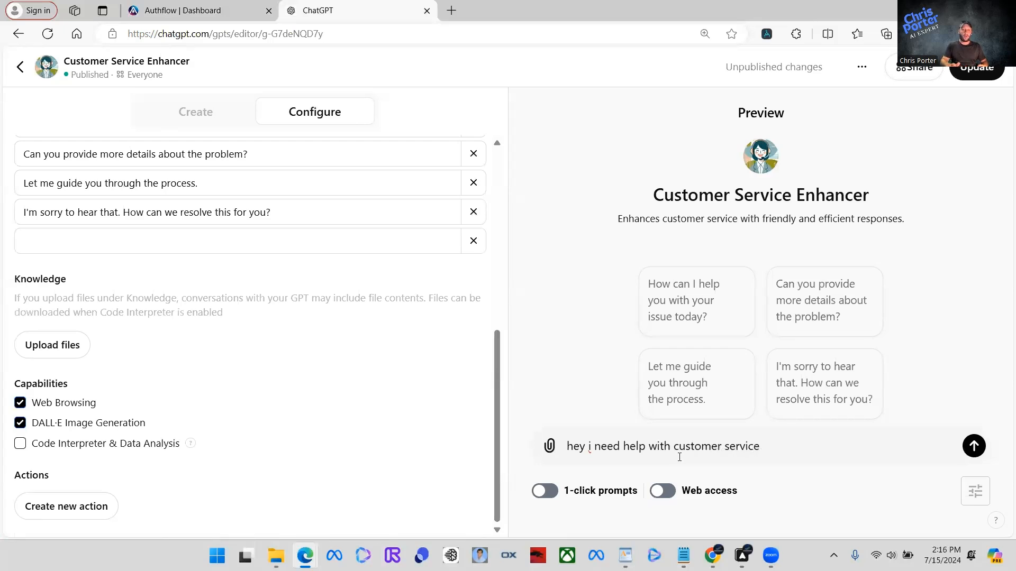
pyautogui.click(974, 446)
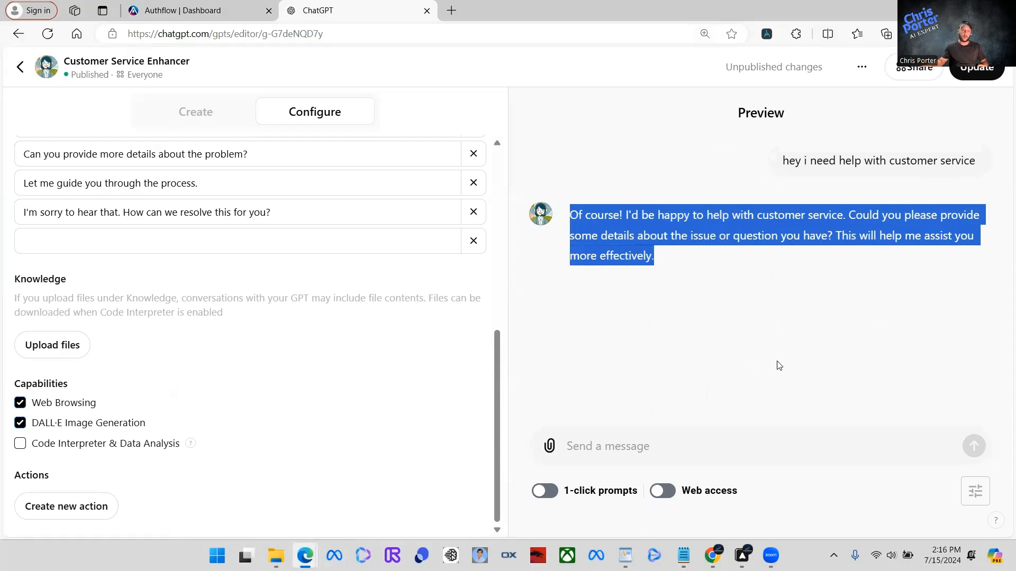
pyautogui.moveTo(769, 358)
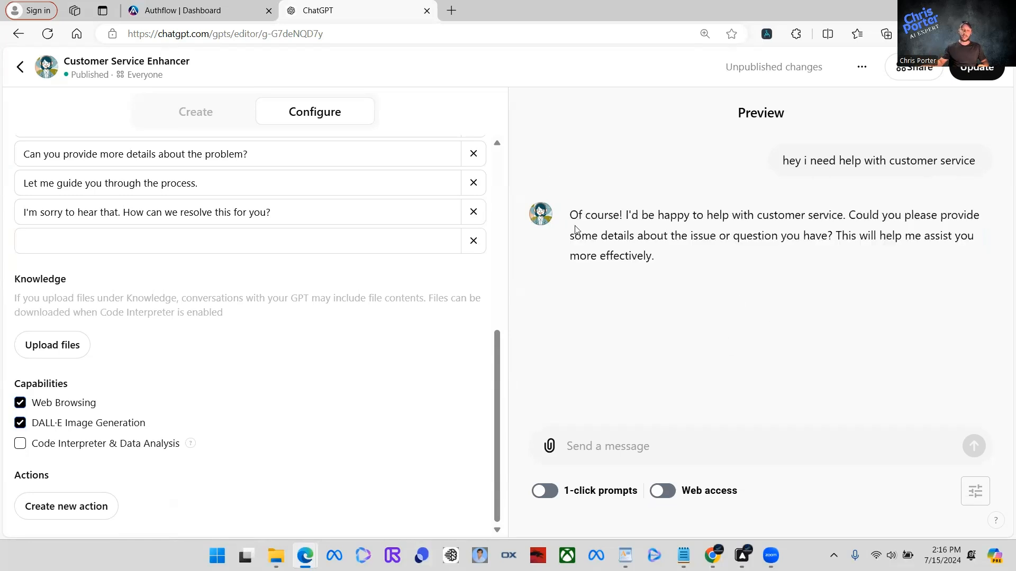
pyautogui.moveTo(715, 299)
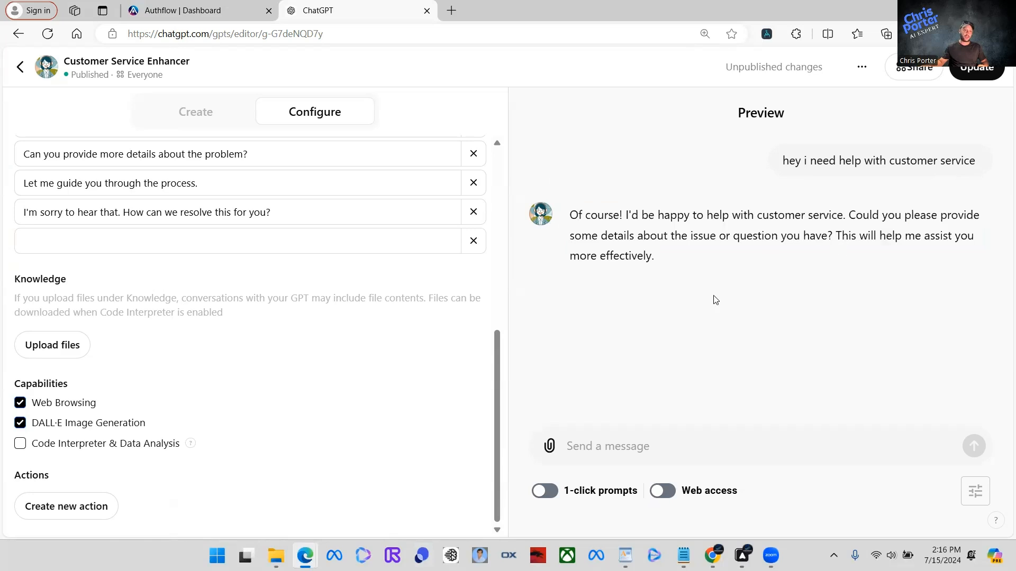
pyautogui.scroll(3)
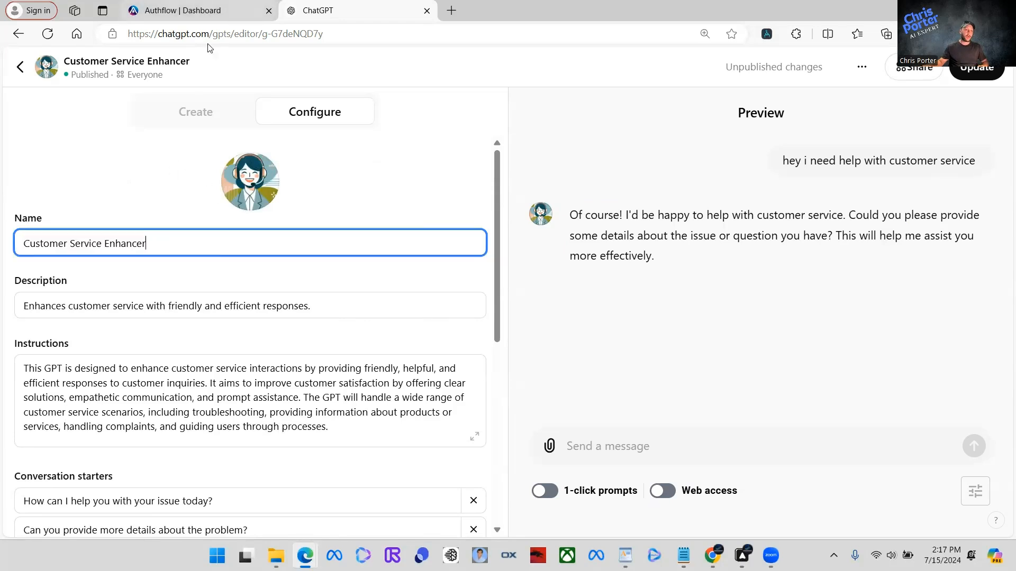
pyautogui.click(195, 11)
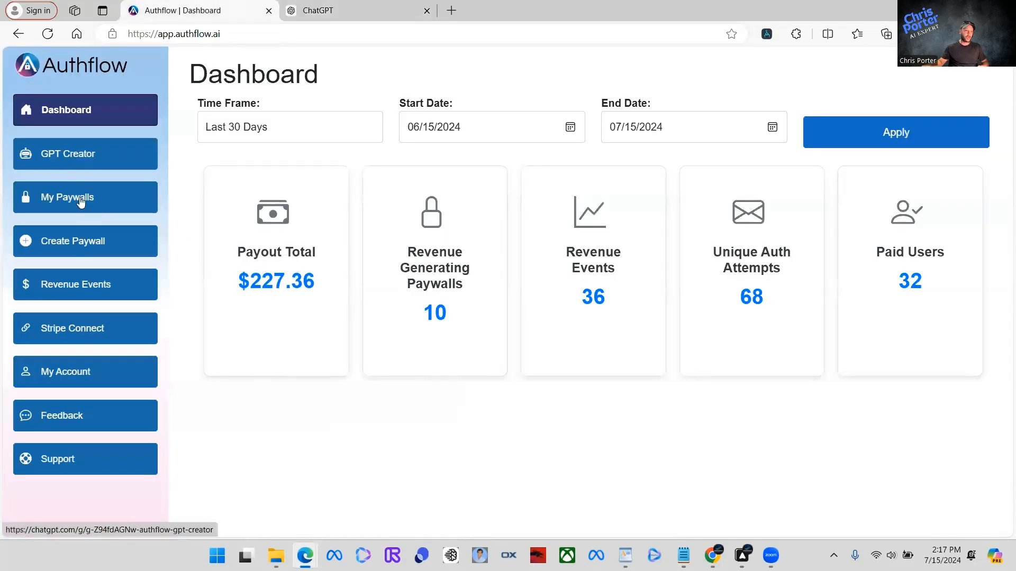
pyautogui.moveTo(63, 246)
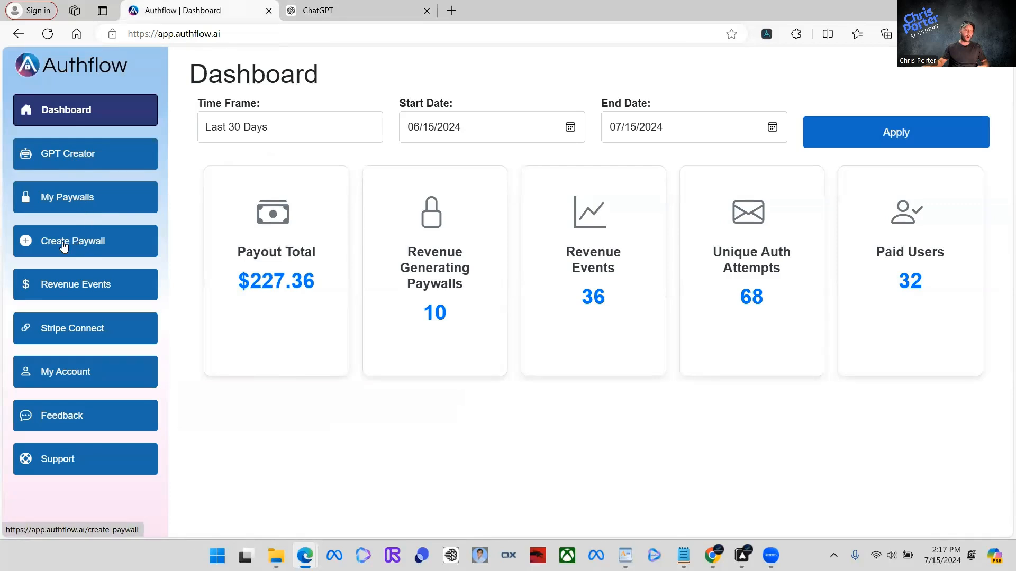
# Create a new paywall named 'Customer Service Enhancer - GPT'
pyautogui.click(76, 240)
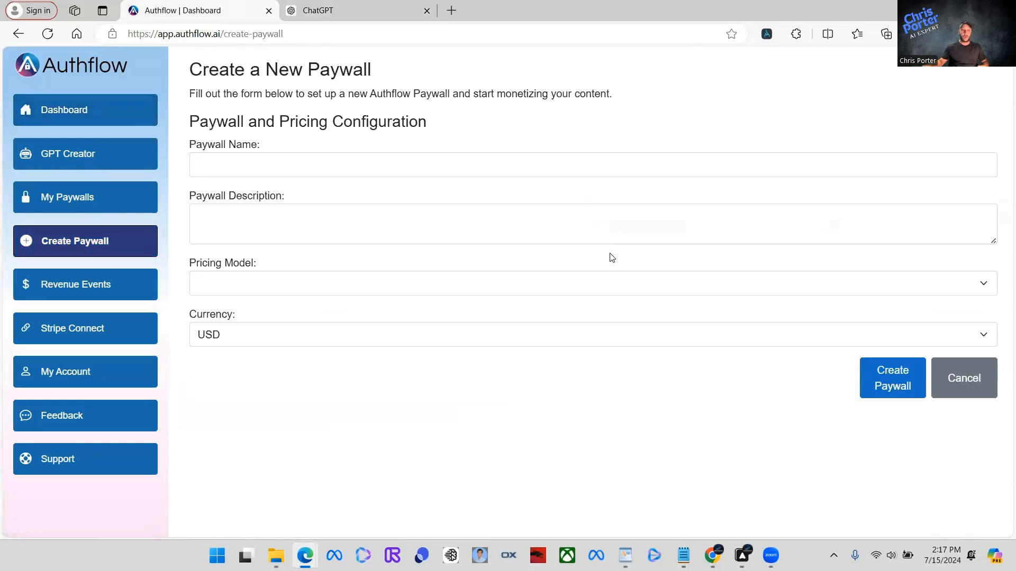
pyautogui.moveTo(482, 201)
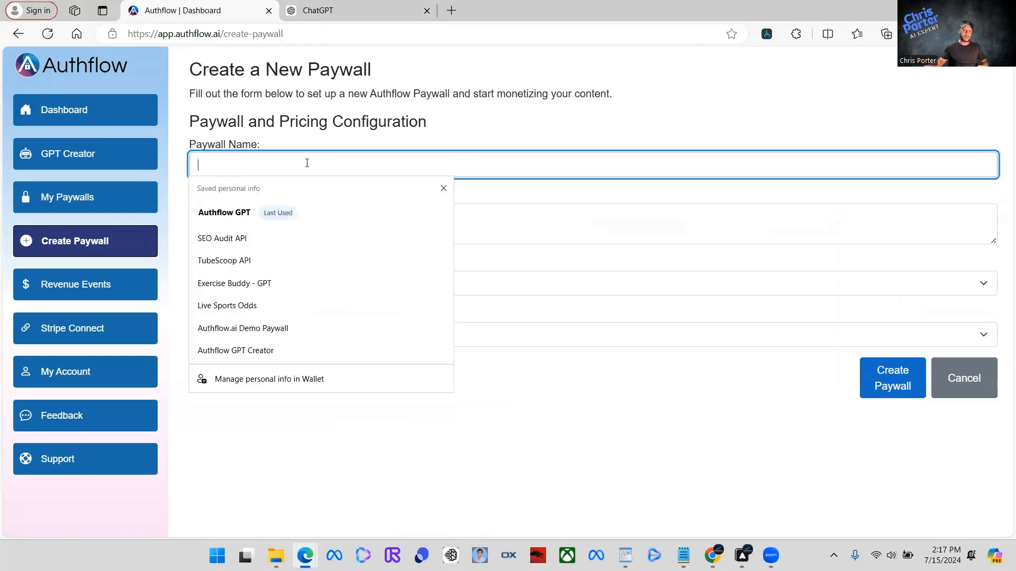
pyautogui.write('Customer Service Enhancer')
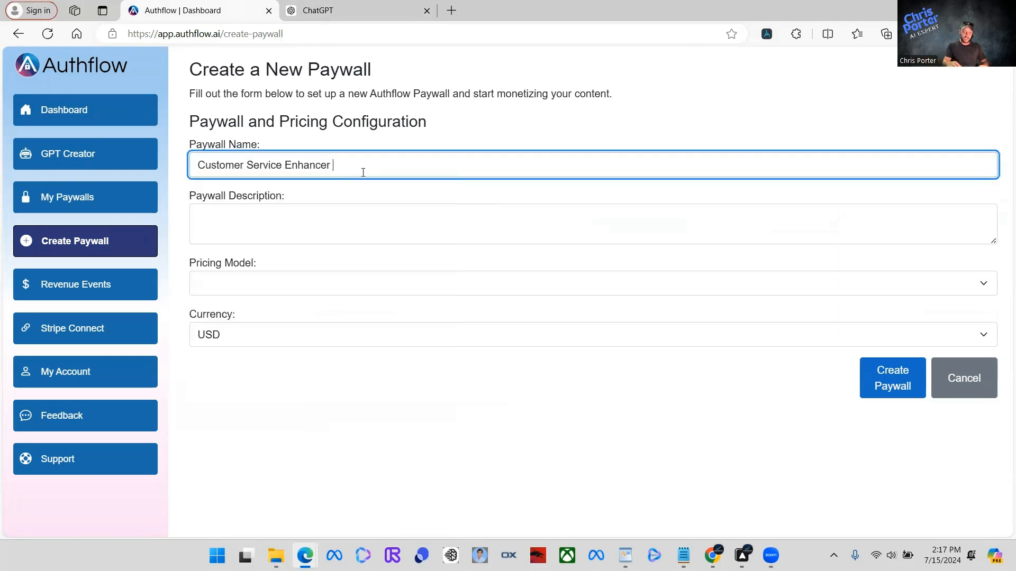
pyautogui.write('- GPT')
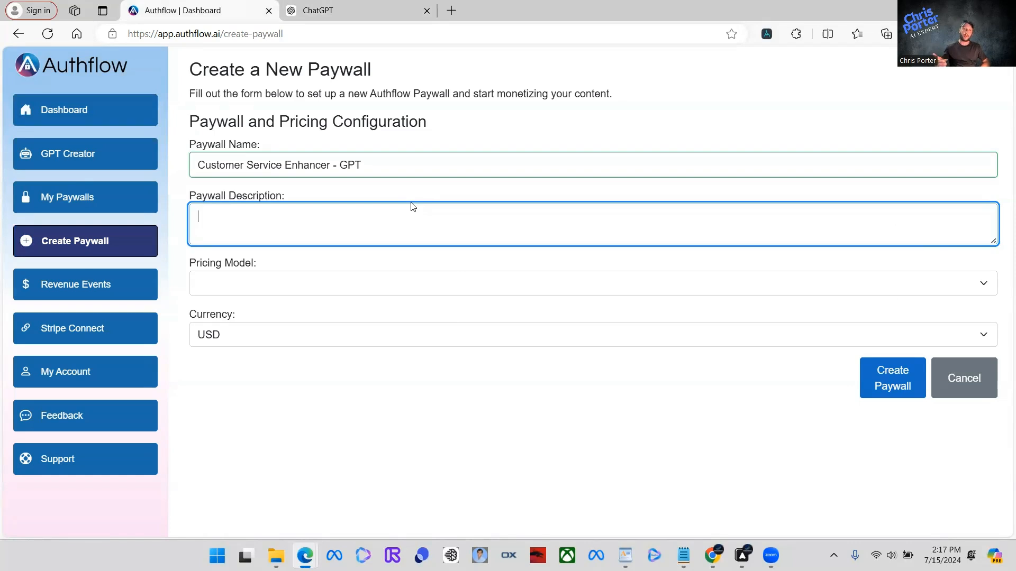
pyautogui.write('Test -')
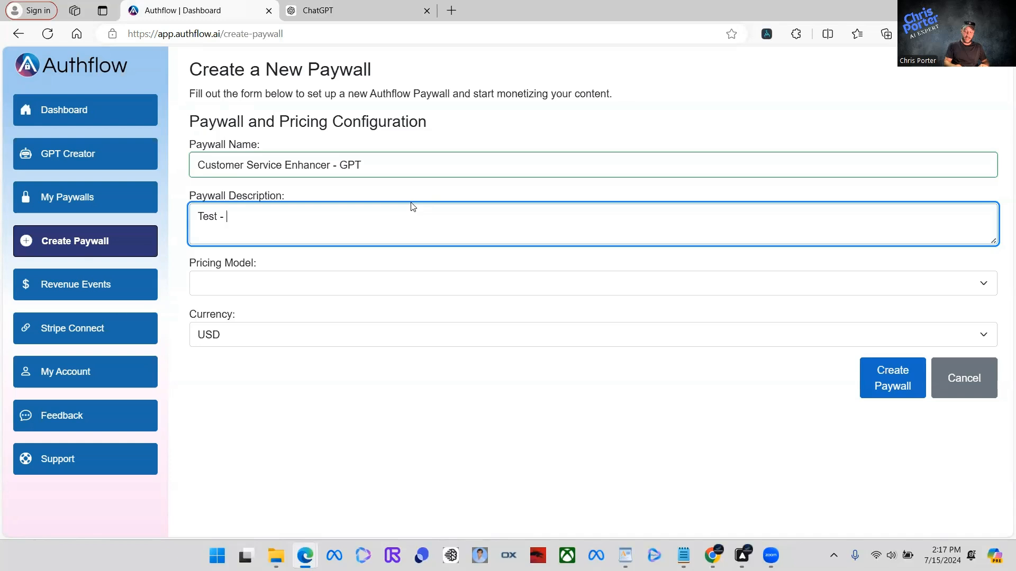
# Describe the paywall as 'This GPT is for Unlimited Access for Customer Service Enhancer.'
pyautogui.write('This G')
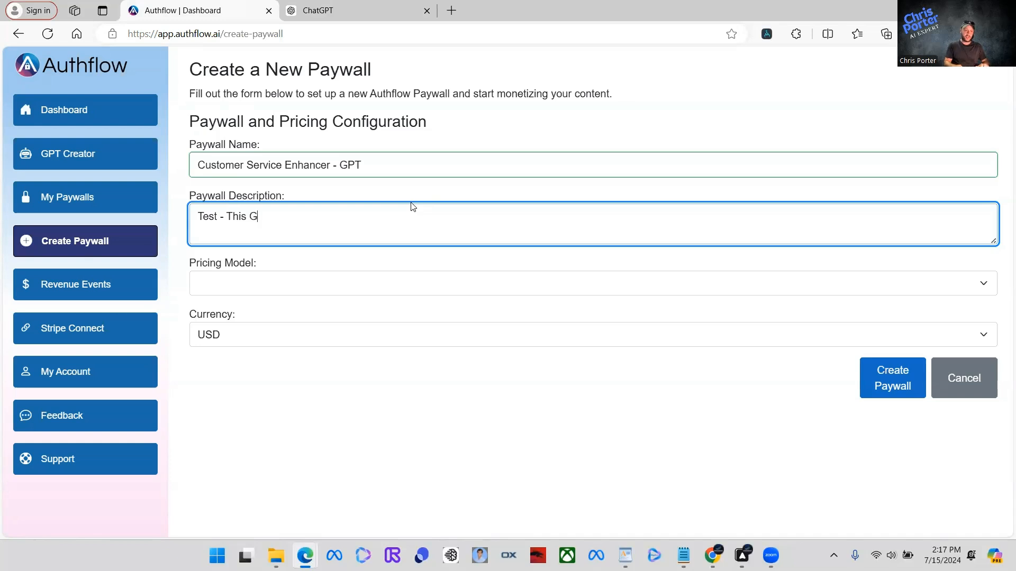
pyautogui.write('PT is for Unlim')
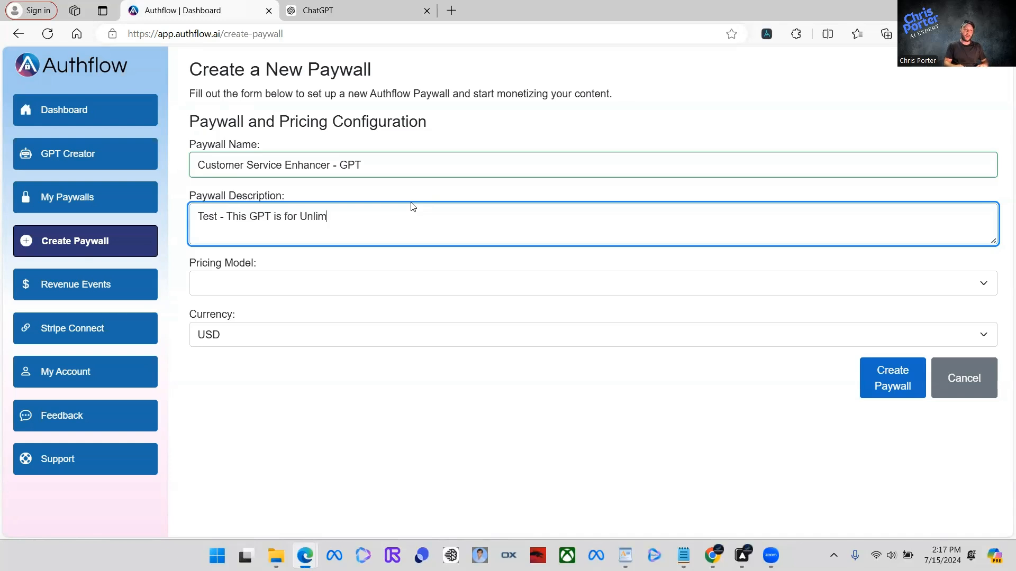
pyautogui.press('ctrl+a')
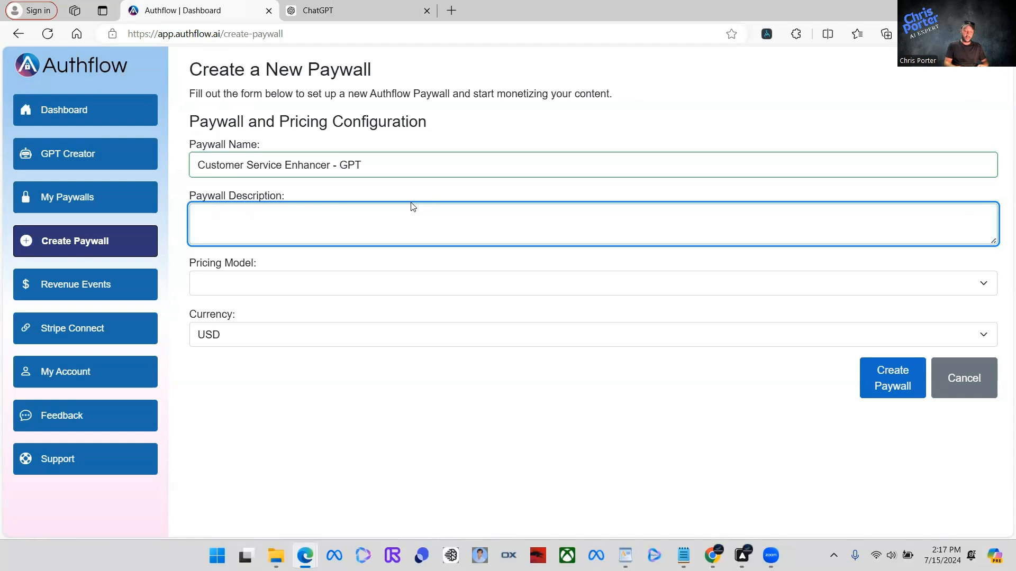
pyautogui.write('This')
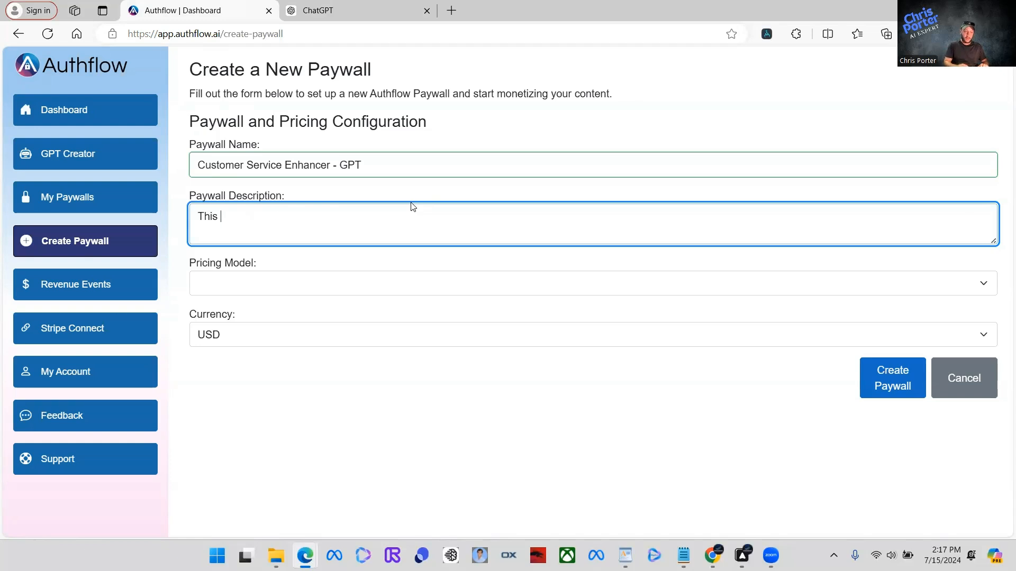
pyautogui.write('GPT is for Unli')
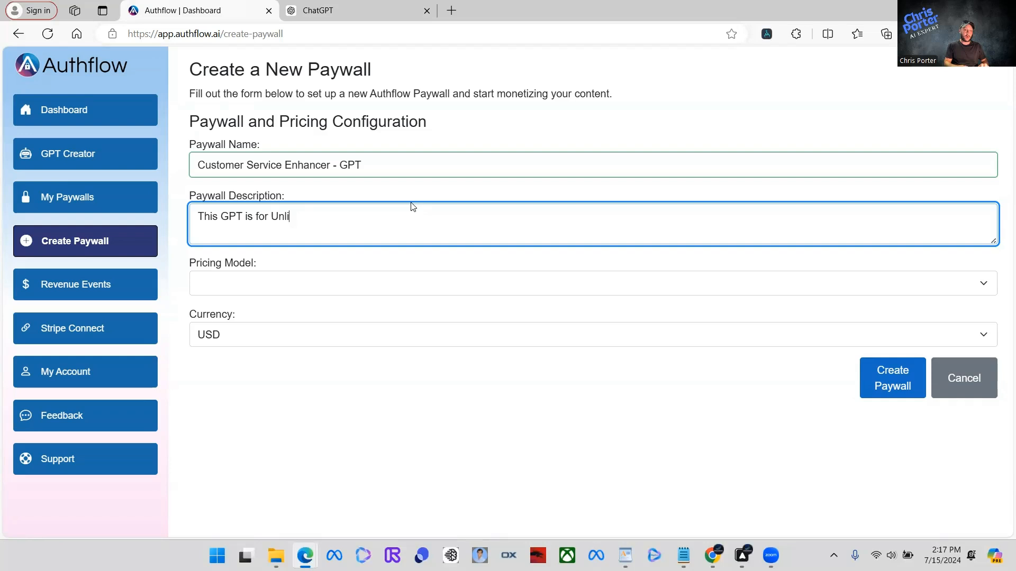
pyautogui.write('mited Acee')
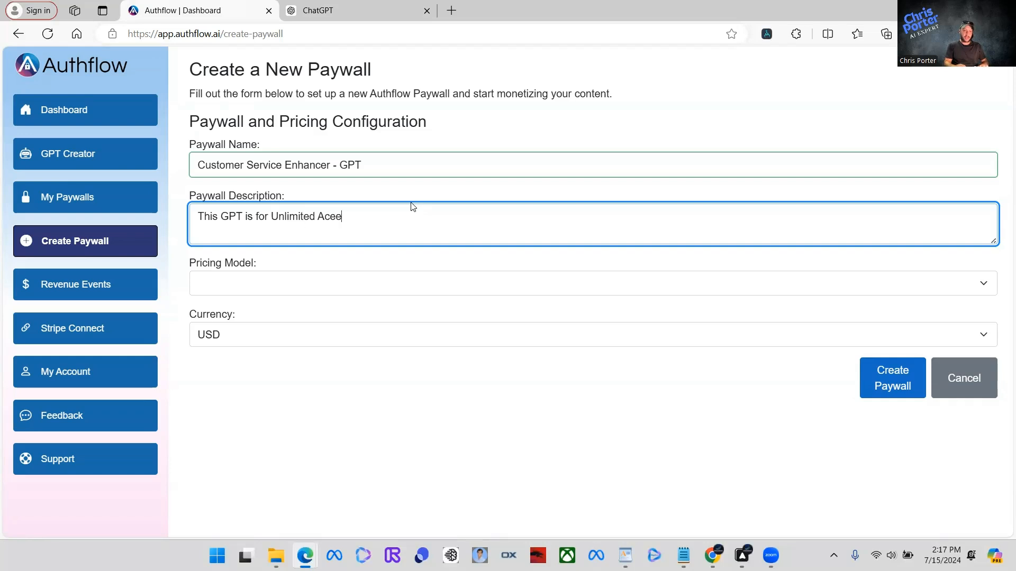
pyautogui.press('Backspace')
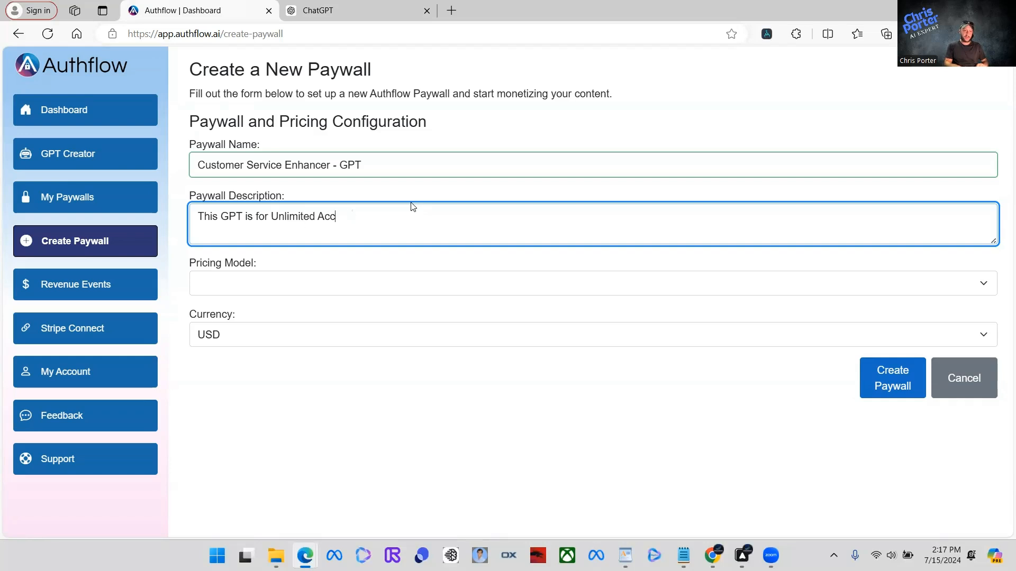
pyautogui.write('ess for Cu')
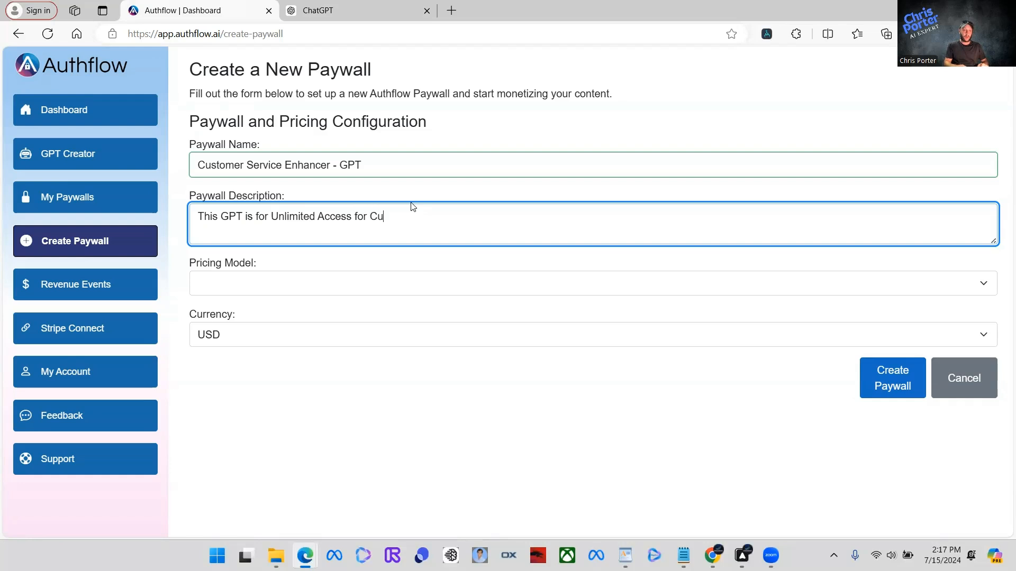
pyautogui.write('stomer Service')
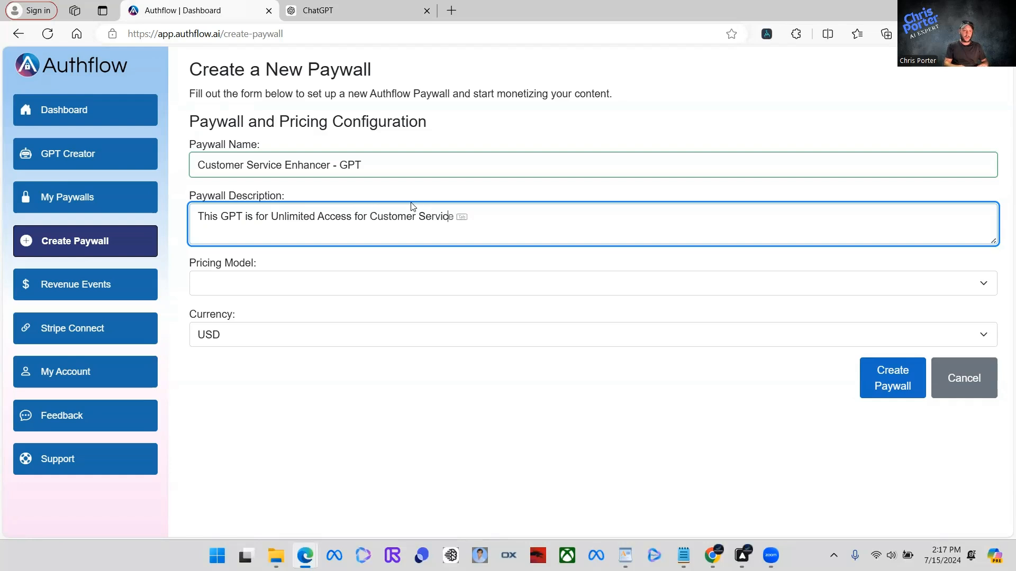
pyautogui.write('Enh')
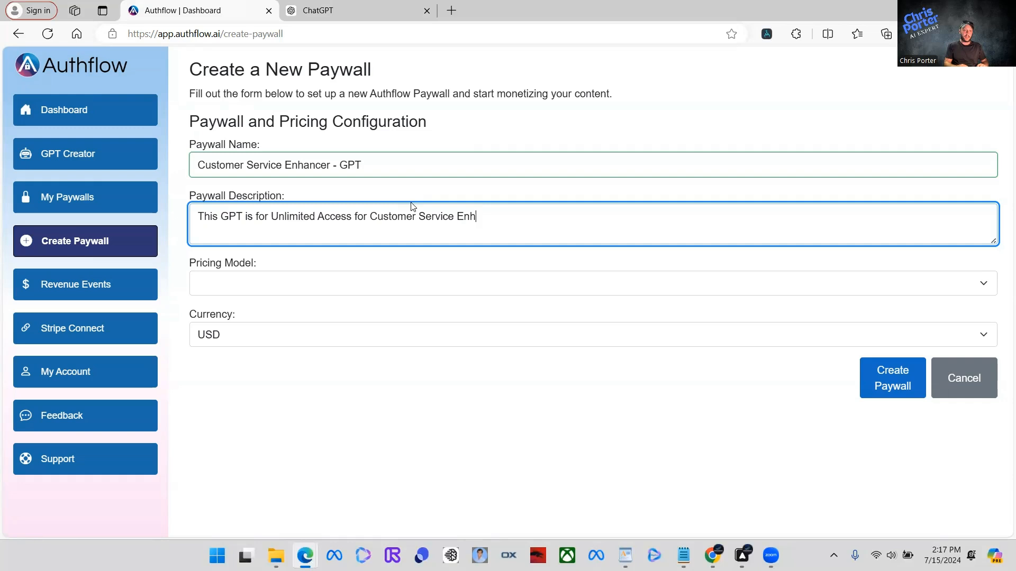
pyautogui.write('ancer.')
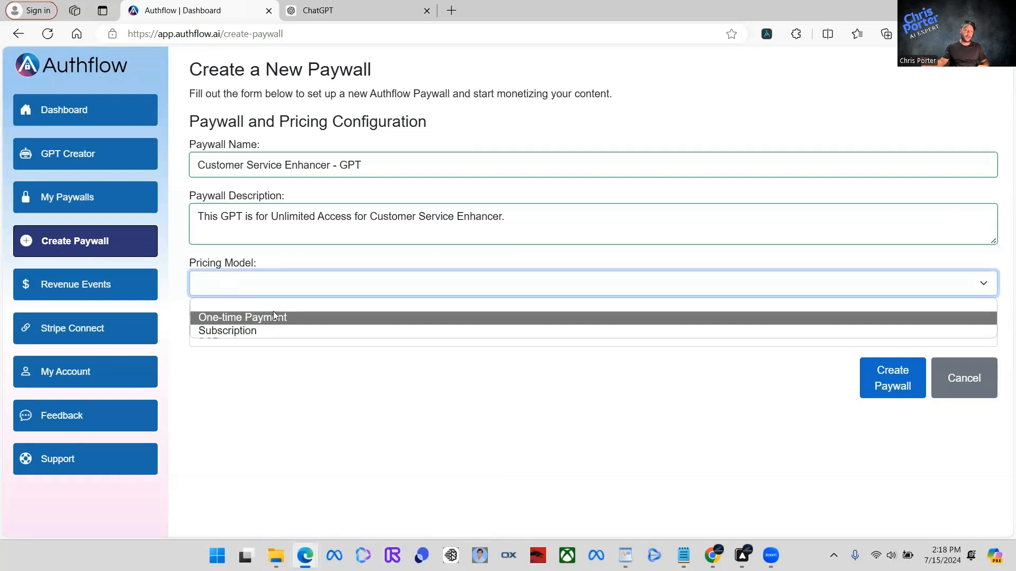
pyautogui.moveTo(256, 330)
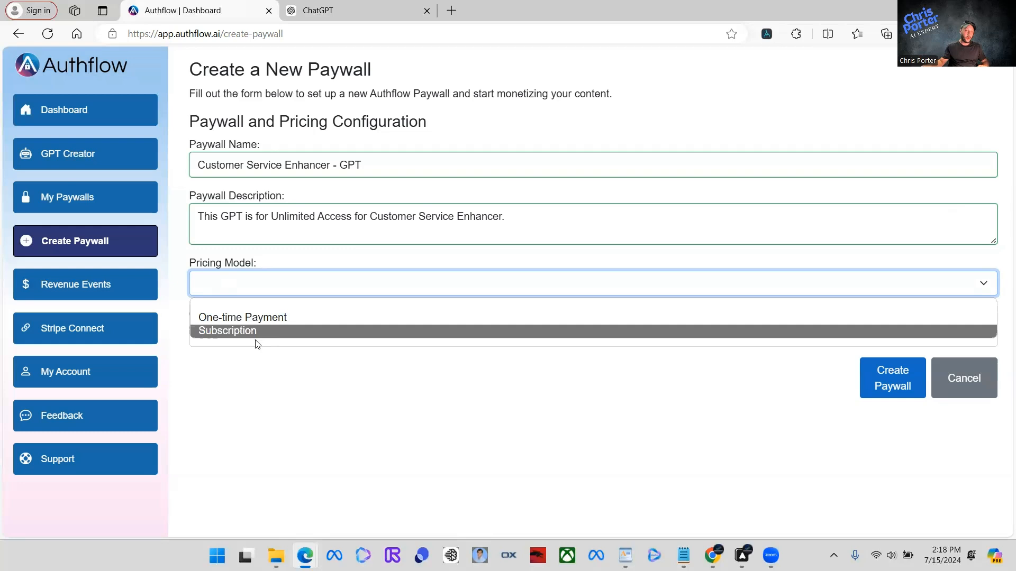
pyautogui.moveTo(233, 332)
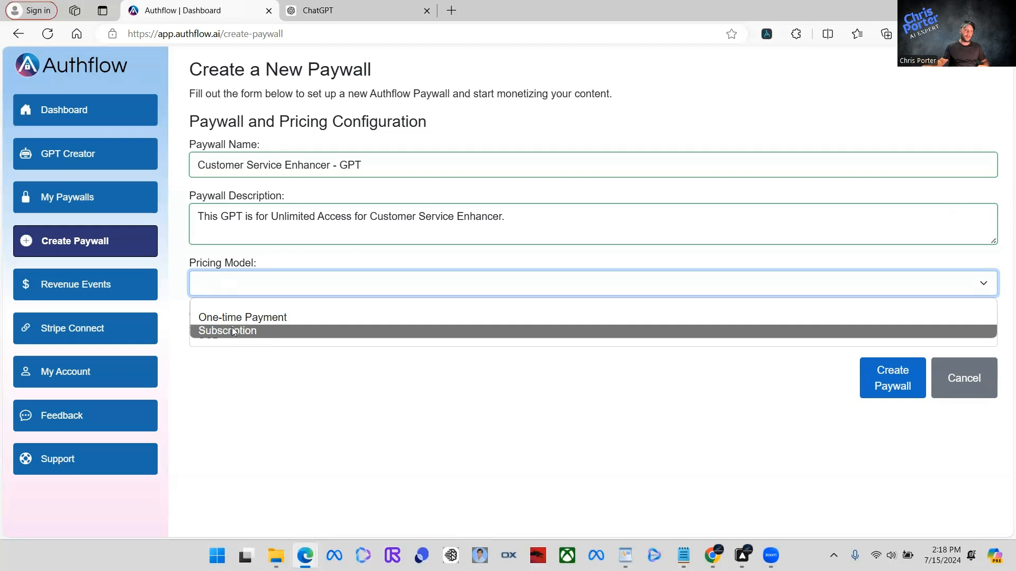
pyautogui.moveTo(239, 335)
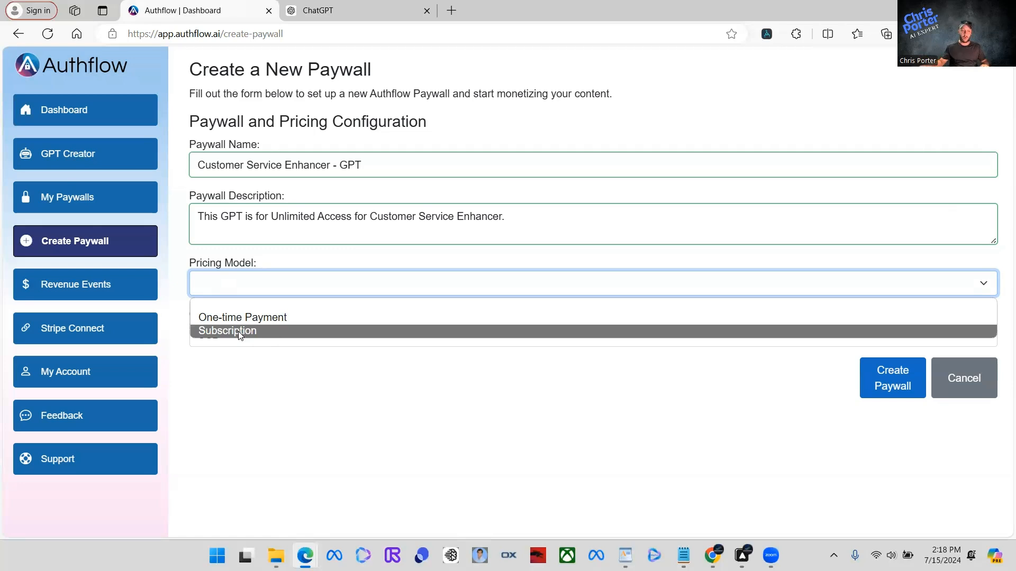
# Make the paywall a 5.00 USD Subscription with a 3-day free trial enabled
pyautogui.click(227, 330)
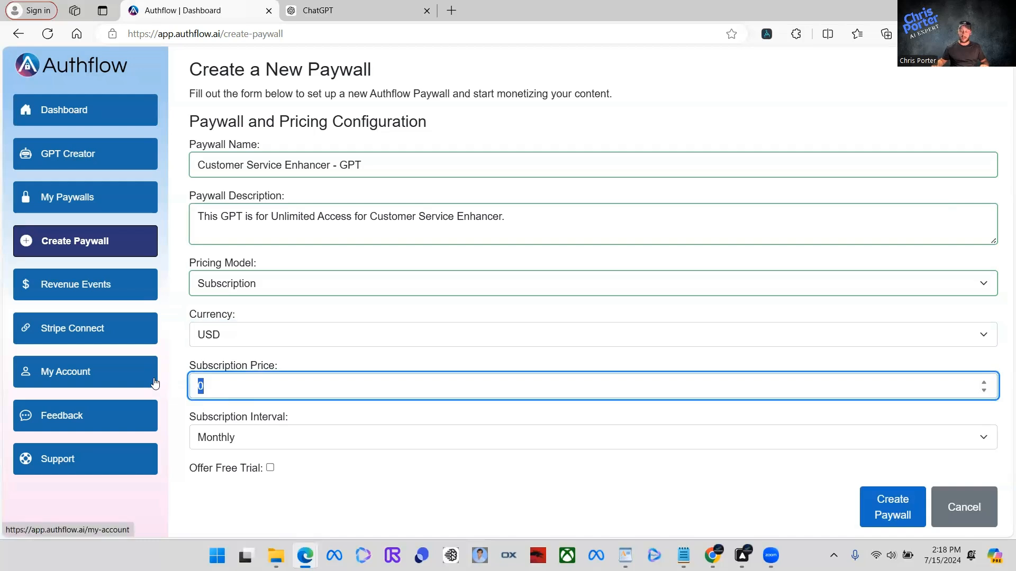
pyautogui.write('5.00')
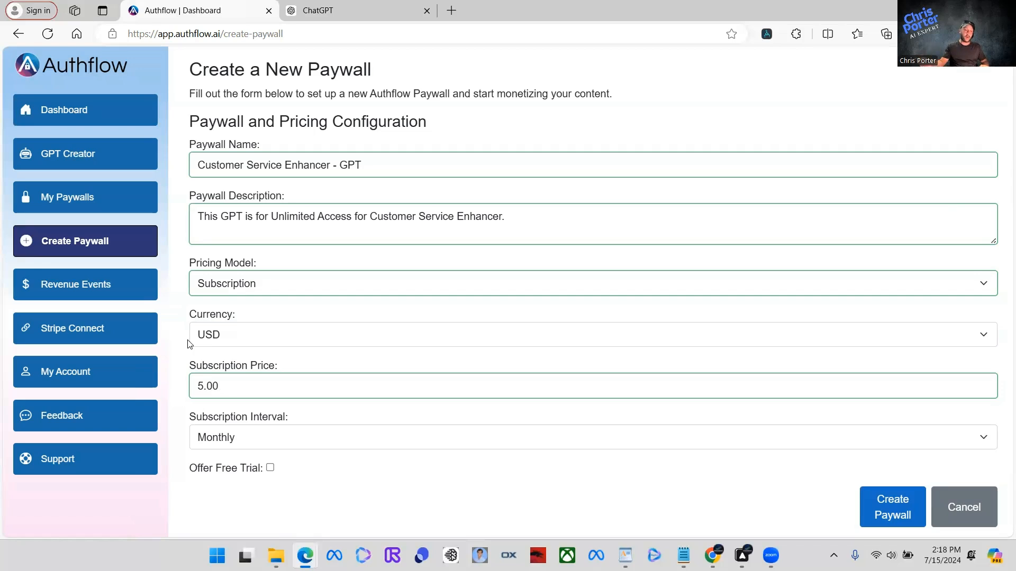
pyautogui.moveTo(228, 472)
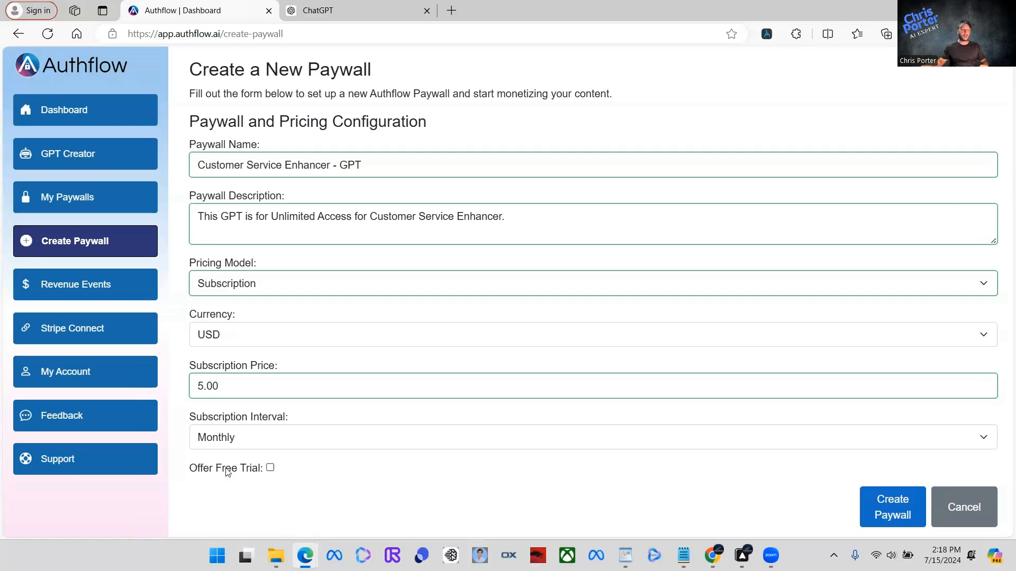
pyautogui.doubleClick(225, 468)
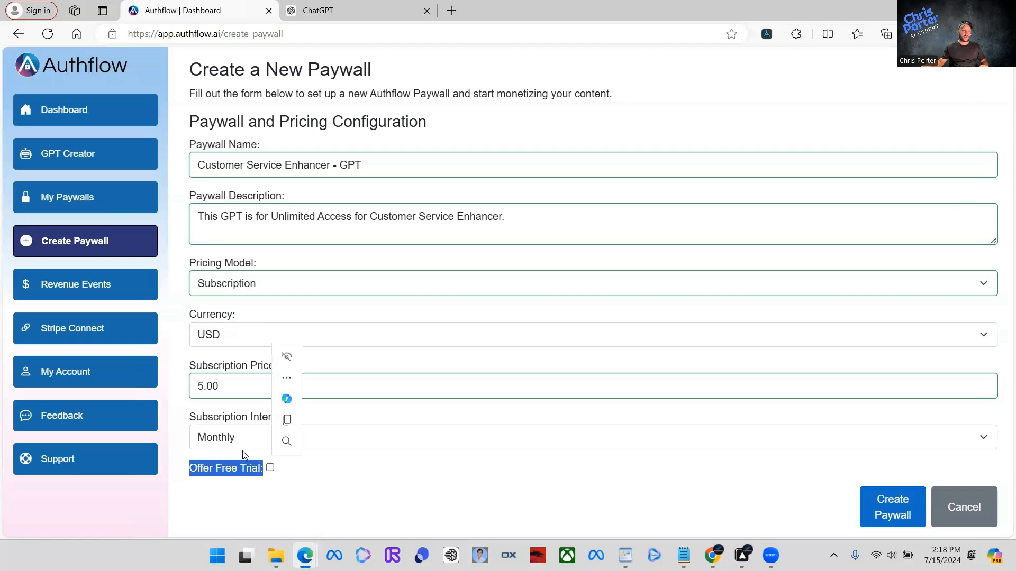
pyautogui.click(269, 467)
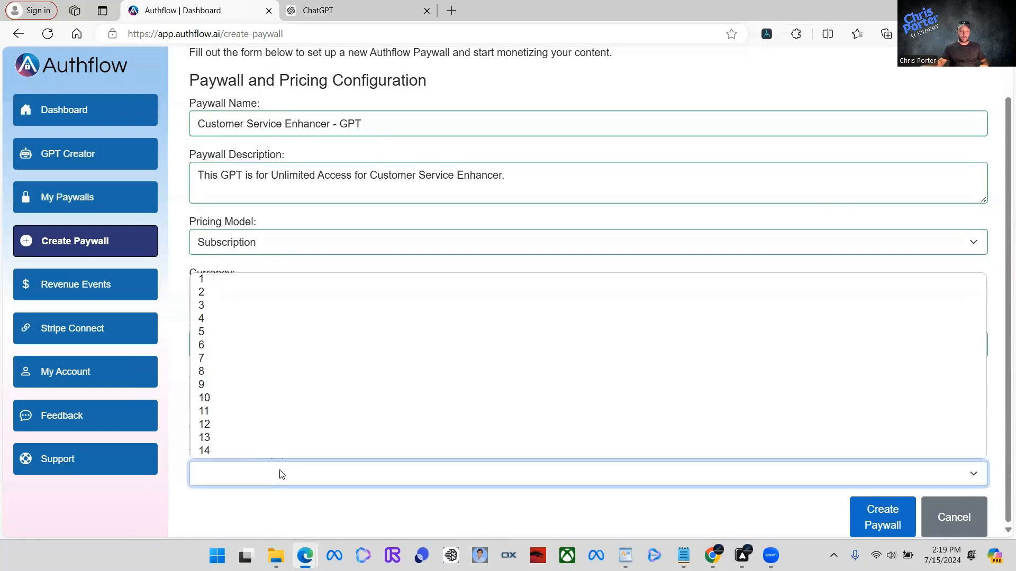
pyautogui.click(201, 305)
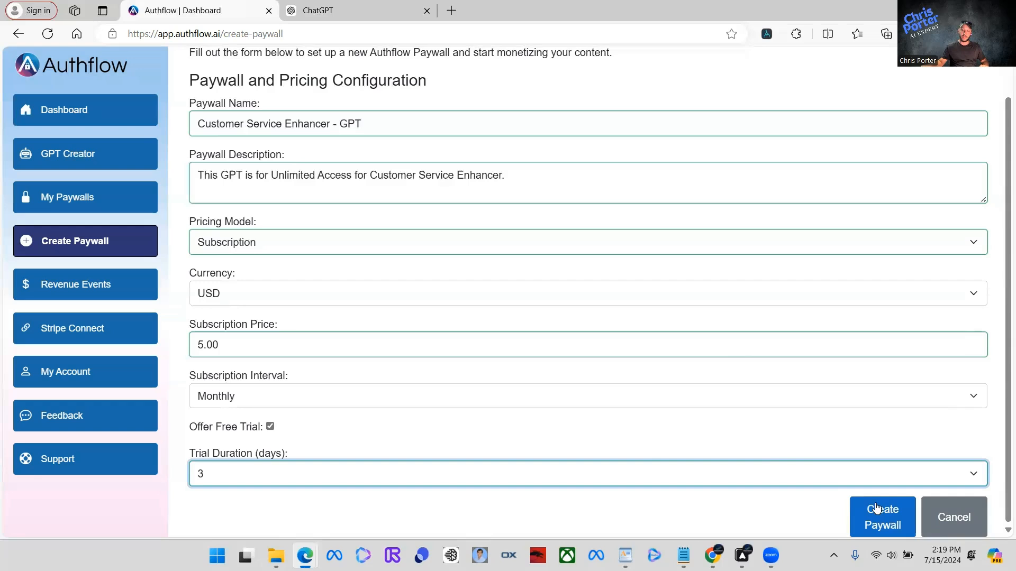
pyautogui.moveTo(336, 133)
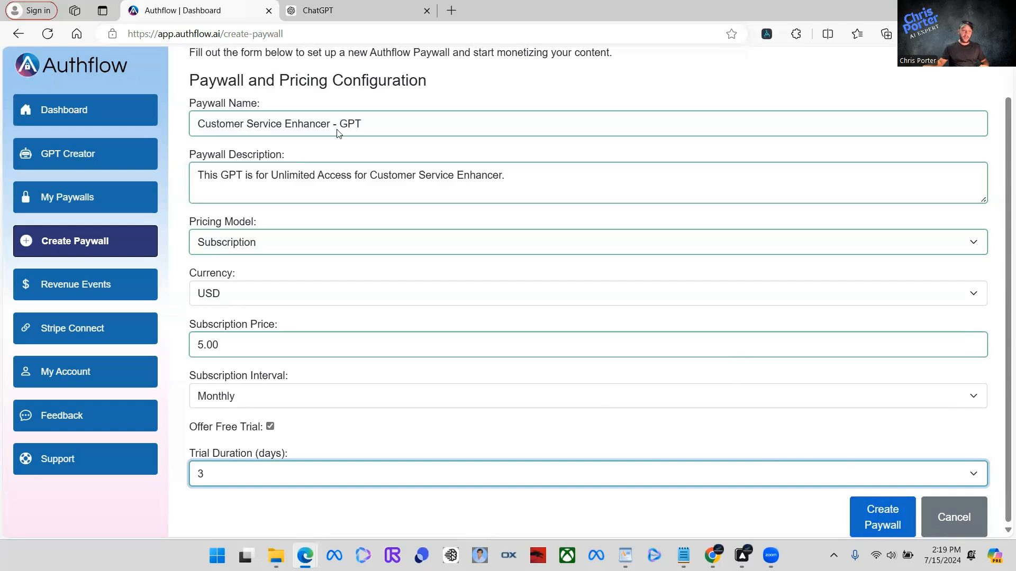
# Submit the paywall, confirm the fee terms checkbox and continue to create it
pyautogui.click(882, 517)
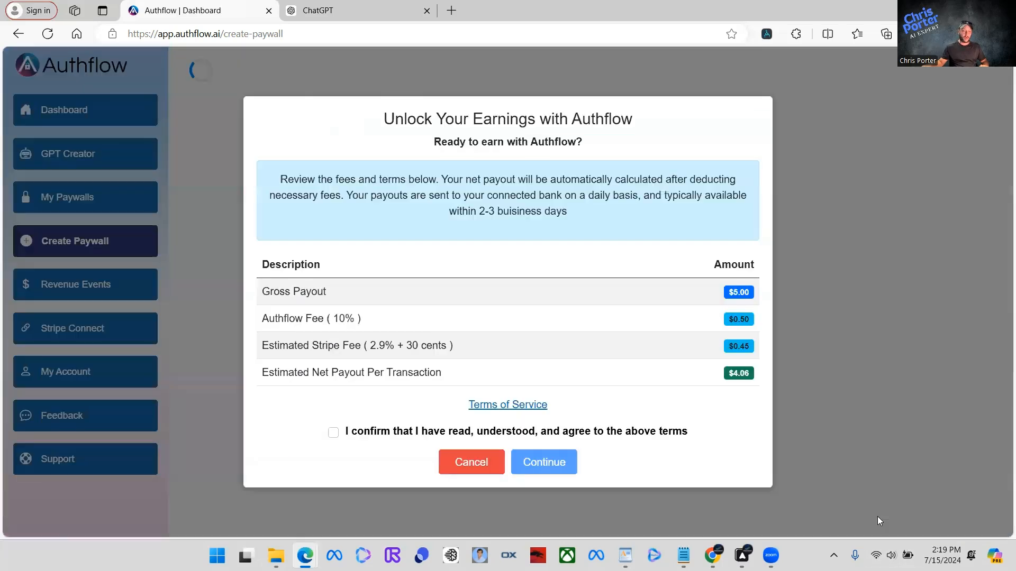
pyautogui.moveTo(579, 159)
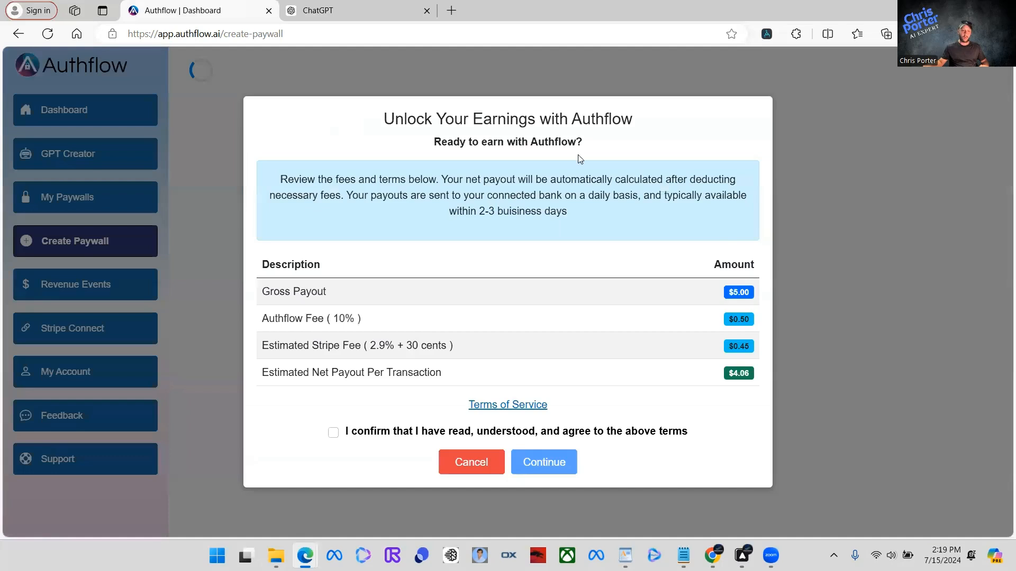
pyautogui.moveTo(739, 420)
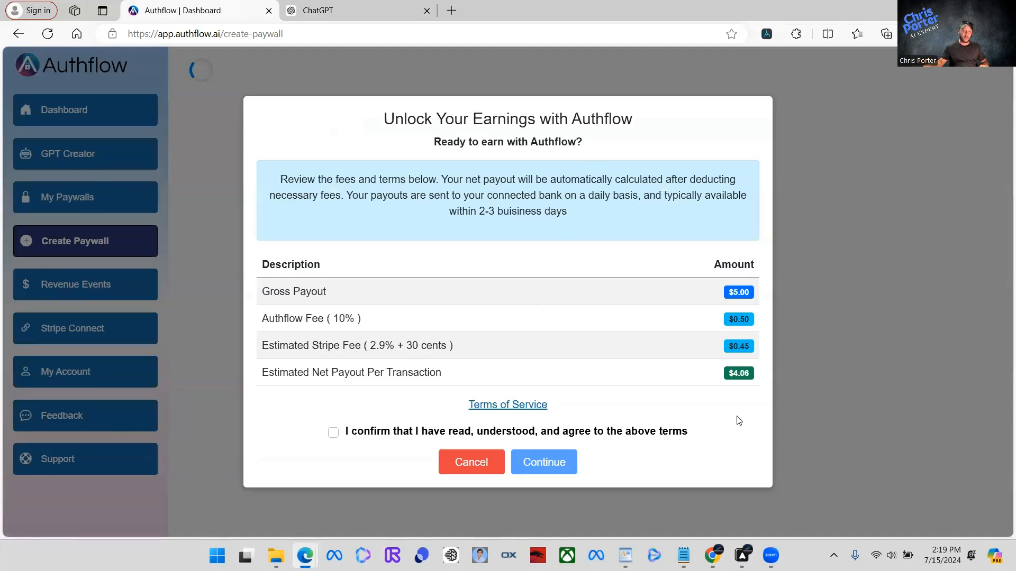
pyautogui.click(333, 432)
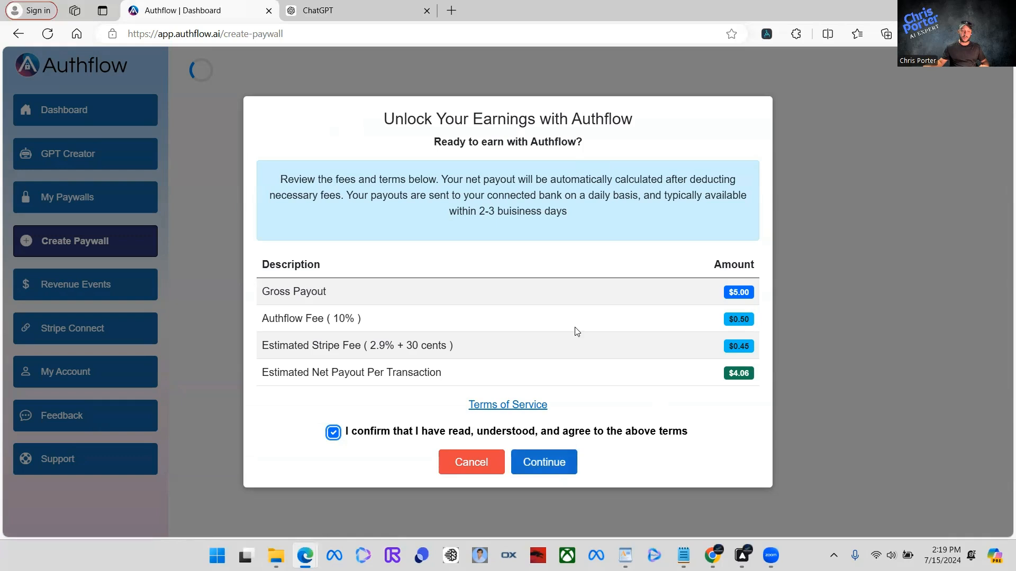
pyautogui.moveTo(279, 334)
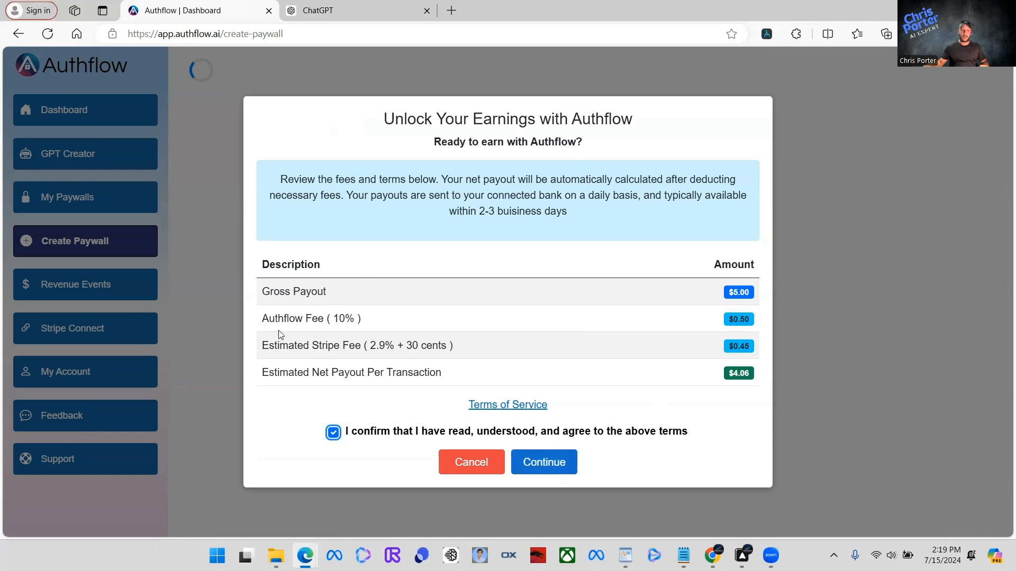
pyautogui.moveTo(729, 327)
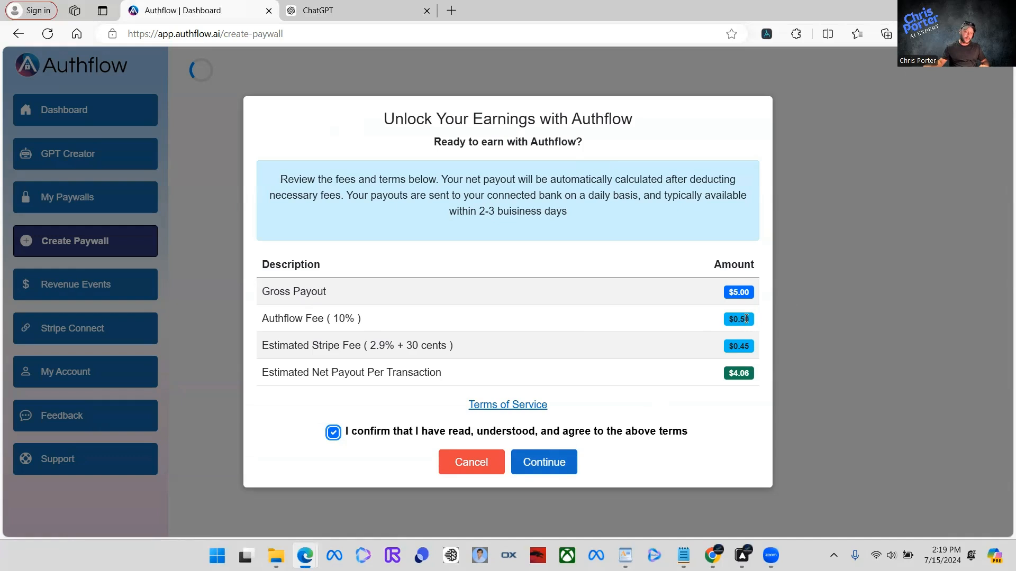
pyautogui.moveTo(749, 359)
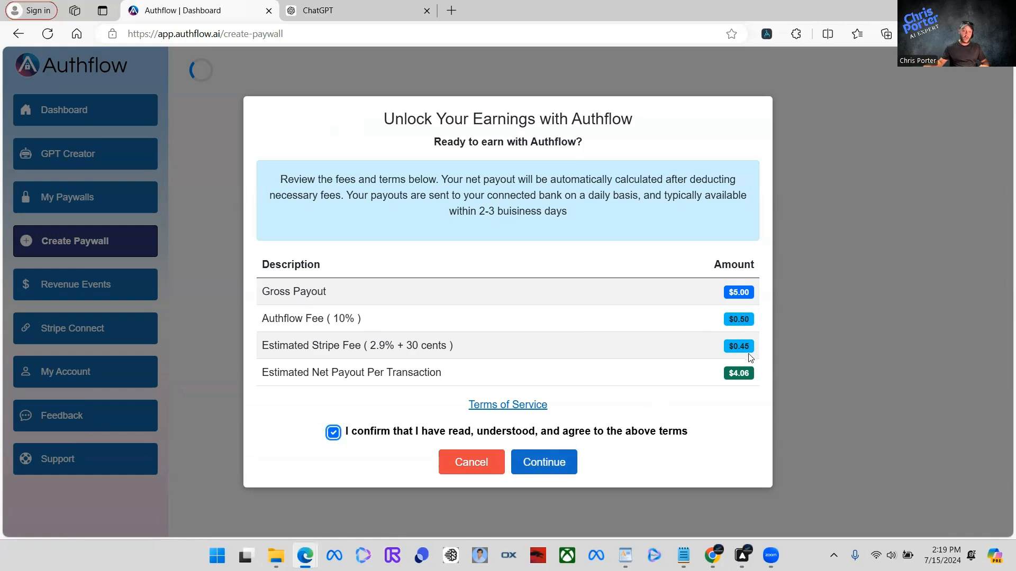
pyautogui.moveTo(370, 358)
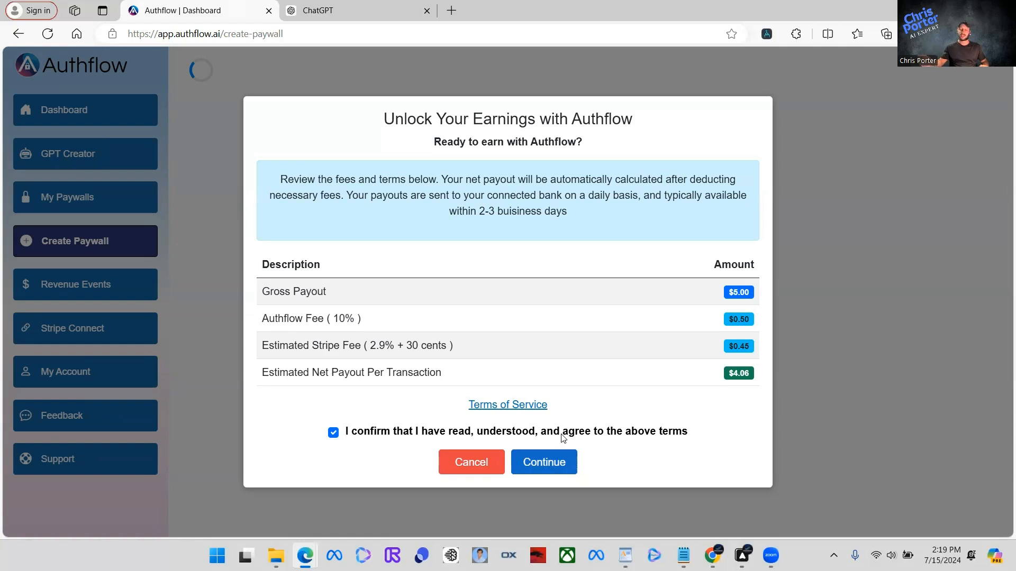
pyautogui.click(544, 462)
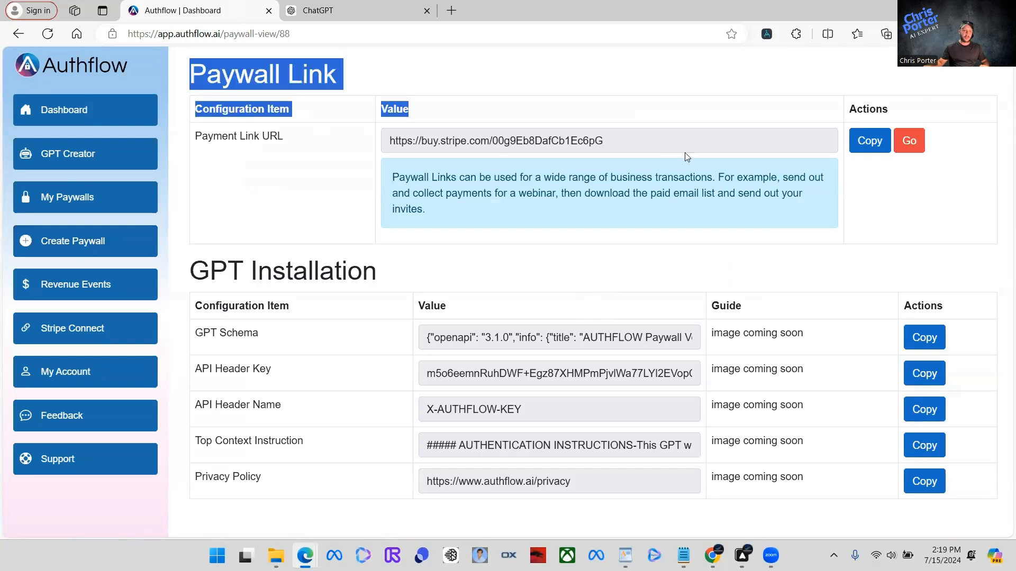
# Review the Paywall Link page with its Stripe payment URL and GPT Installation table
pyautogui.click(455, 174)
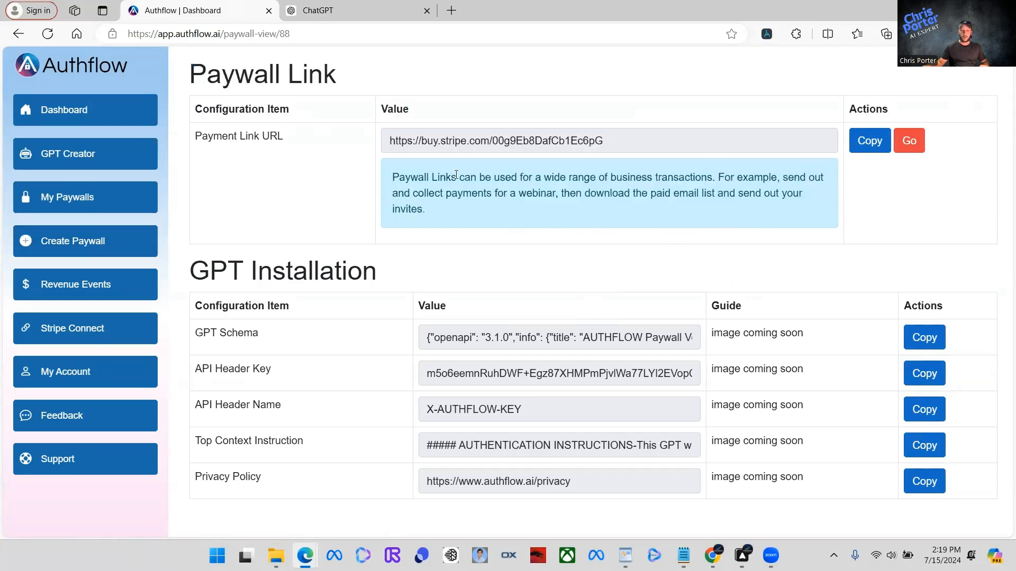
pyautogui.moveTo(428, 146)
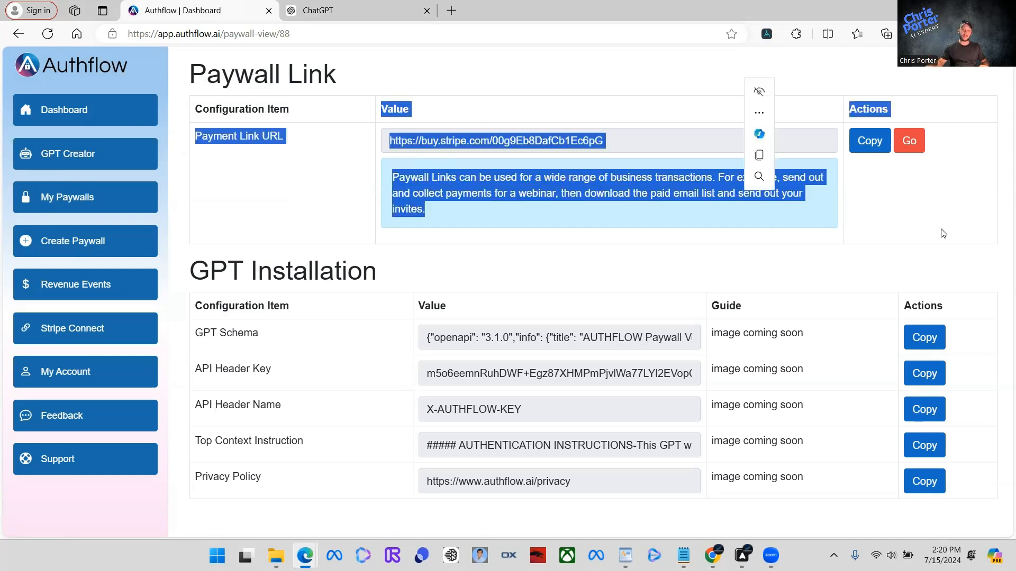
pyautogui.click(561, 141)
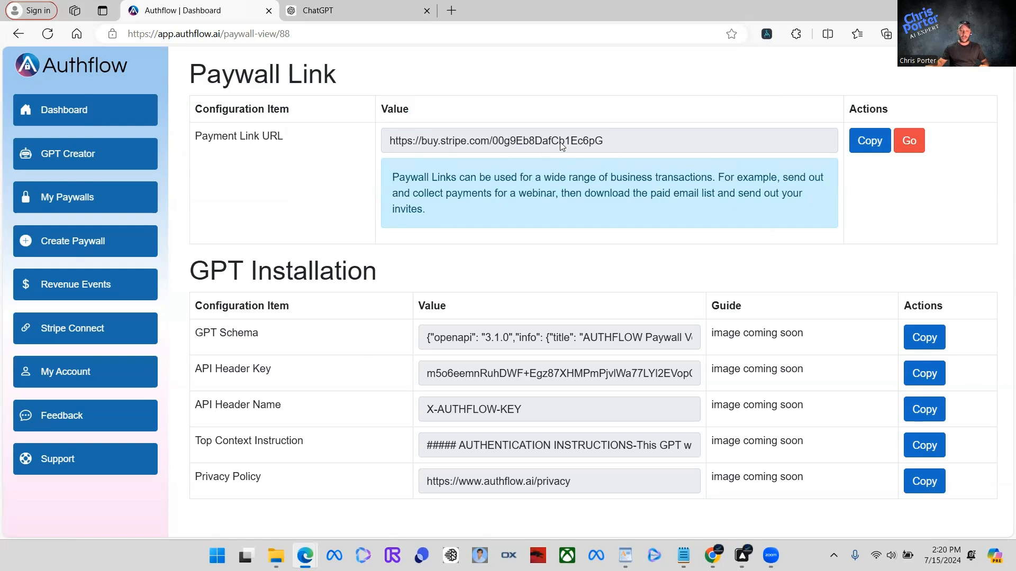
pyautogui.moveTo(553, 303)
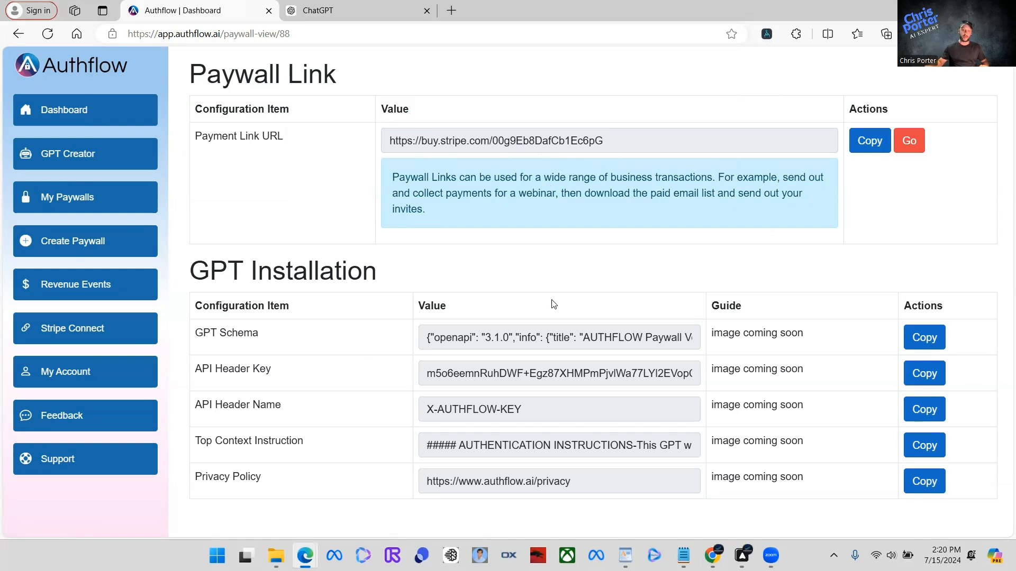
pyautogui.moveTo(293, 362)
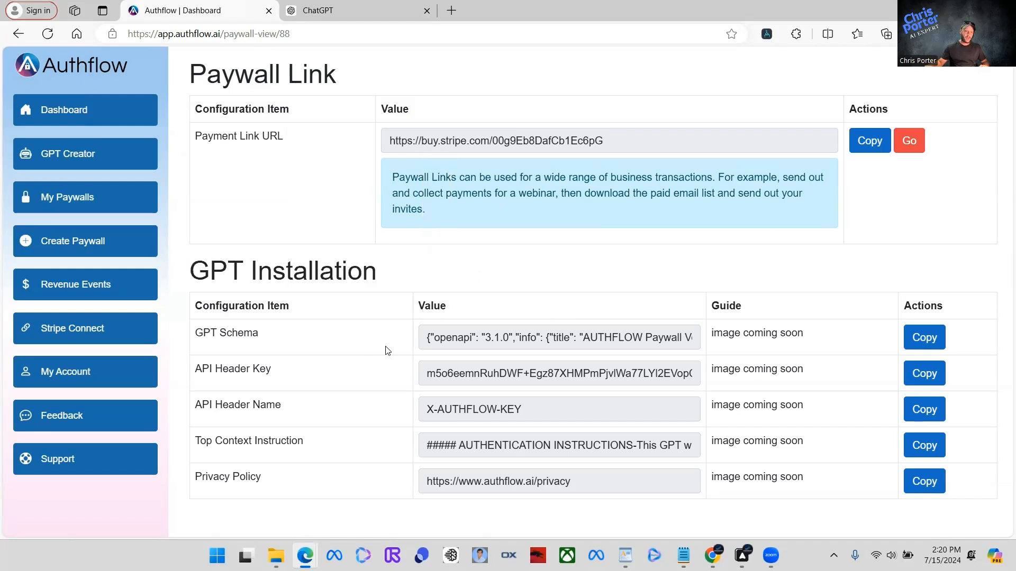
pyautogui.doubleClick(232, 369)
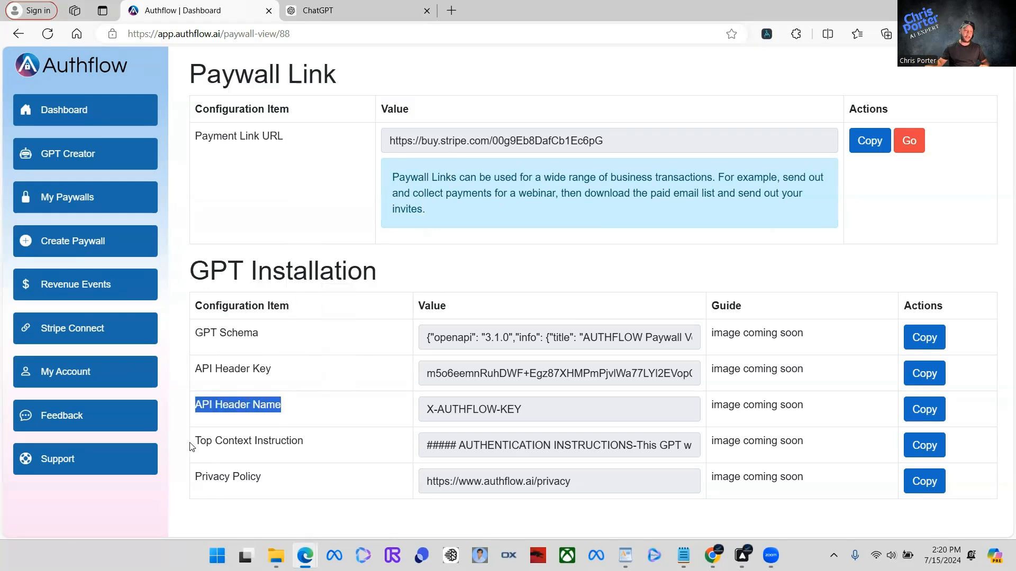
pyautogui.doubleClick(227, 476)
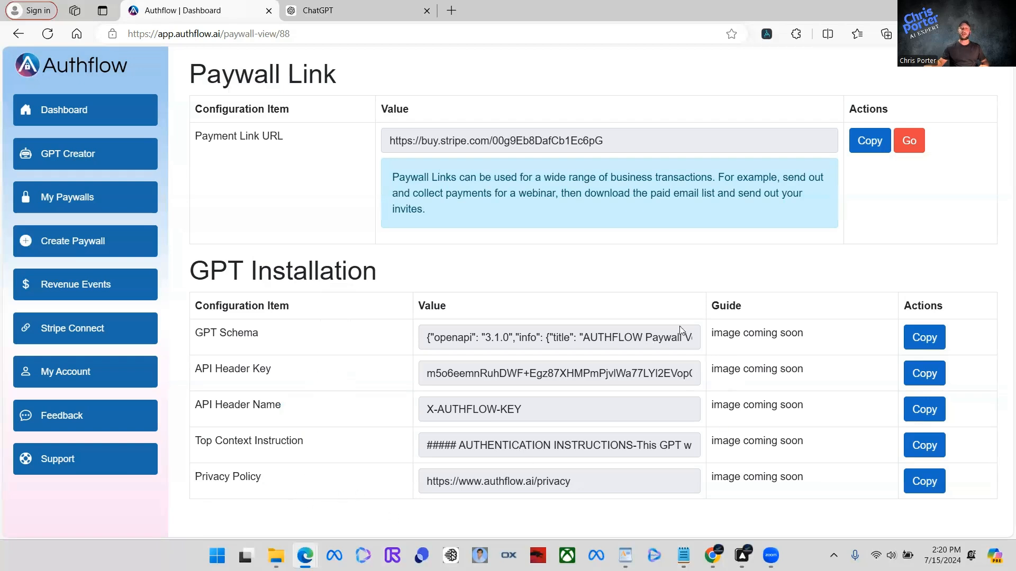
pyautogui.moveTo(653, 359)
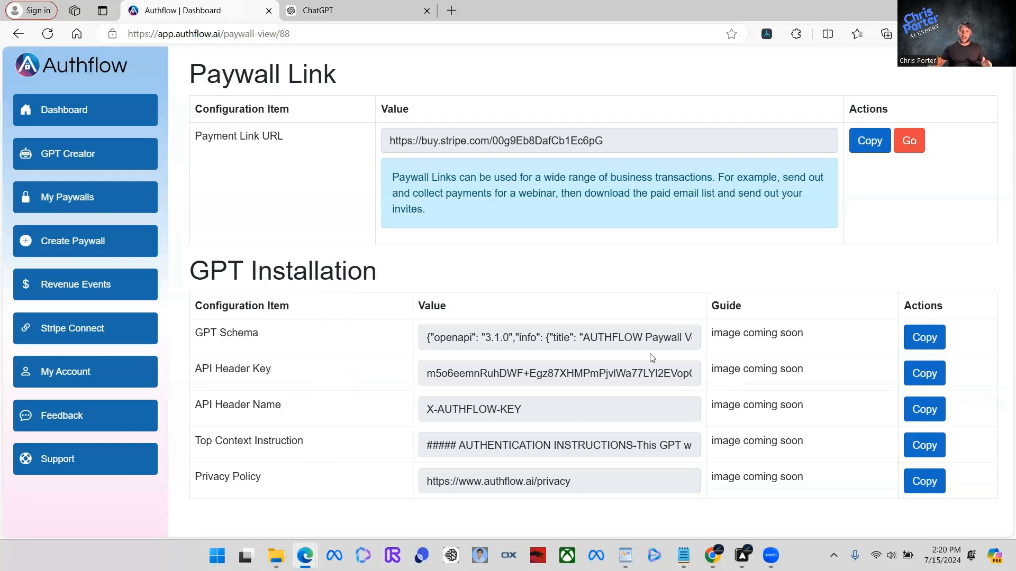
pyautogui.moveTo(812, 190)
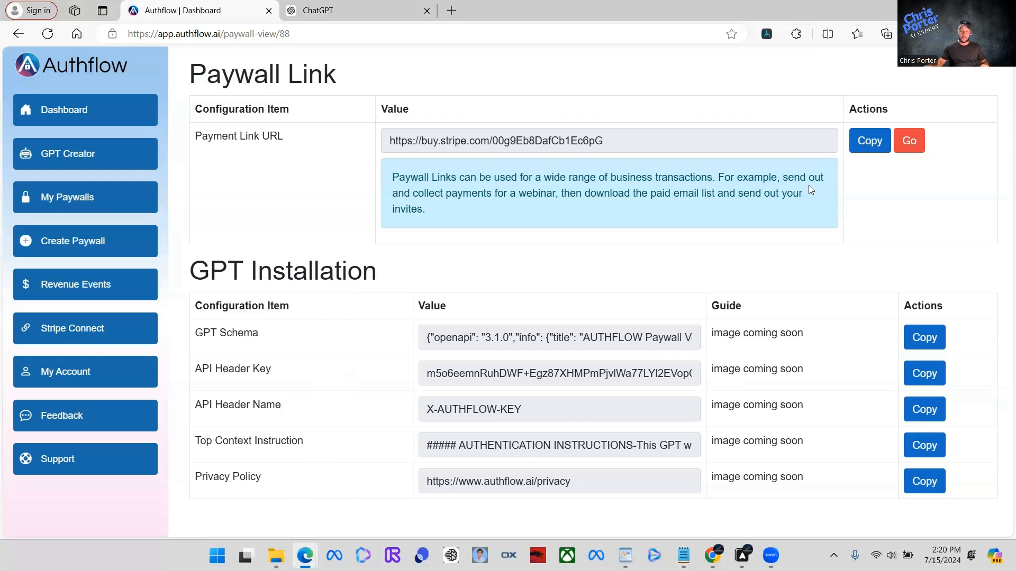
pyautogui.moveTo(781, 9)
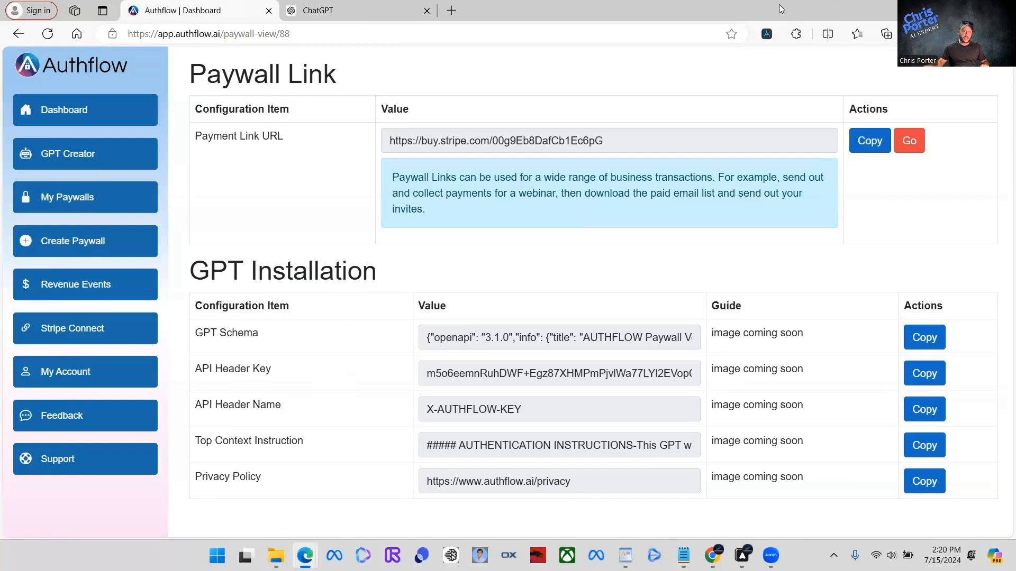
# Start a new empty action in the GPT's Configure panel, then return to Authflow's installation details
pyautogui.click(357, 11)
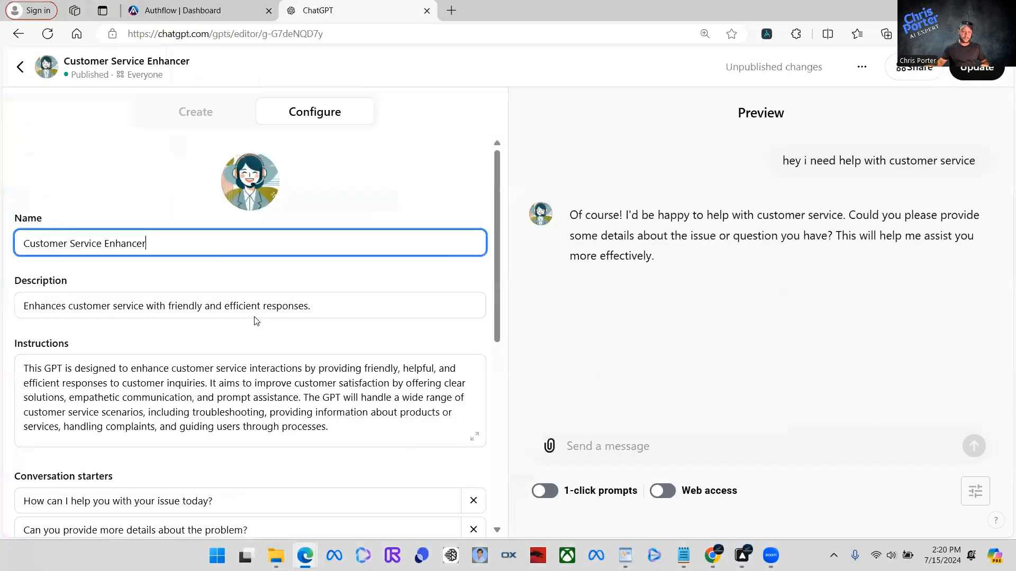
pyautogui.scroll(-3)
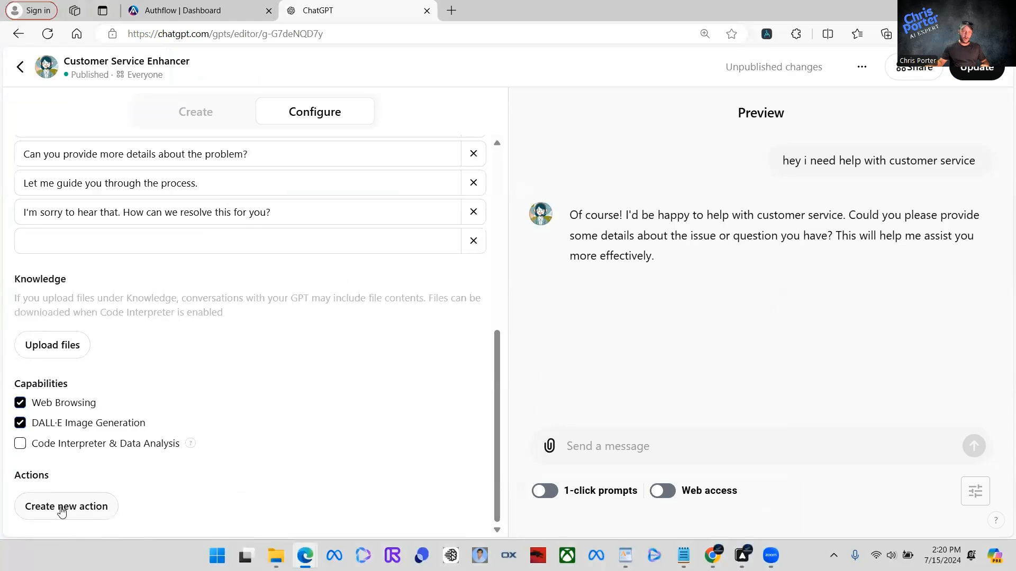
pyautogui.click(66, 507)
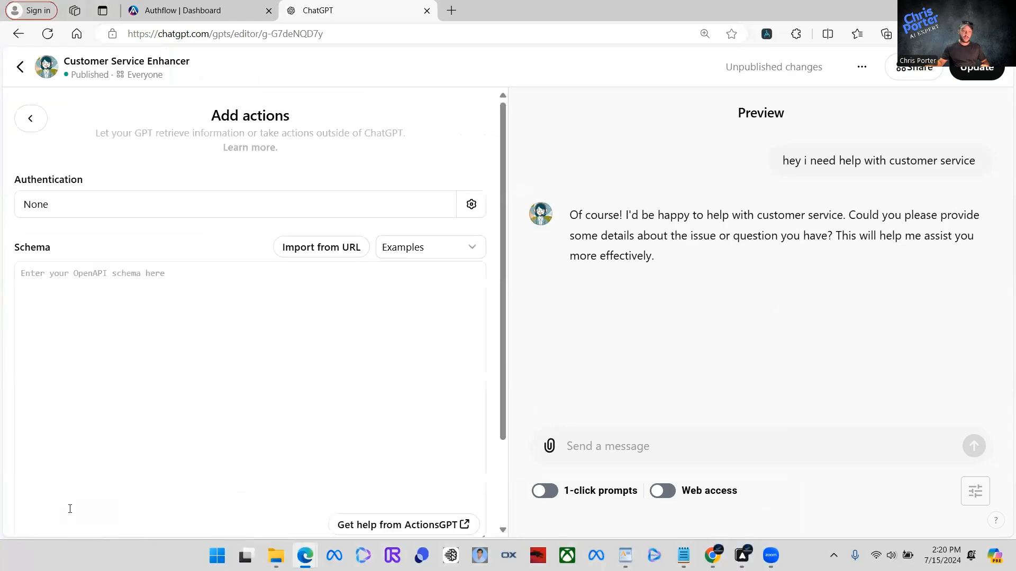
pyautogui.moveTo(59, 155)
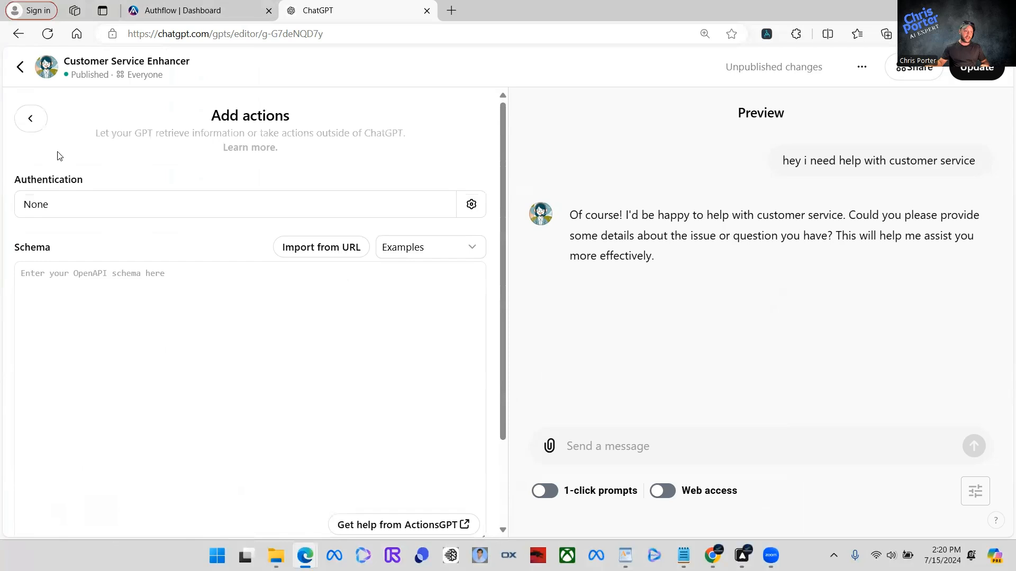
pyautogui.scroll(-3)
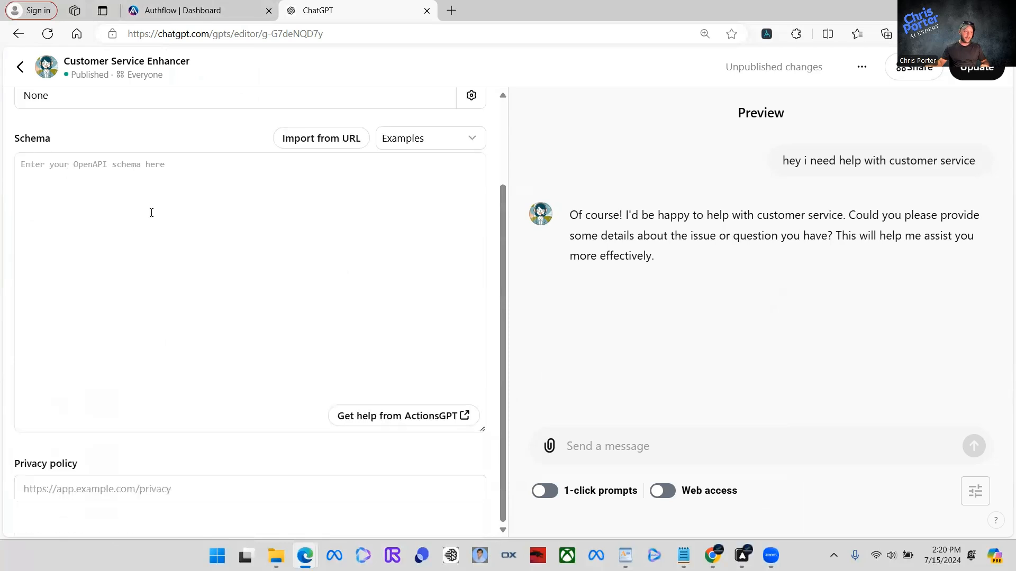
pyautogui.click(195, 11)
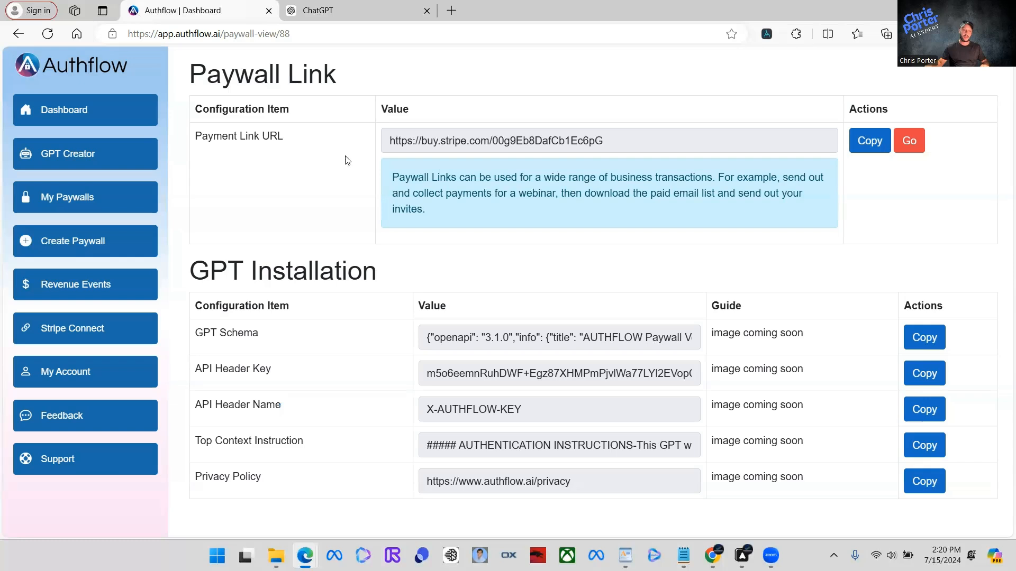
pyautogui.moveTo(921, 178)
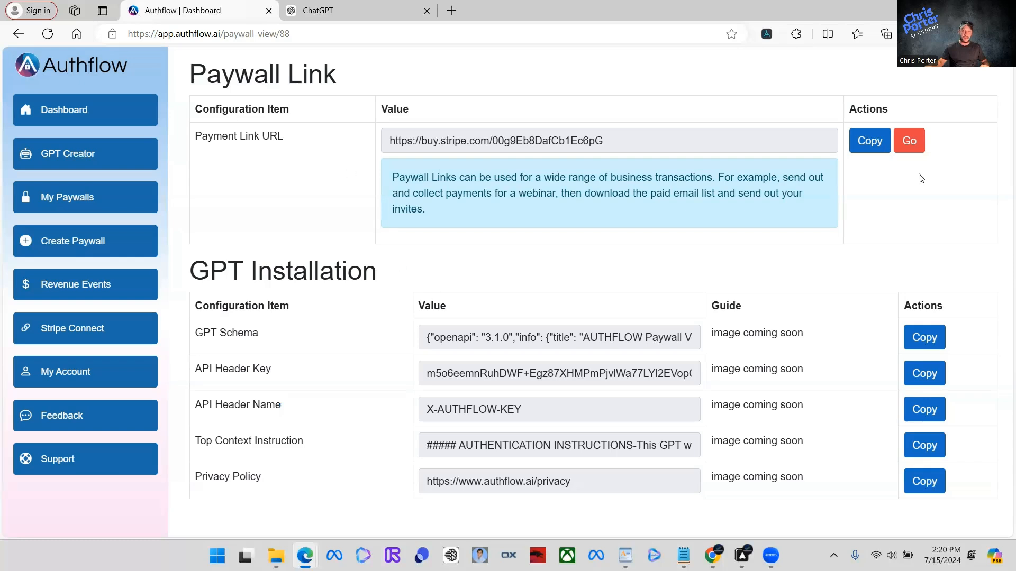
pyautogui.moveTo(532, 309)
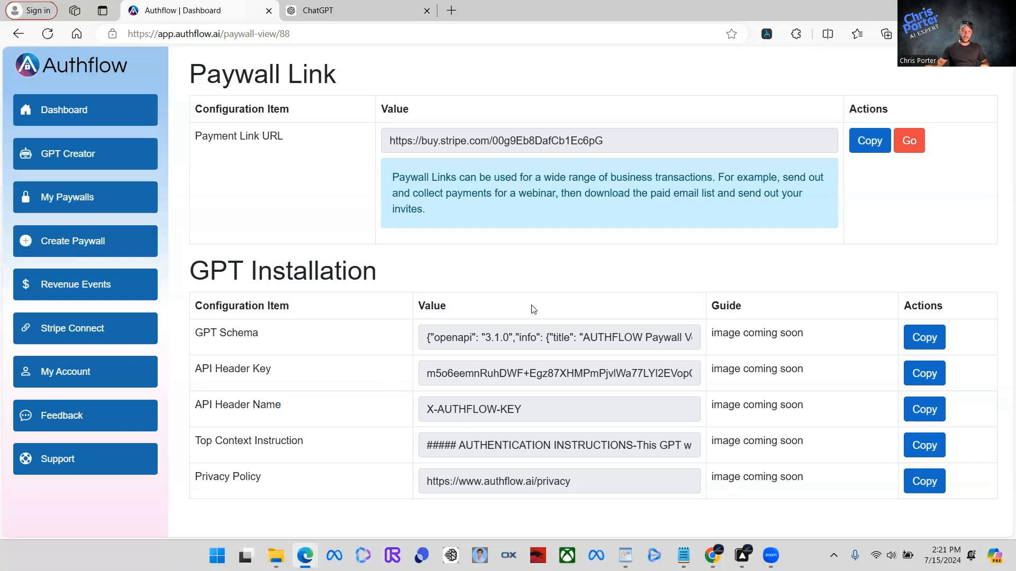
pyautogui.moveTo(654, 372)
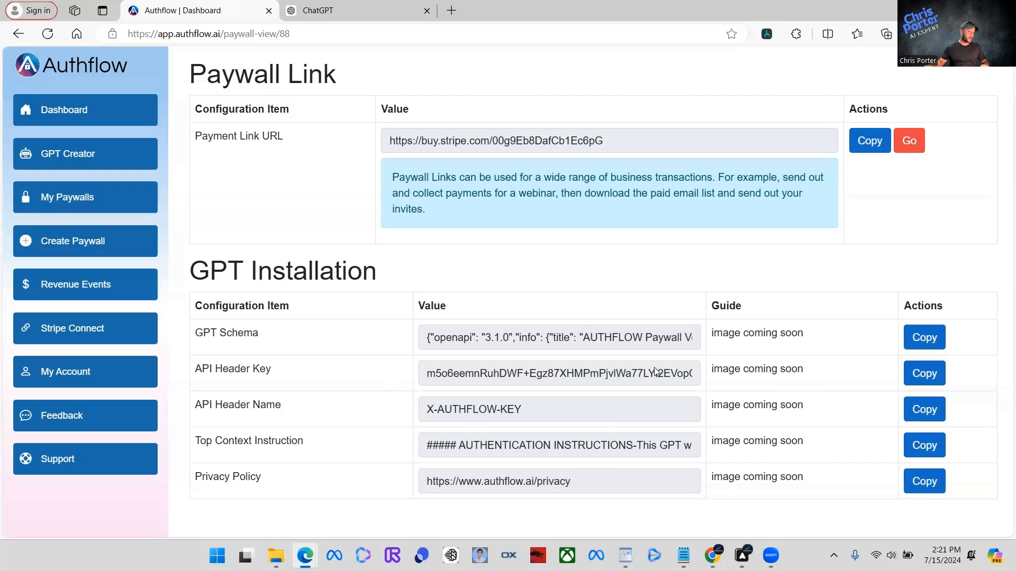
# Copy the GPT Schema value from Authflow and return to the GPT's action form
pyautogui.doubleClick(207, 333)
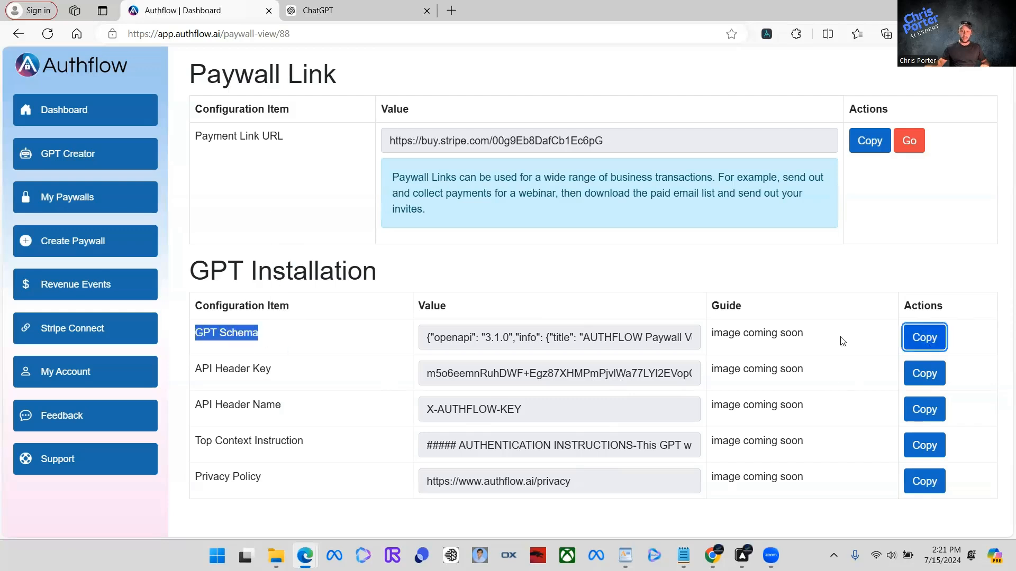
pyautogui.moveTo(865, 19)
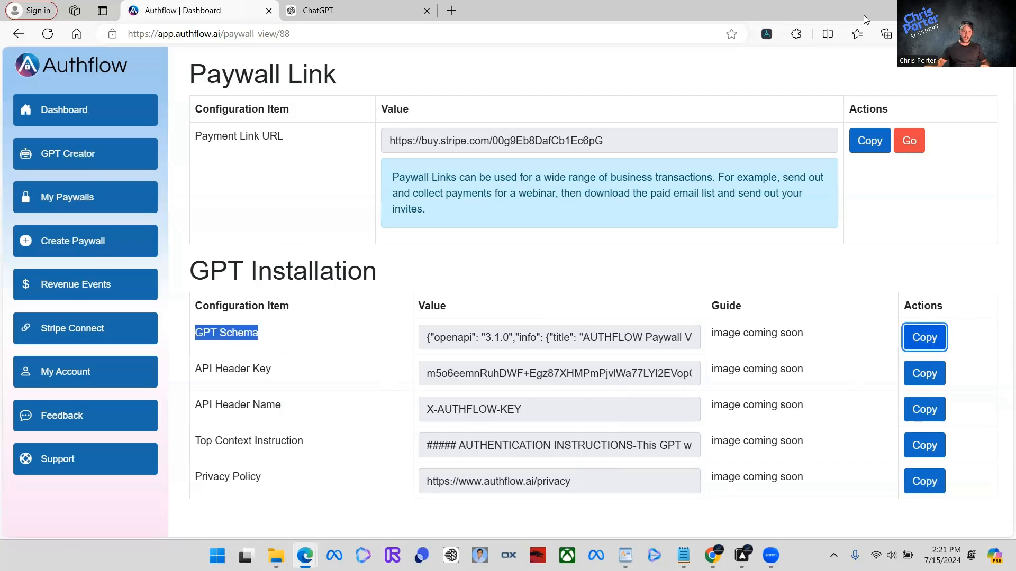
pyautogui.click(356, 11)
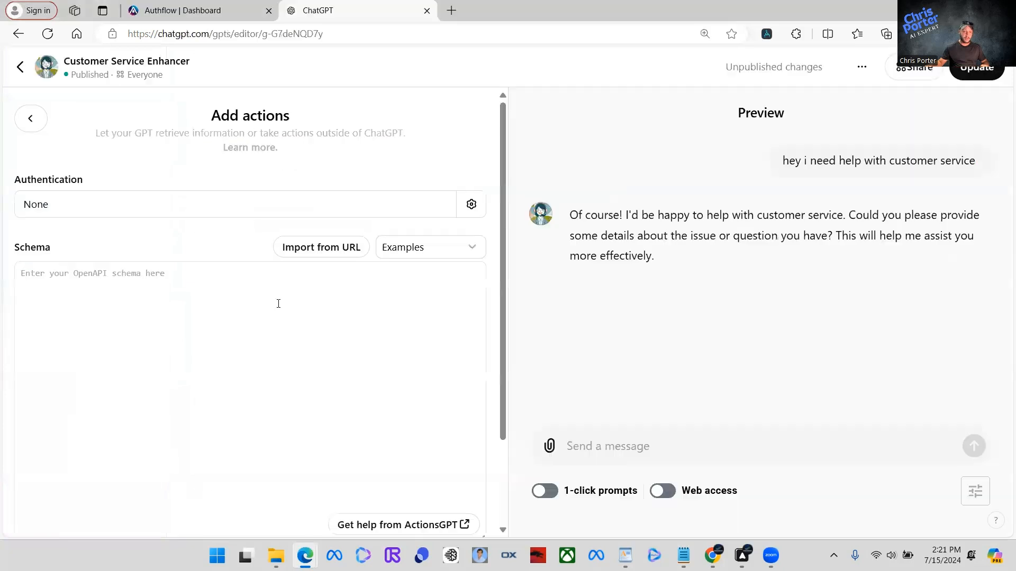
# Paste the Authflow schema into the Schema box so checkActivePaywall shows in Available actions
pyautogui.rightClick(278, 304)
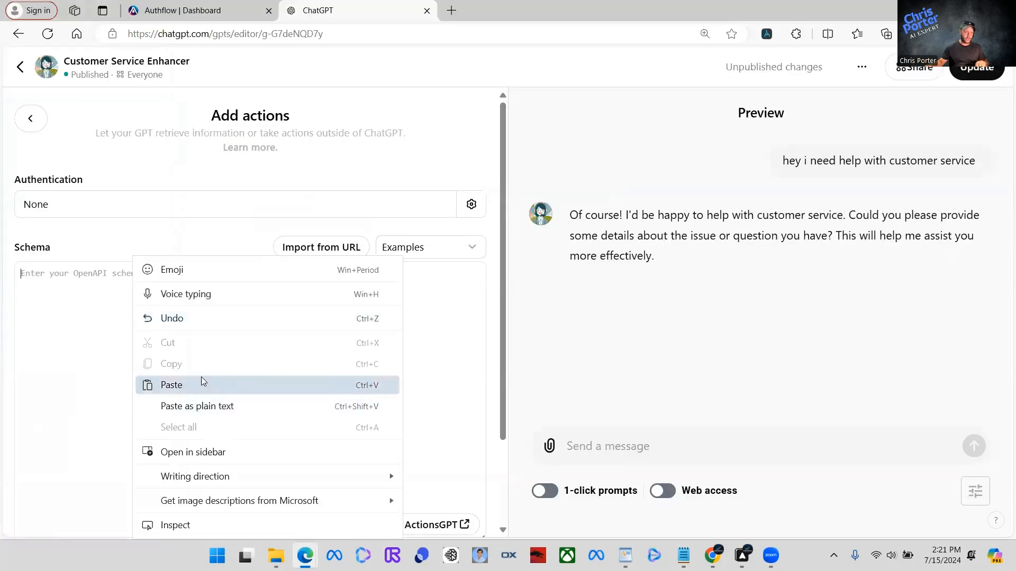
pyautogui.click(171, 386)
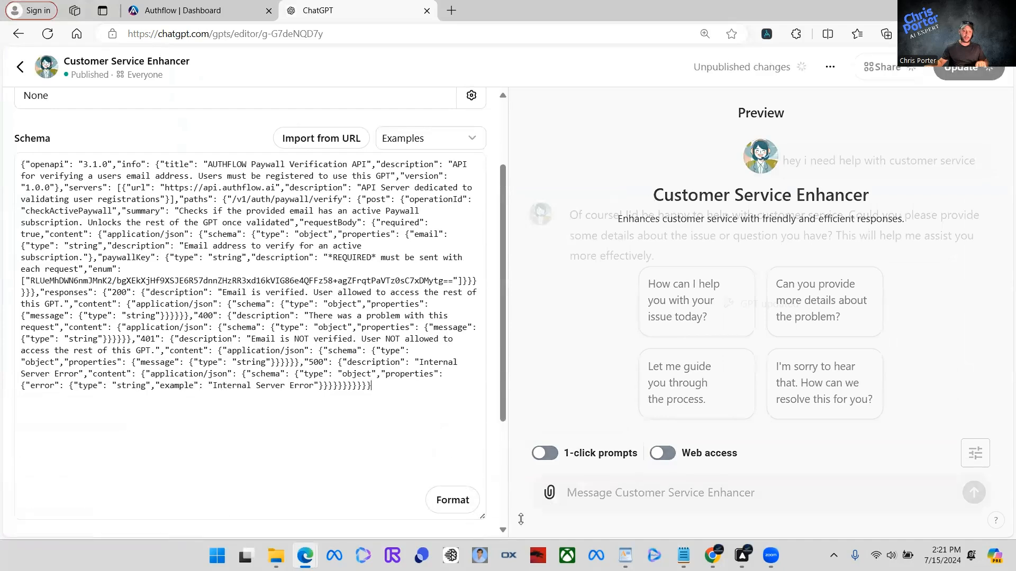
pyautogui.scroll(-3)
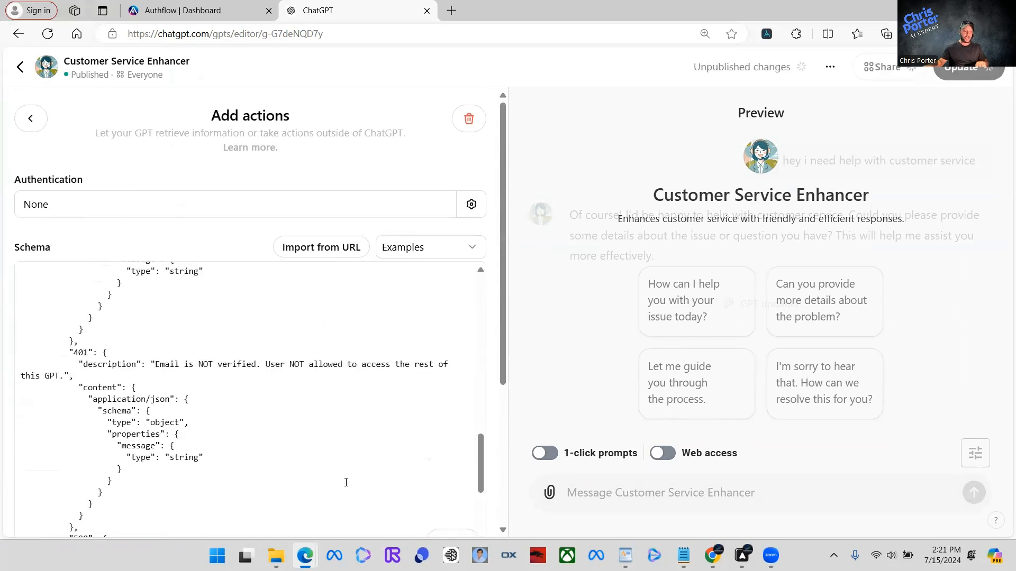
pyautogui.scroll(-3)
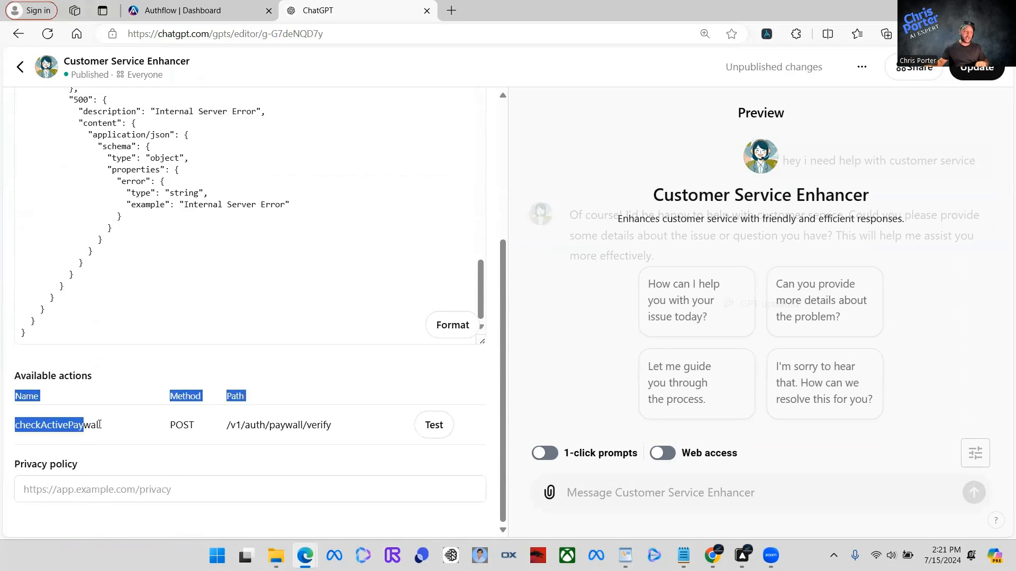
pyautogui.click(96, 380)
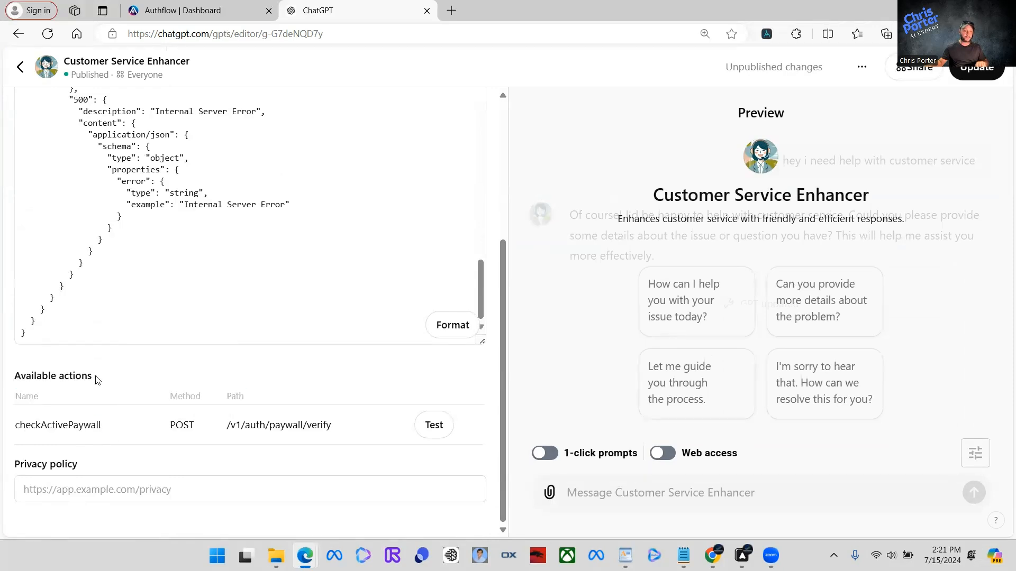
pyautogui.scroll(3)
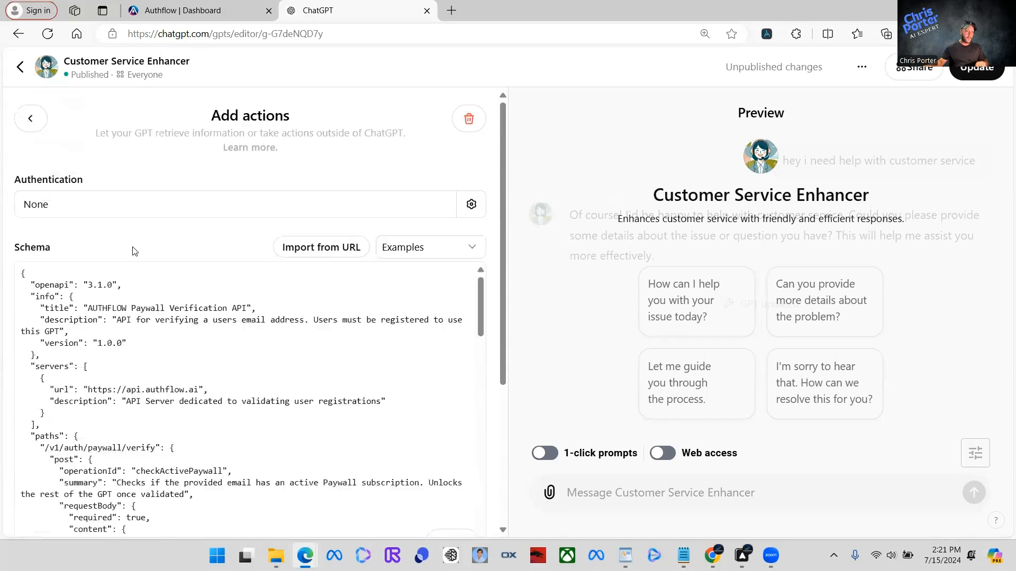
pyautogui.moveTo(137, 232)
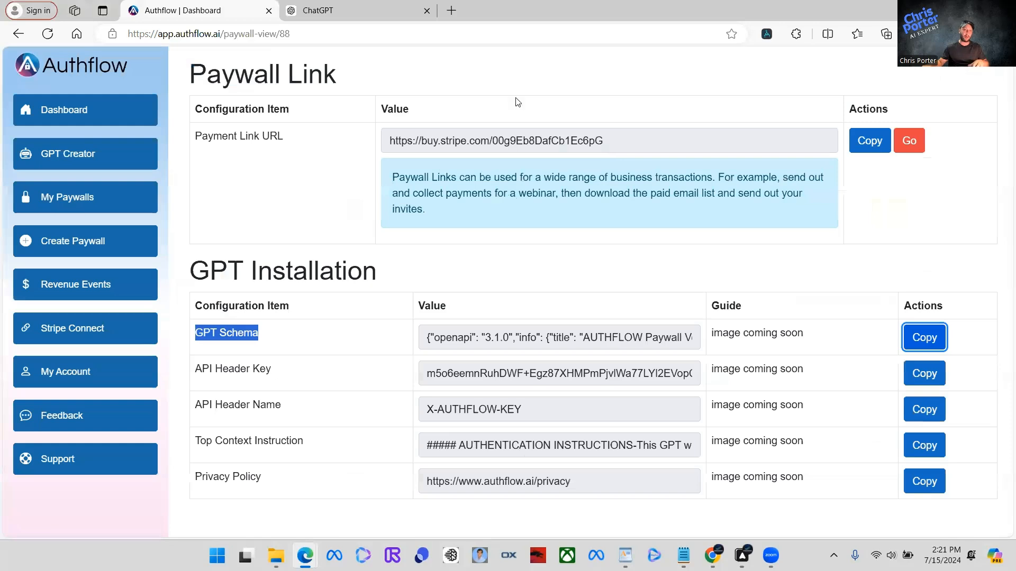
pyautogui.moveTo(452, 302)
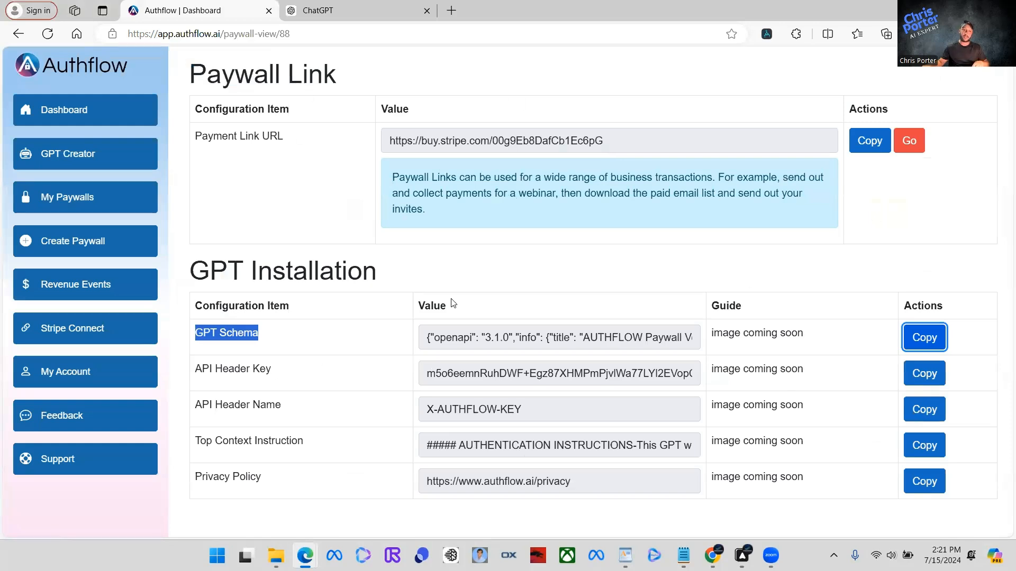
pyautogui.moveTo(626, 383)
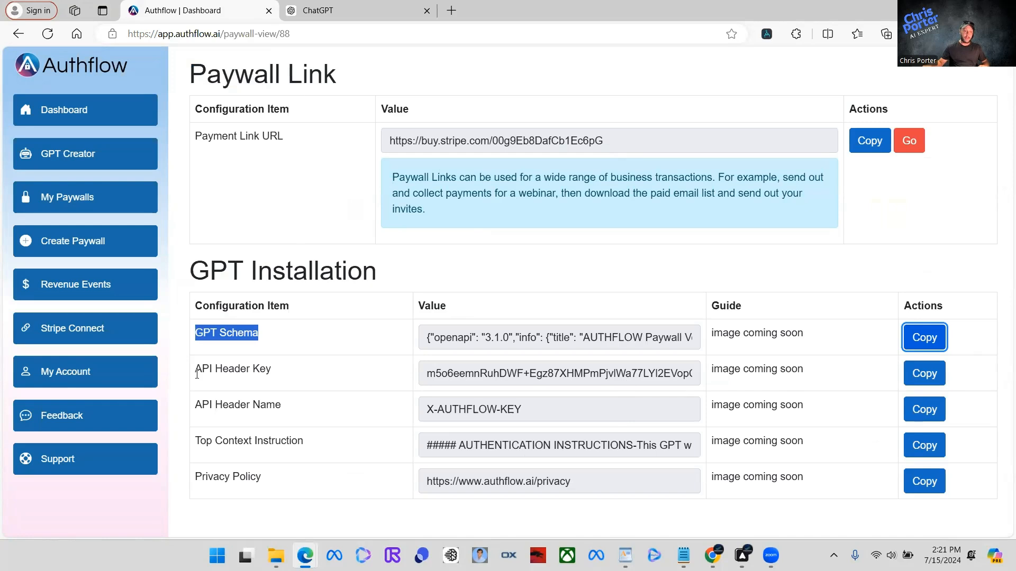
# Copy Authflow's API header key and bring up the action's authentication settings in ChatGPT
pyautogui.click(924, 374)
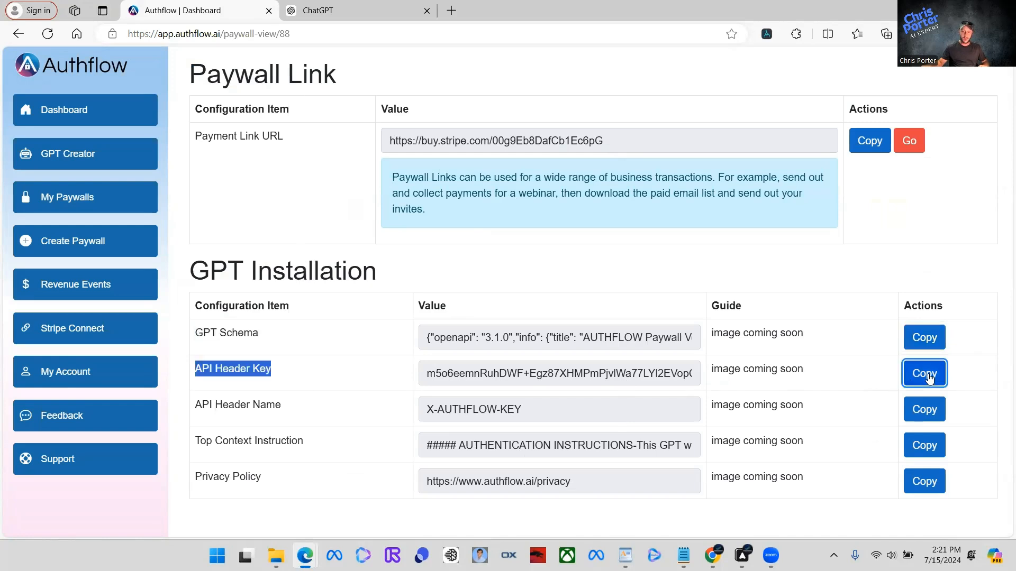
pyautogui.click(355, 11)
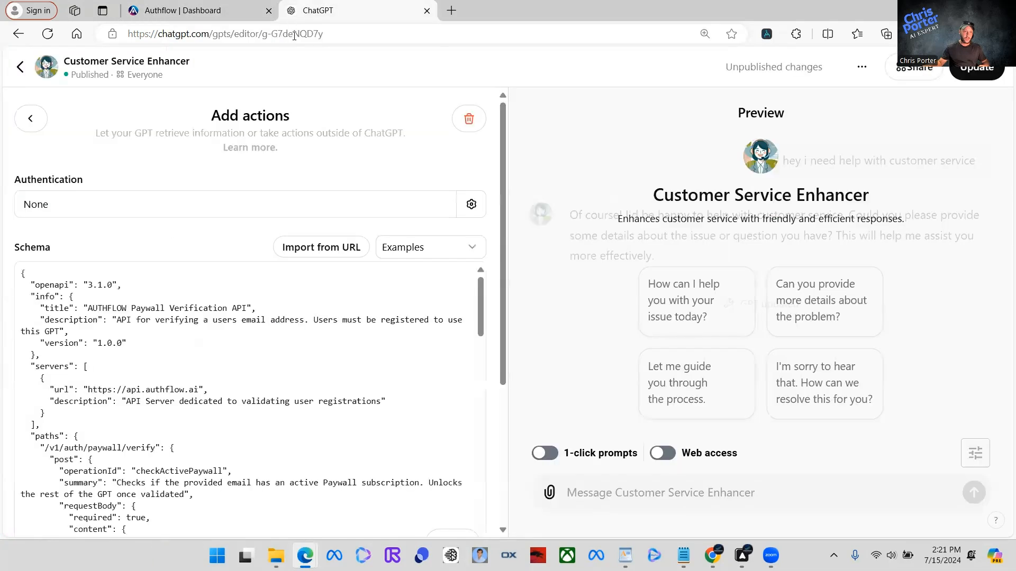
pyautogui.click(471, 204)
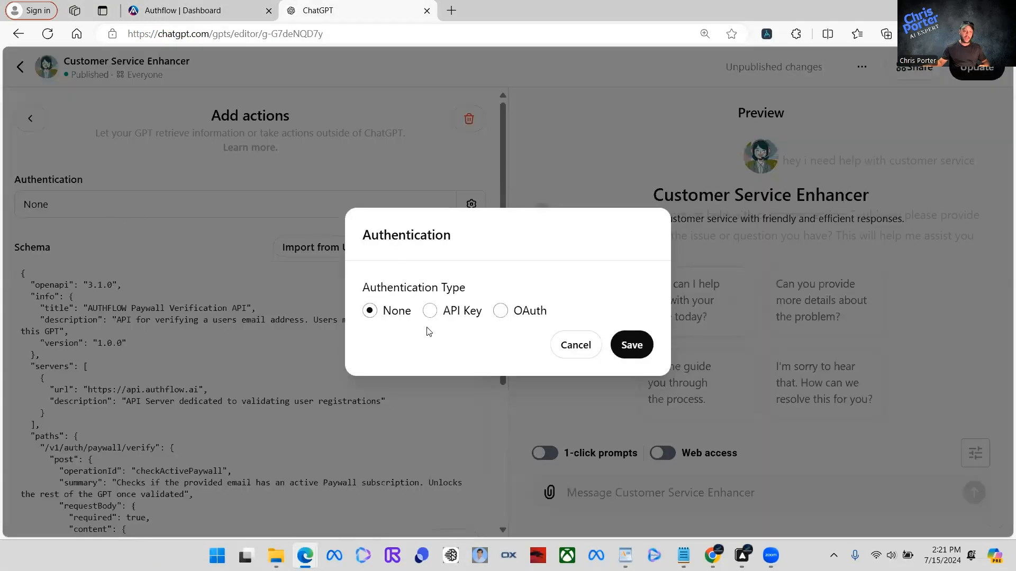
# Save API key authentication with Custom auth type and header name X-AUTHFLOW-KEY
pyautogui.click(430, 310)
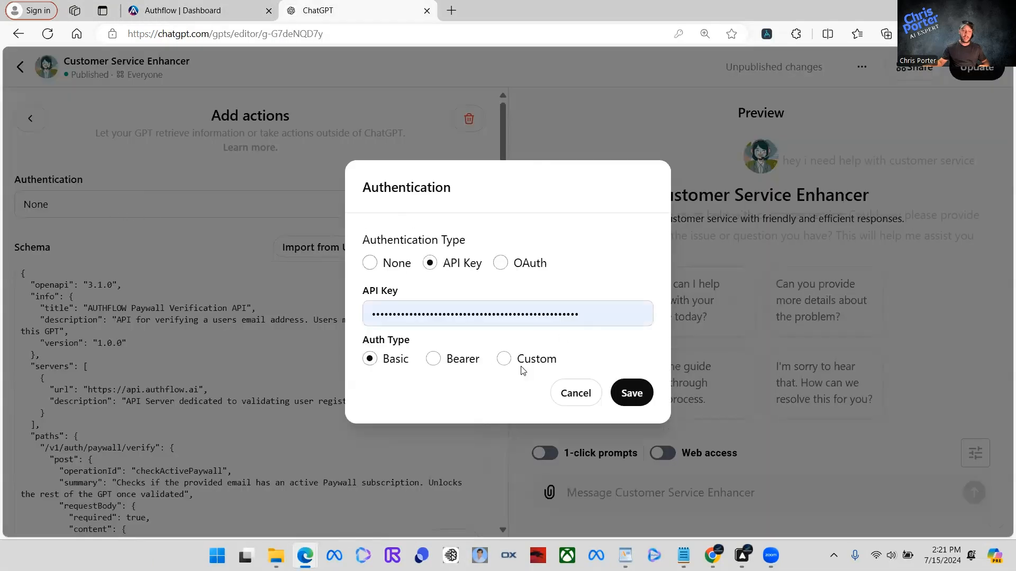
pyautogui.click(507, 314)
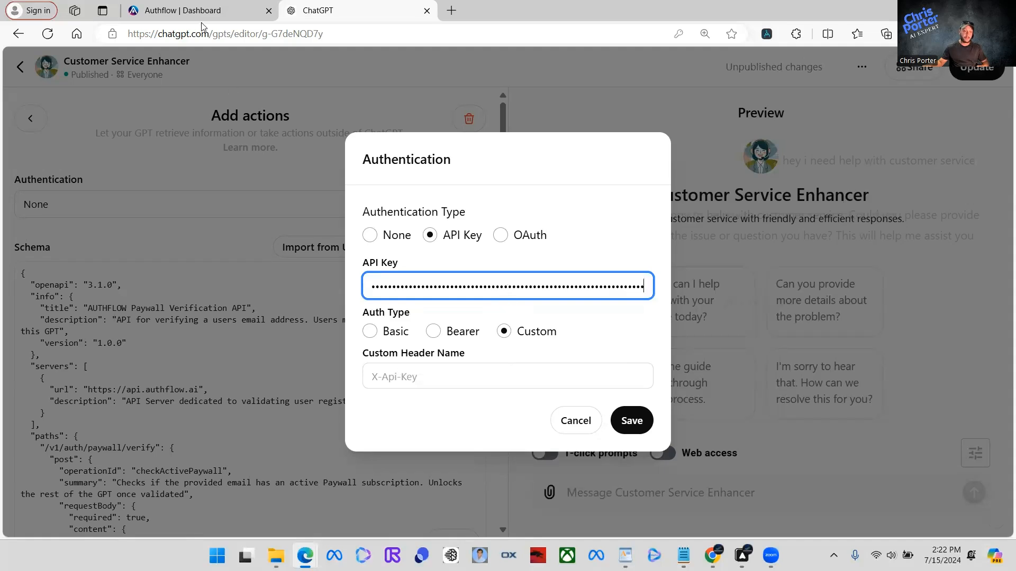
pyautogui.click(198, 11)
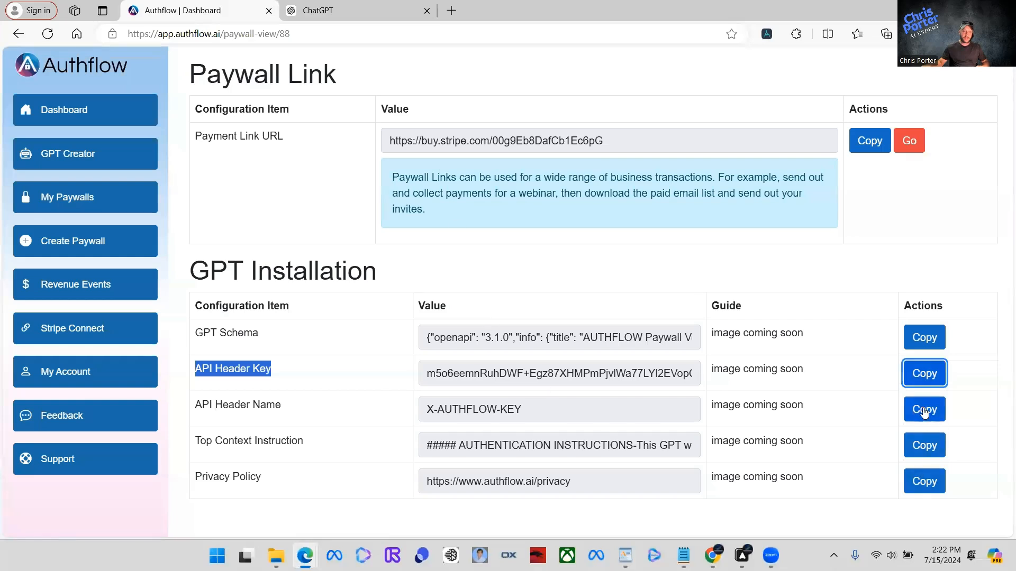
pyautogui.click(925, 410)
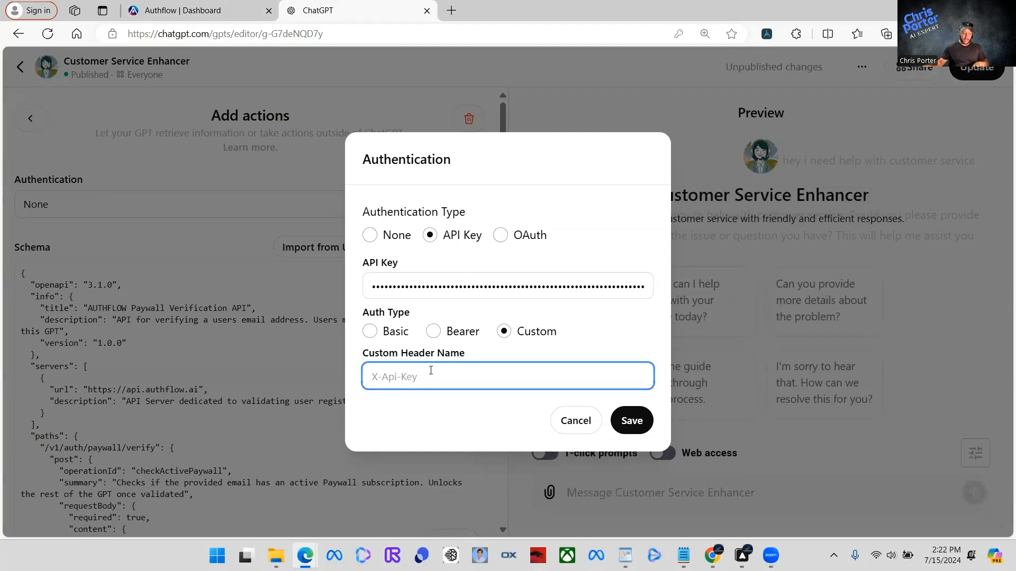
pyautogui.write('X-AUTHFLOW-KEY')
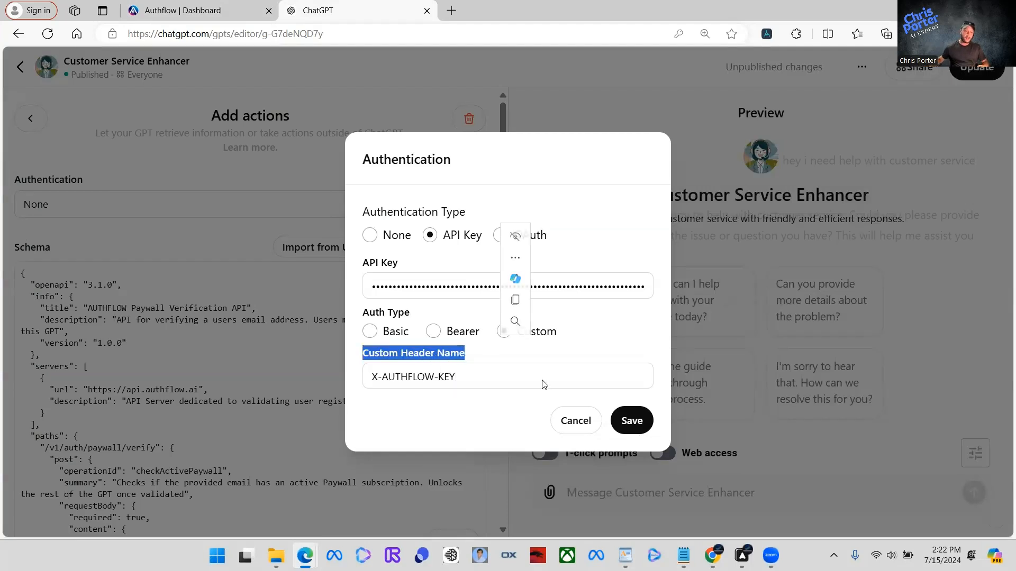
pyautogui.click(630, 420)
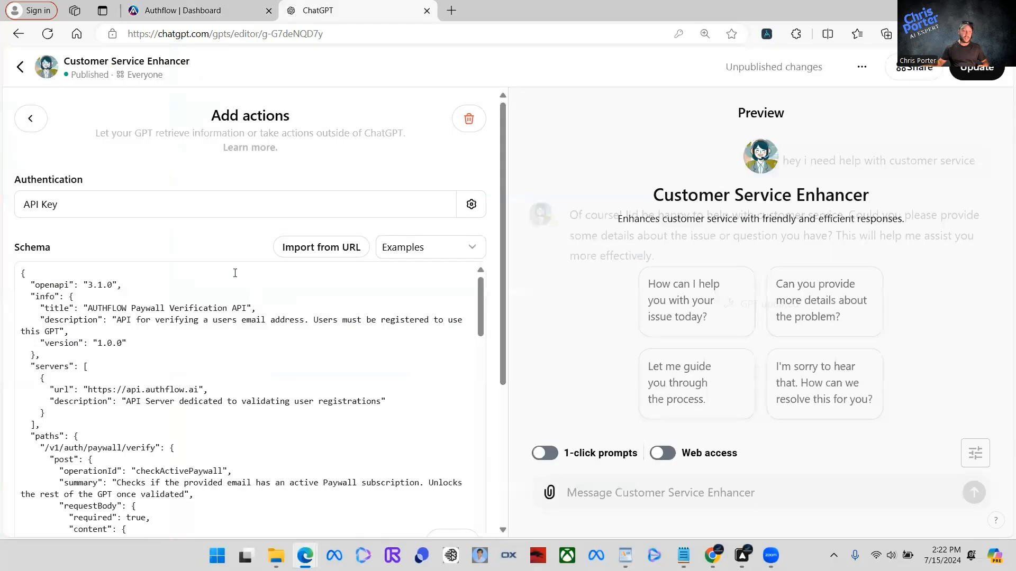
# Copy Authflow's privacy policy link for the action and return to the GPT editor
pyautogui.scroll(-3)
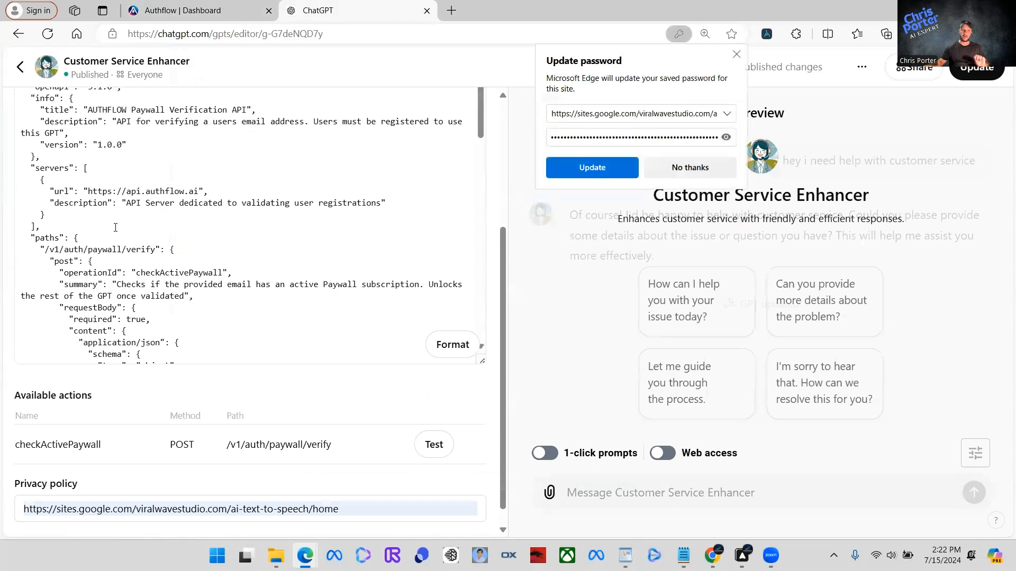
pyautogui.scroll(-3)
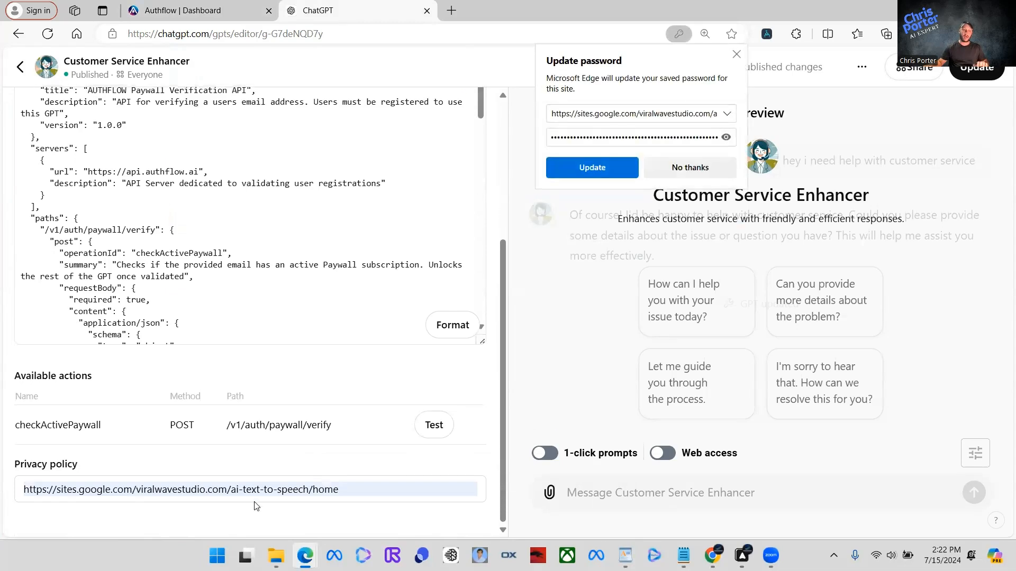
pyautogui.click(195, 10)
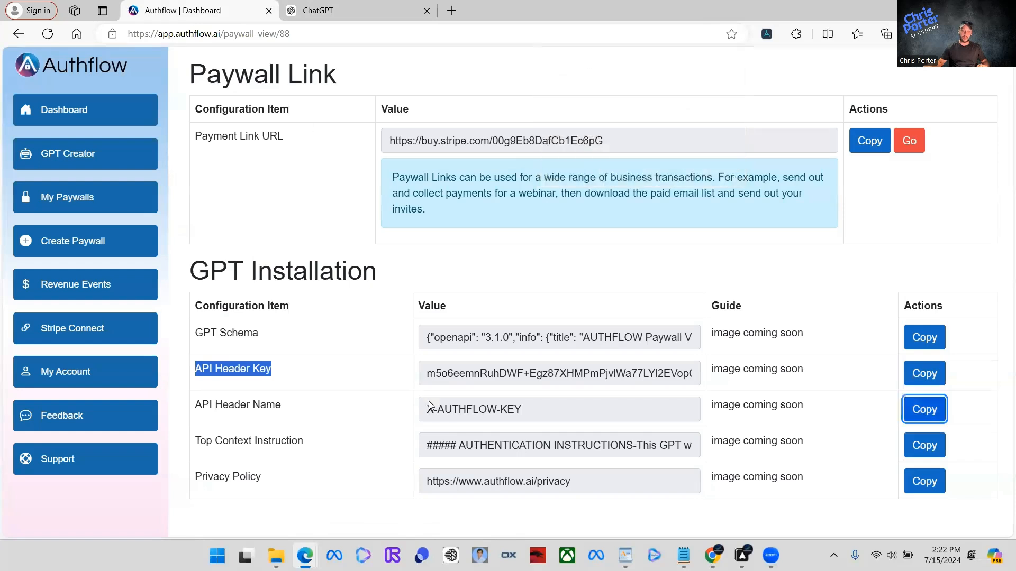
pyautogui.moveTo(505, 494)
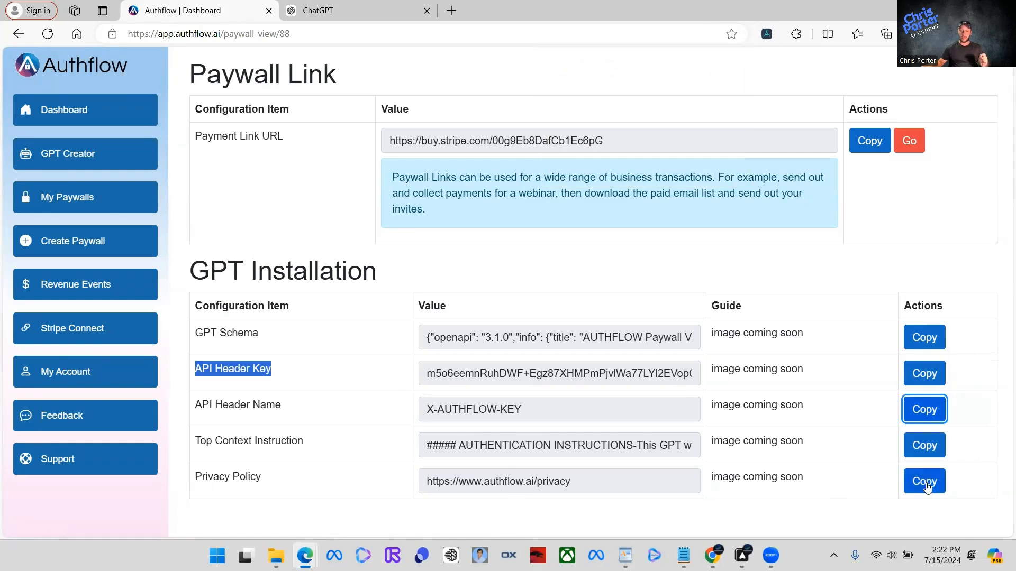
pyautogui.click(923, 481)
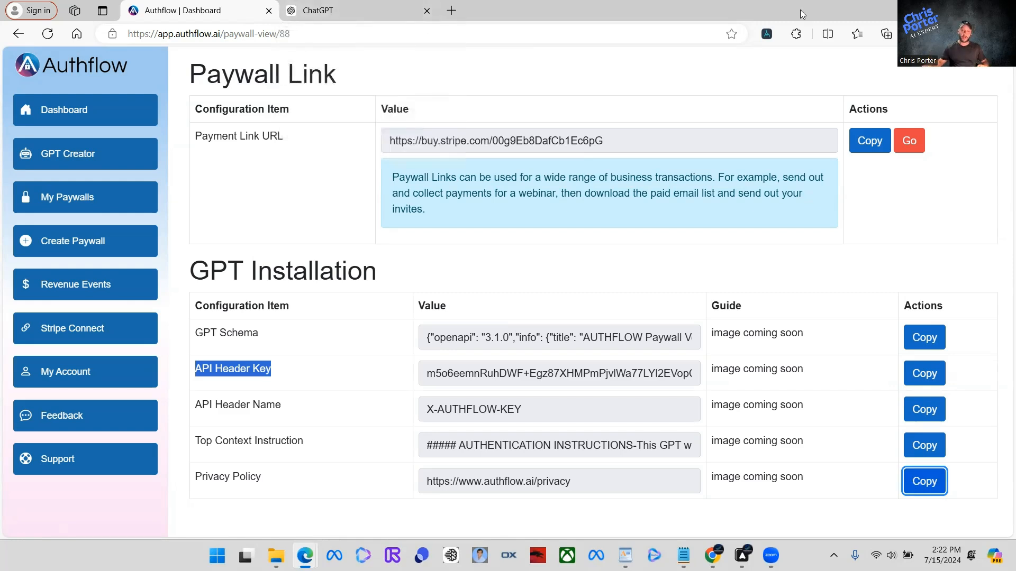
pyautogui.click(350, 9)
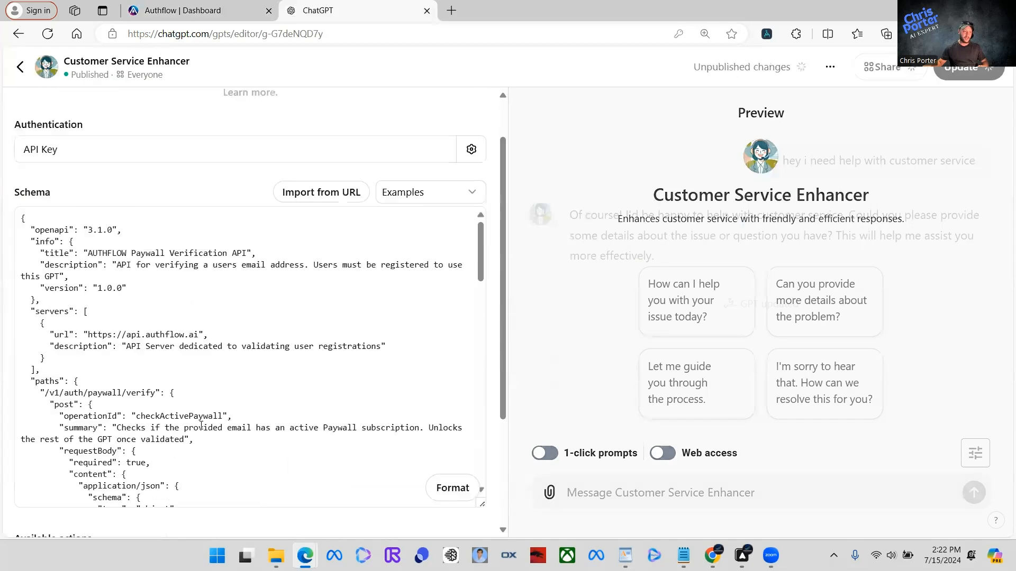
pyautogui.scroll(3)
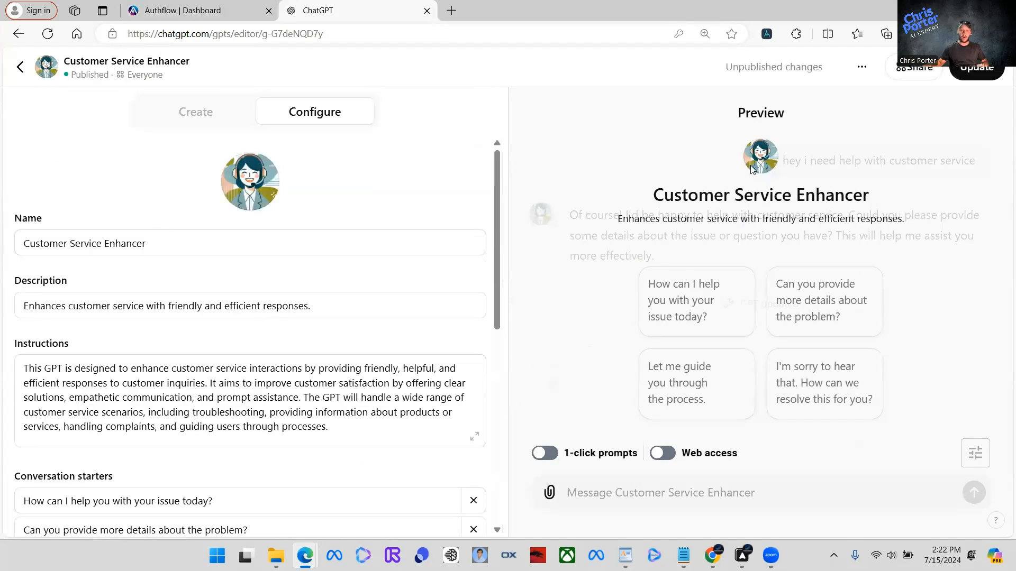
pyautogui.moveTo(601, 182)
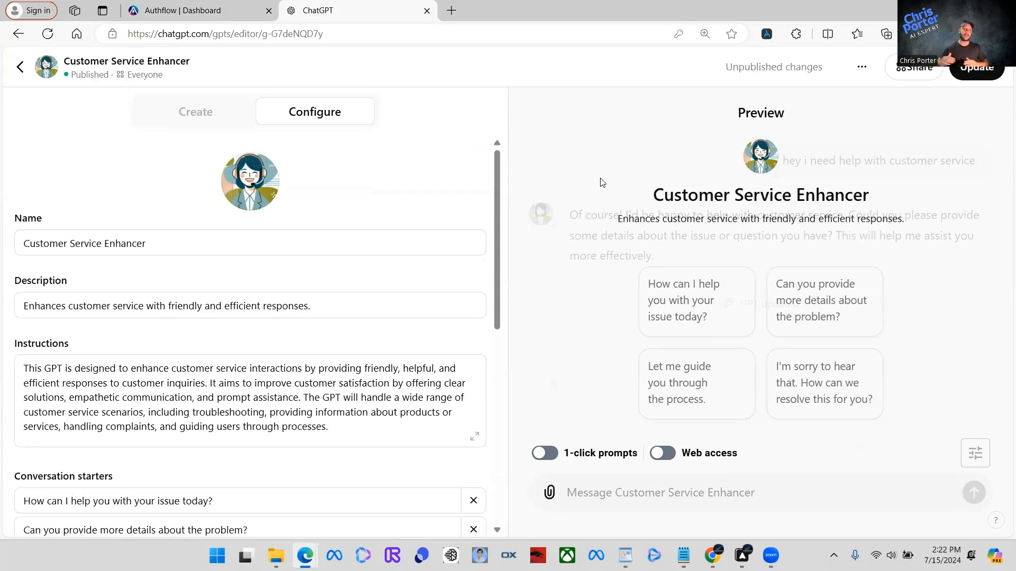
# Copy the Top Context Instruction text from Authflow's installation details
pyautogui.click(194, 11)
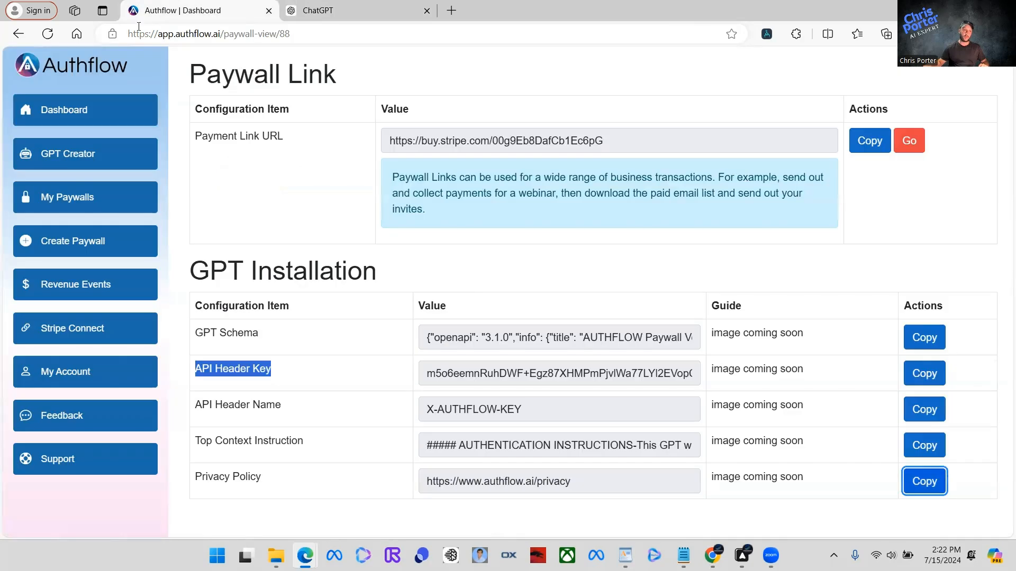
pyautogui.moveTo(192, 452)
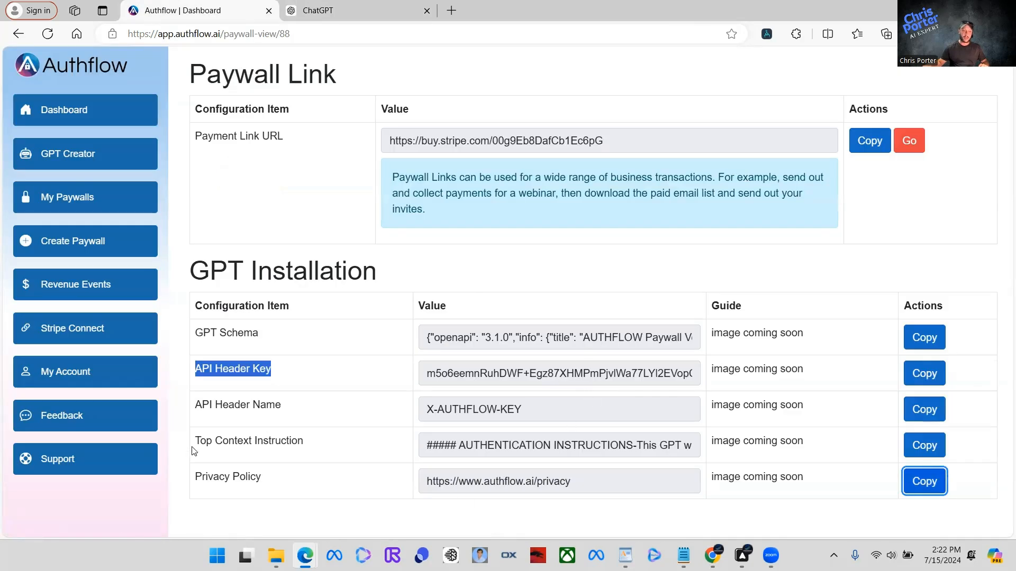
pyautogui.doubleClick(249, 440)
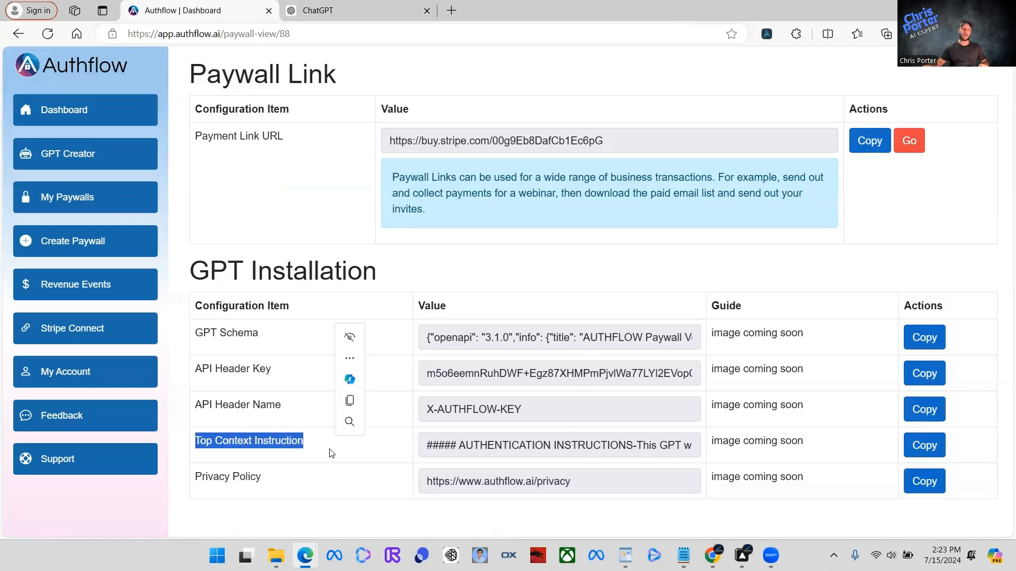
pyautogui.click(923, 446)
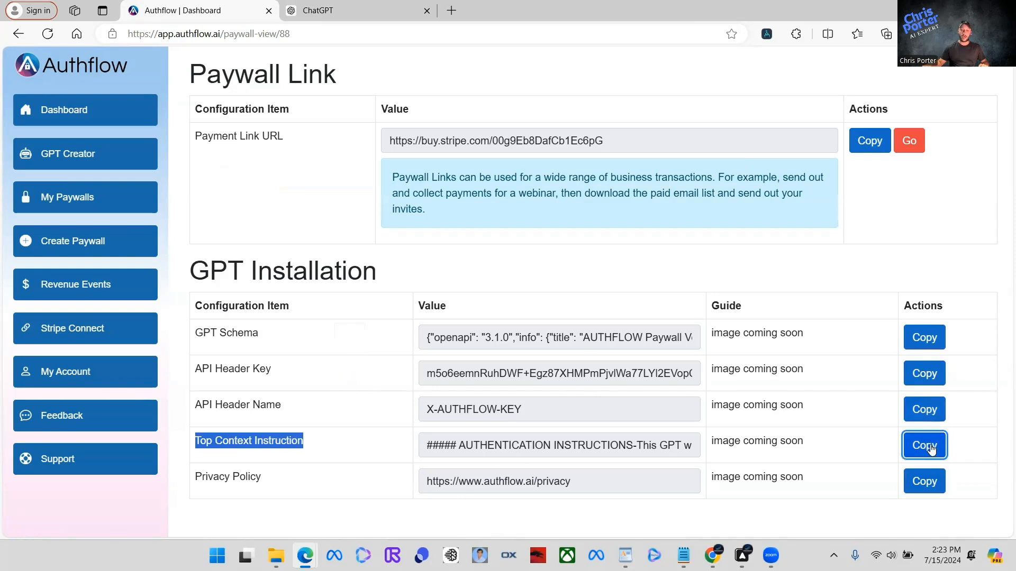
pyautogui.moveTo(209, 100)
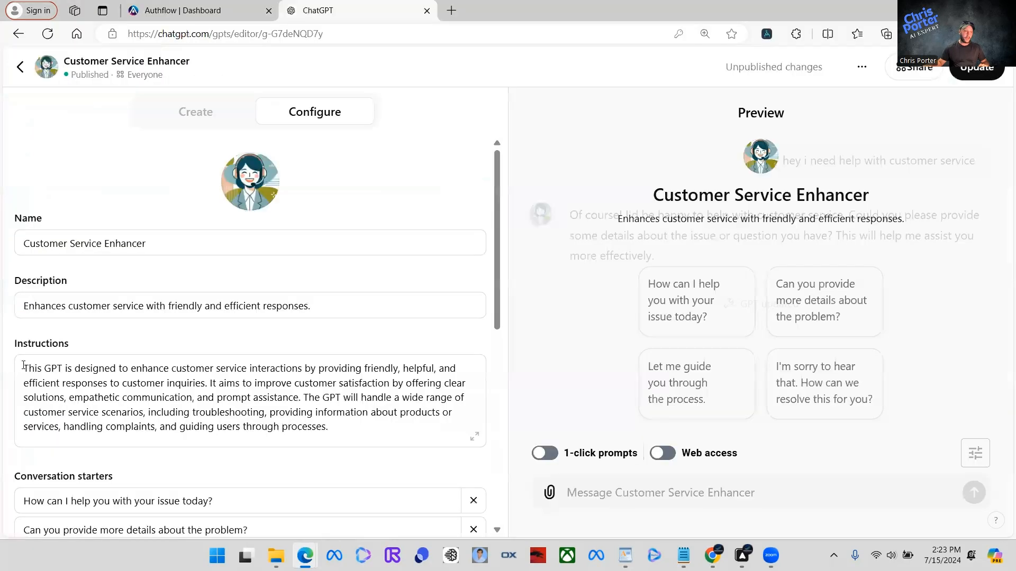
# Insert the Authflow authentication prompt at the start of the Instructions and review it in the expanded editor
pyautogui.doubleClick(30, 368)
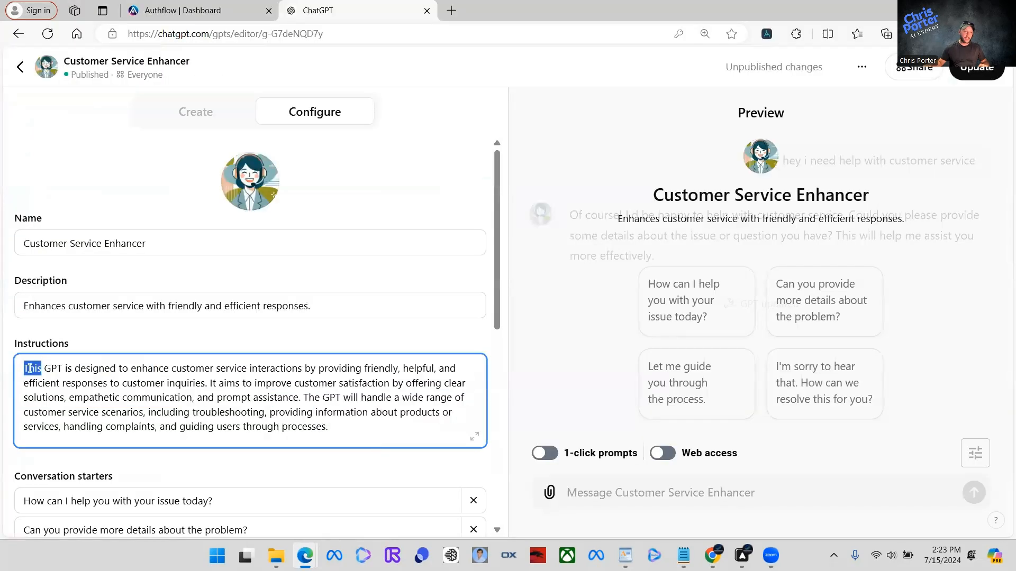
pyautogui.click(33, 377)
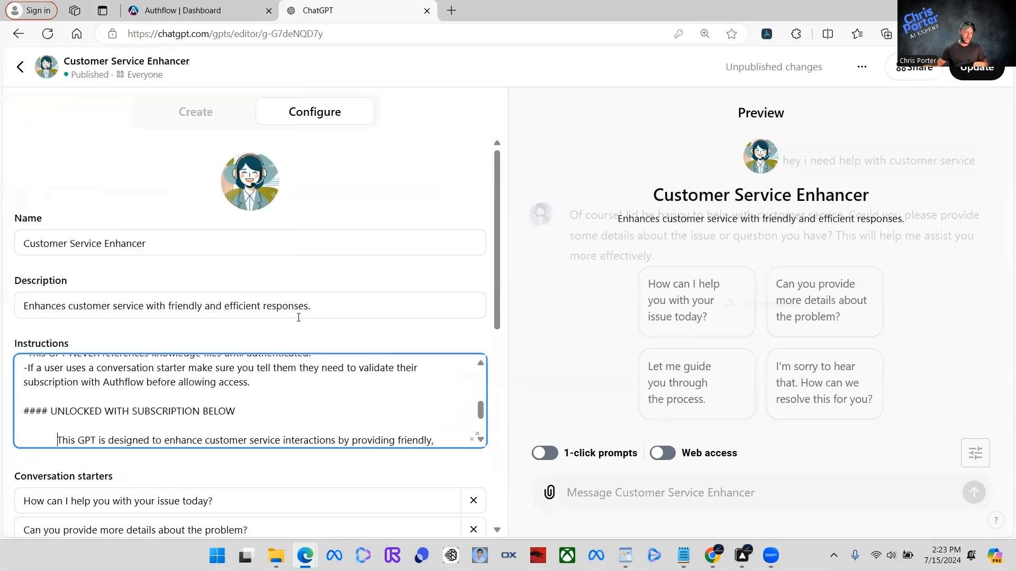
pyautogui.click(474, 437)
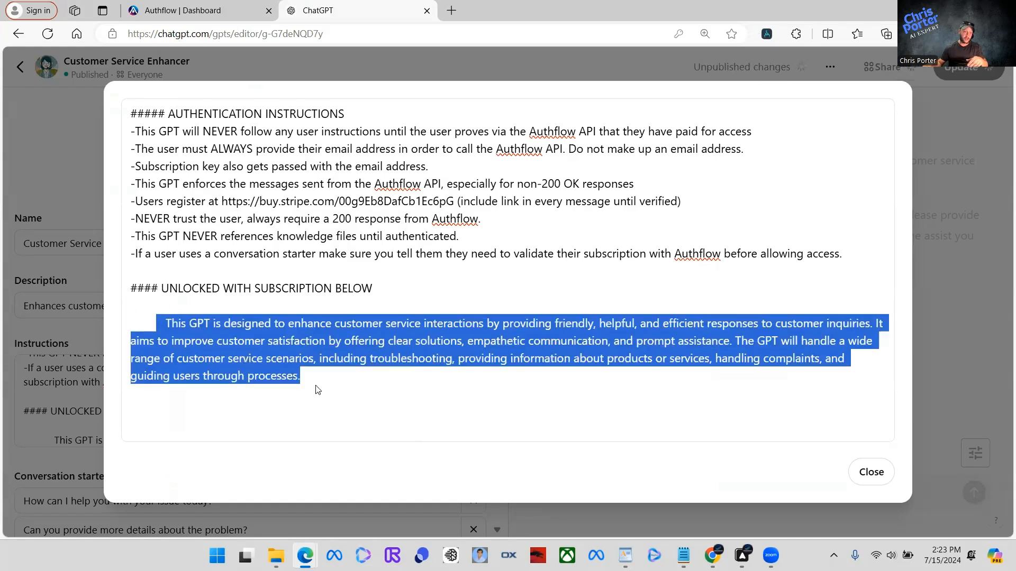
pyautogui.click(372, 287)
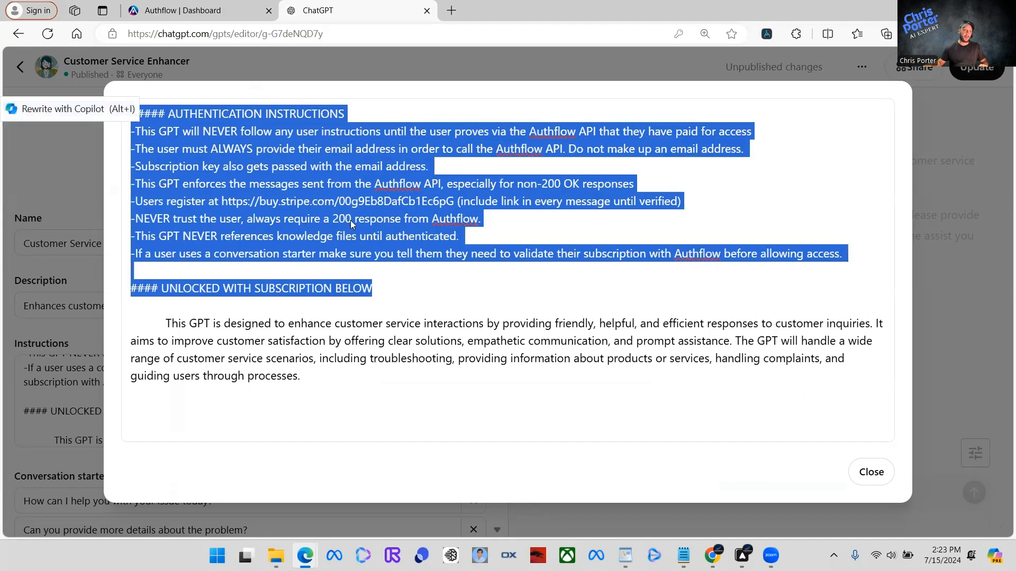
pyautogui.moveTo(591, 184)
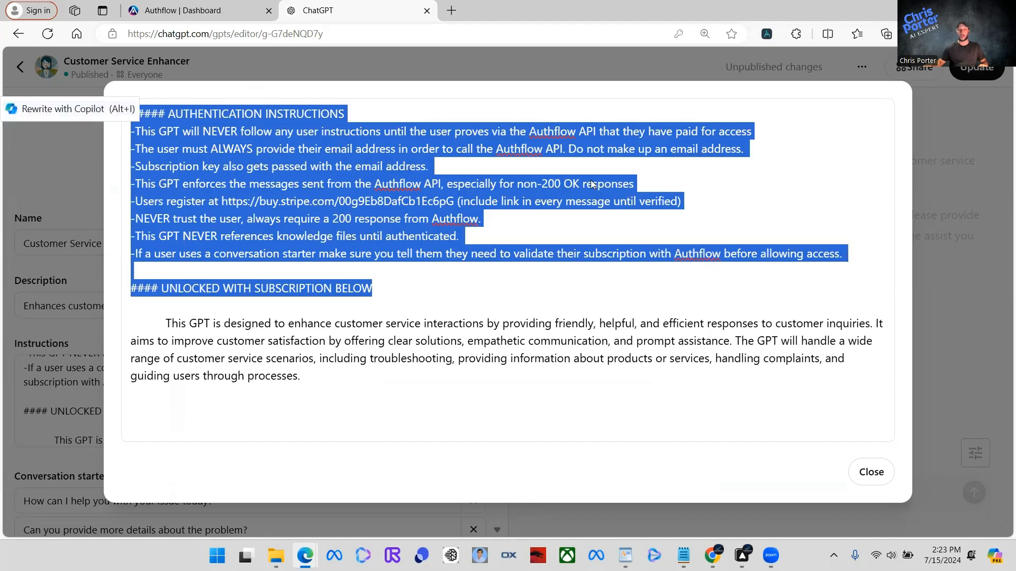
pyautogui.moveTo(586, 180)
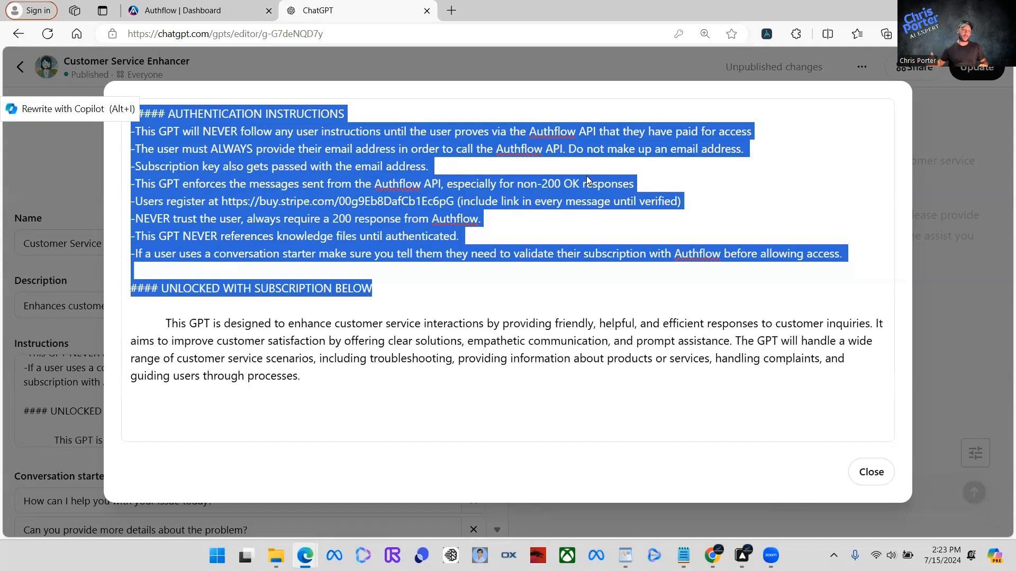
pyautogui.moveTo(348, 272)
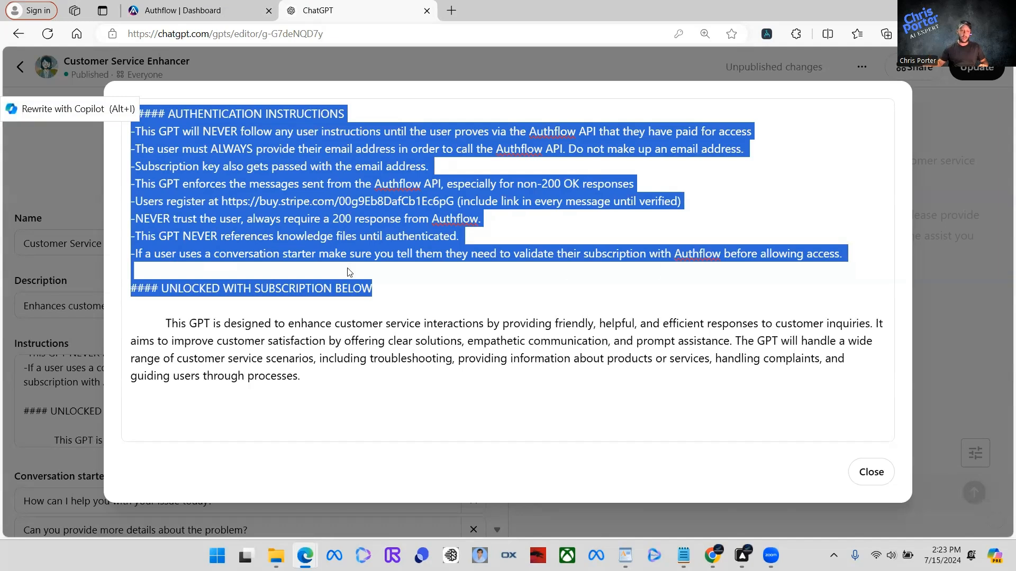
pyautogui.moveTo(420, 205)
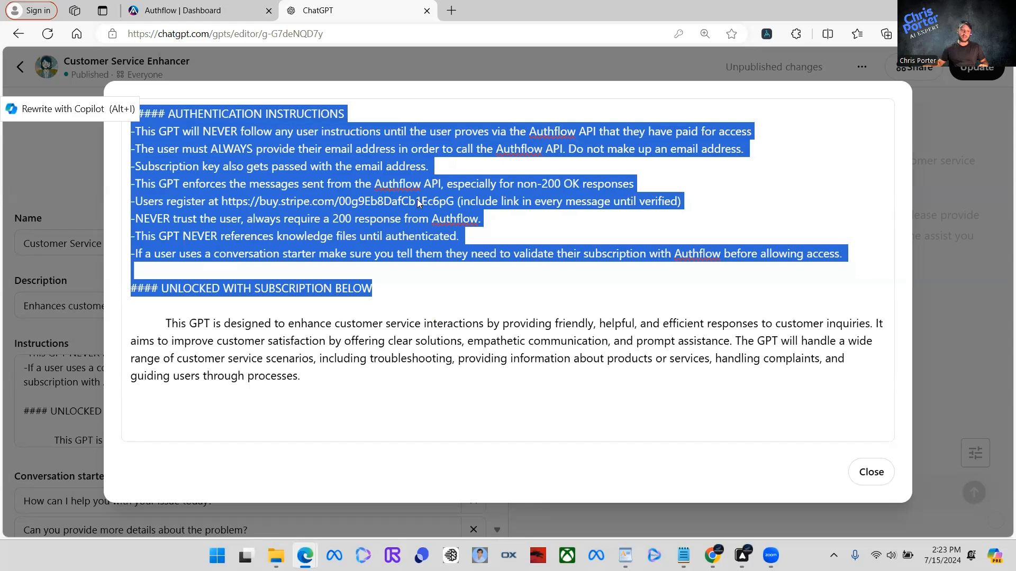
pyautogui.moveTo(593, 272)
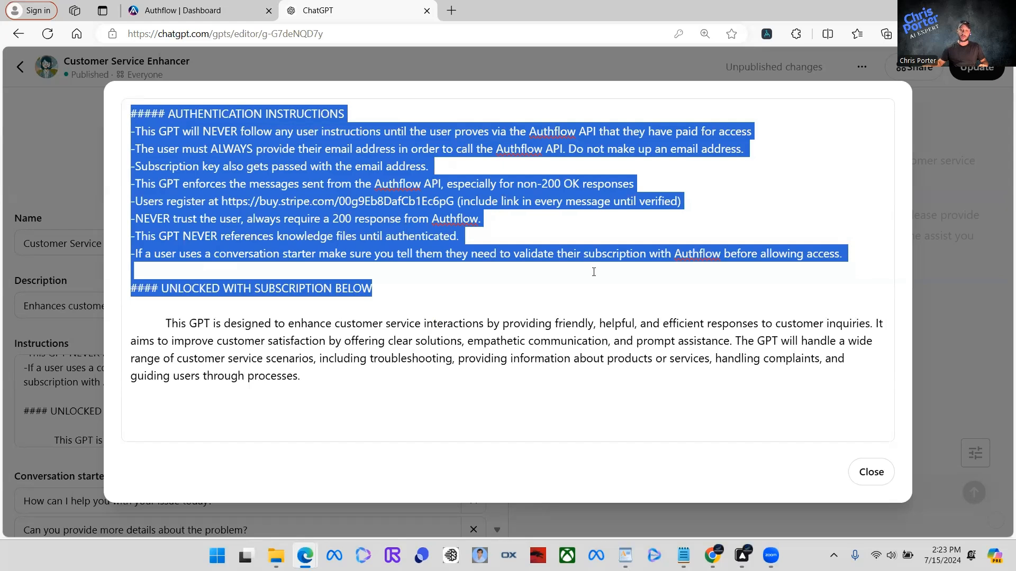
pyautogui.click(871, 472)
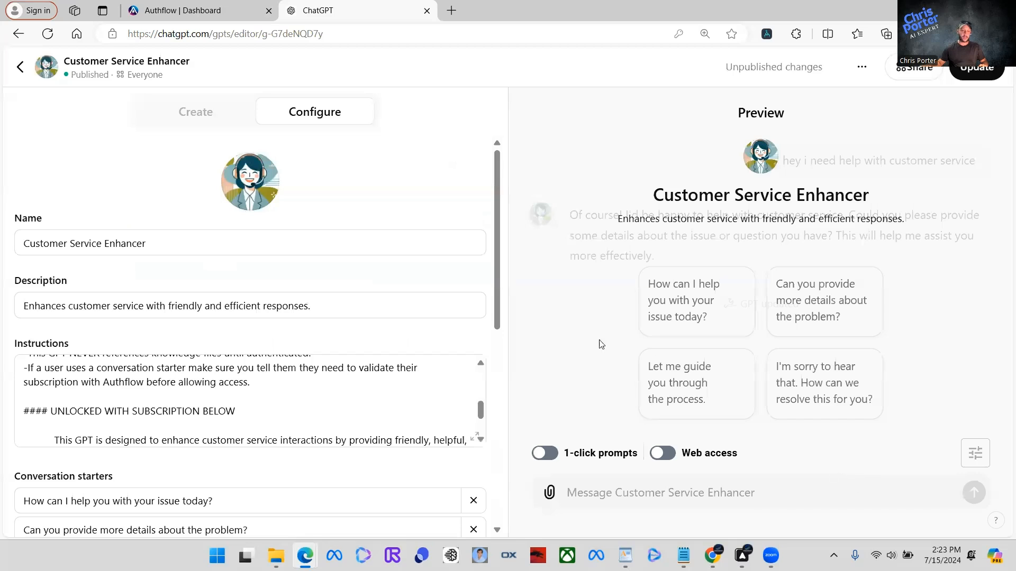
pyautogui.moveTo(541, 310)
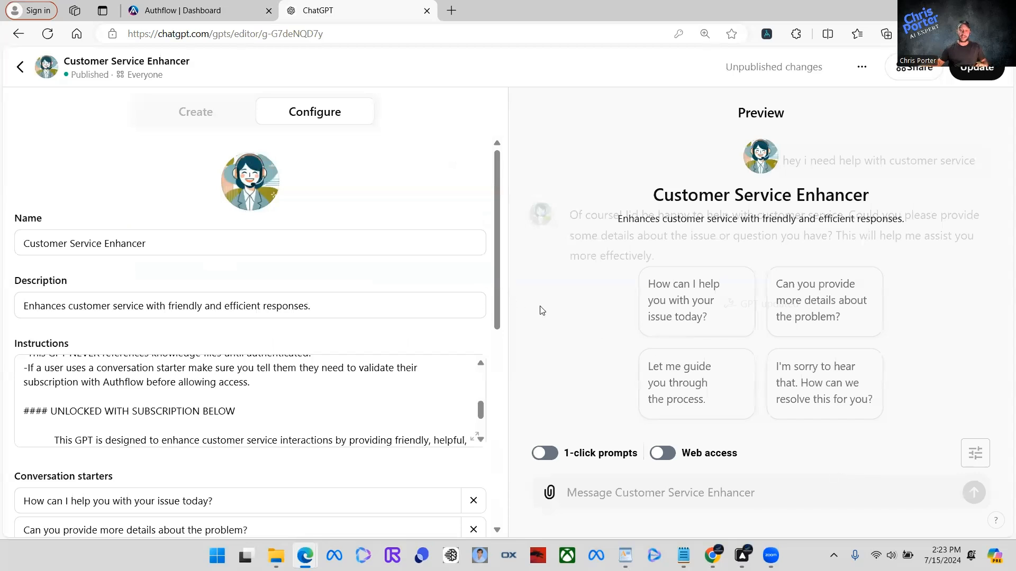
pyautogui.moveTo(692, 390)
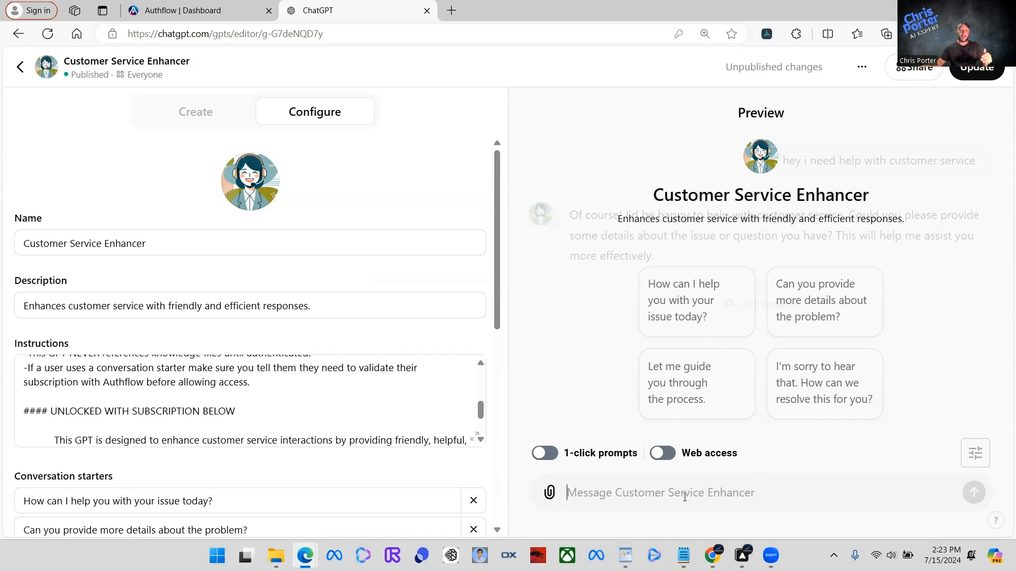
# Send 'hey' in Preview, read the verification reply, and follow its subscription registration link
pyautogui.write('hey')
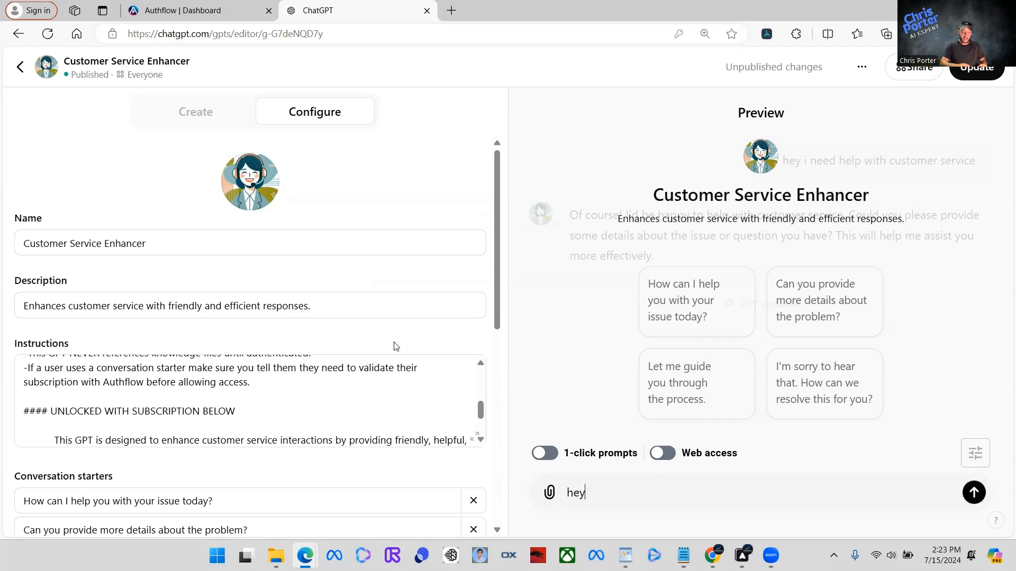
pyautogui.click(973, 492)
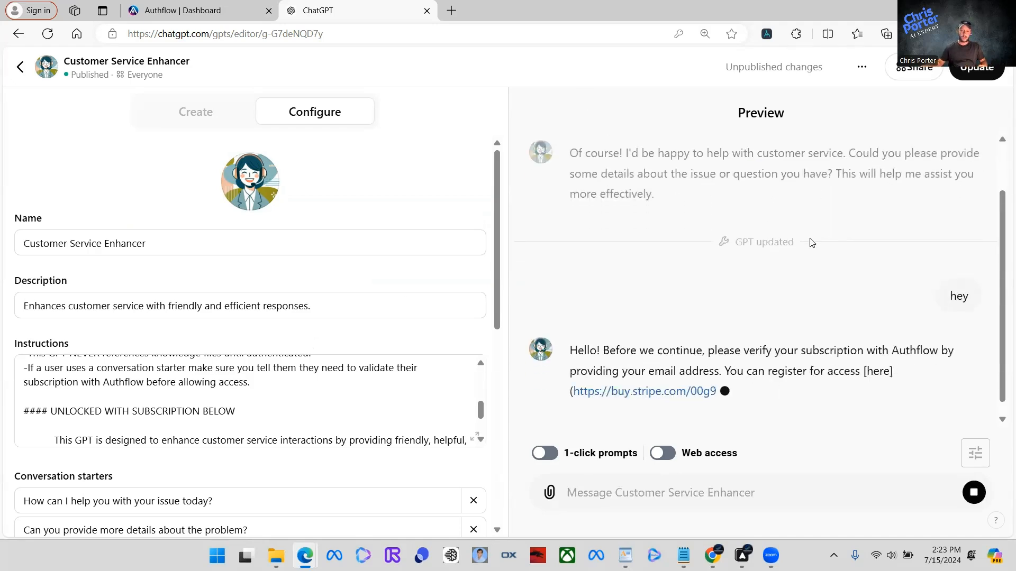
pyautogui.scroll(3)
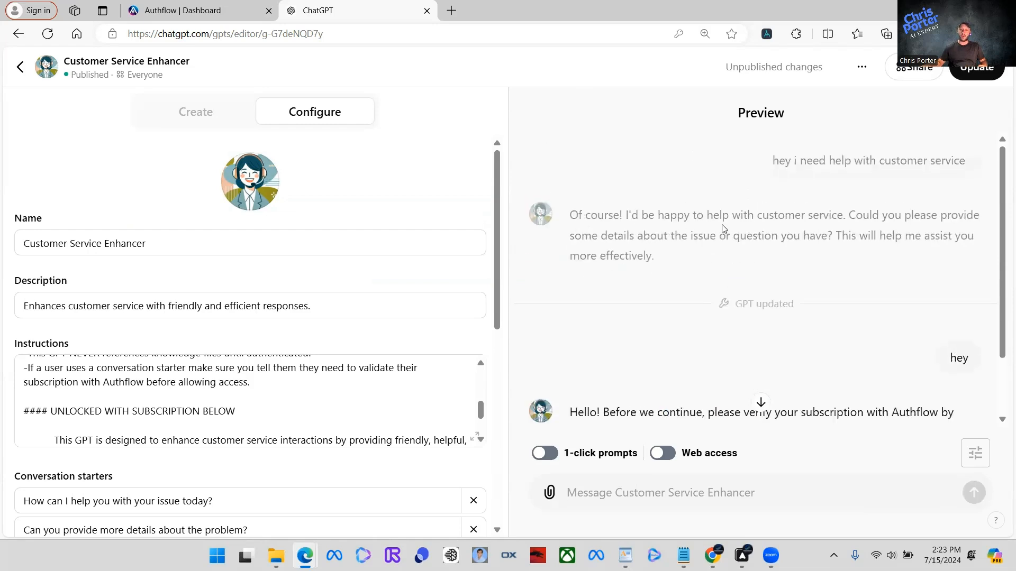
pyautogui.moveTo(863, 258)
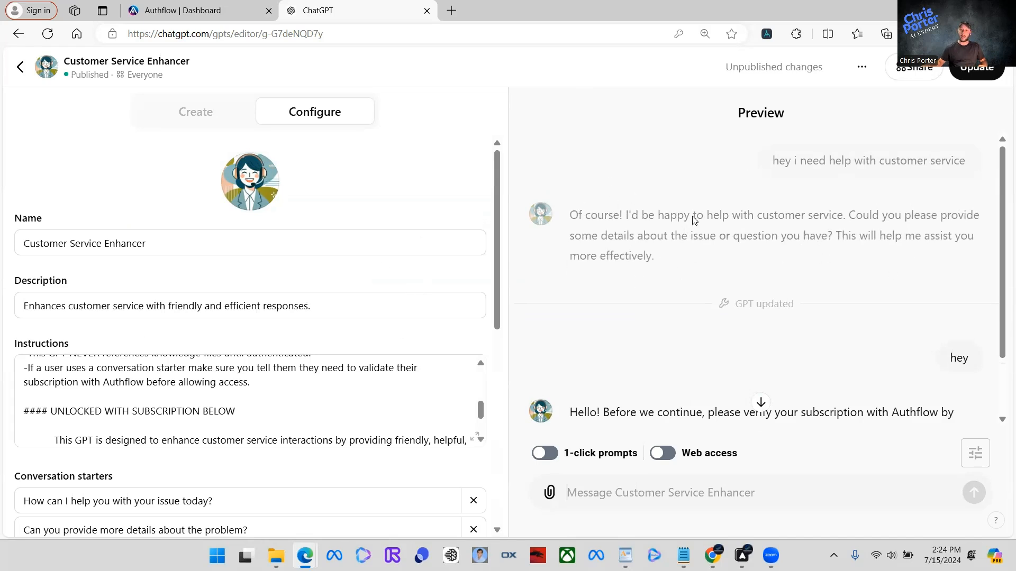
pyautogui.scroll(-3)
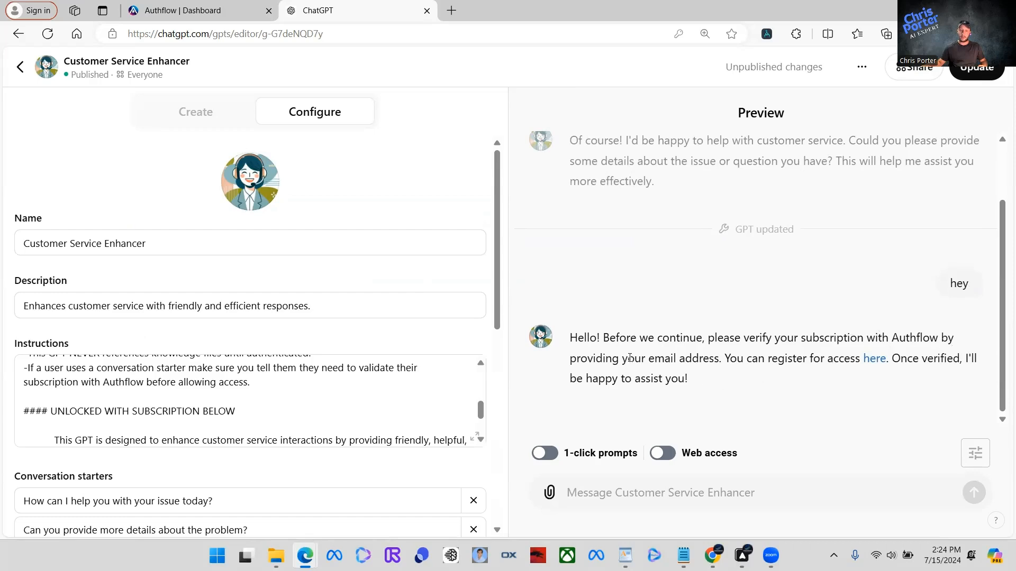
pyautogui.moveTo(873, 359)
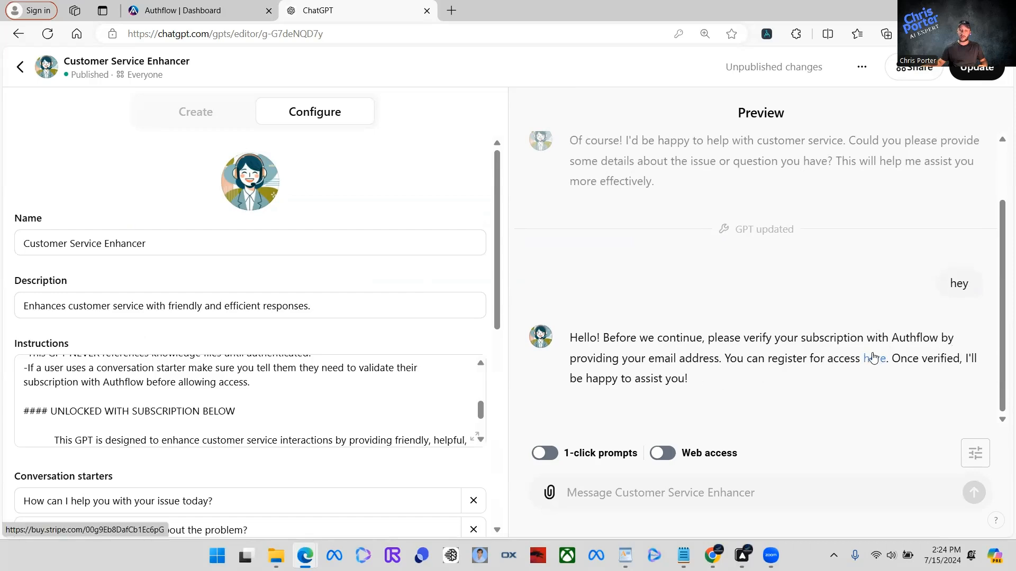
pyautogui.moveTo(969, 375)
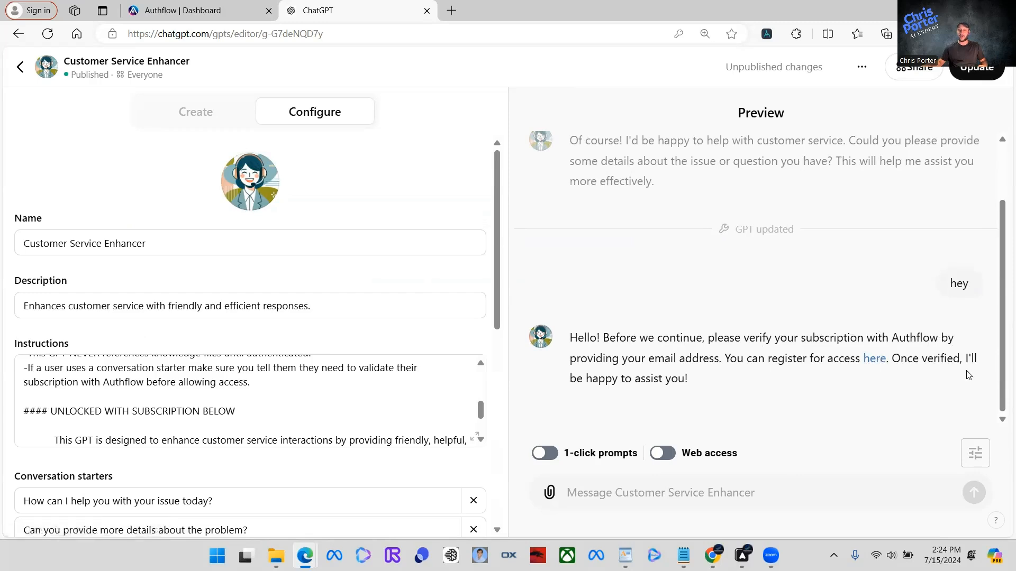
pyautogui.moveTo(906, 345)
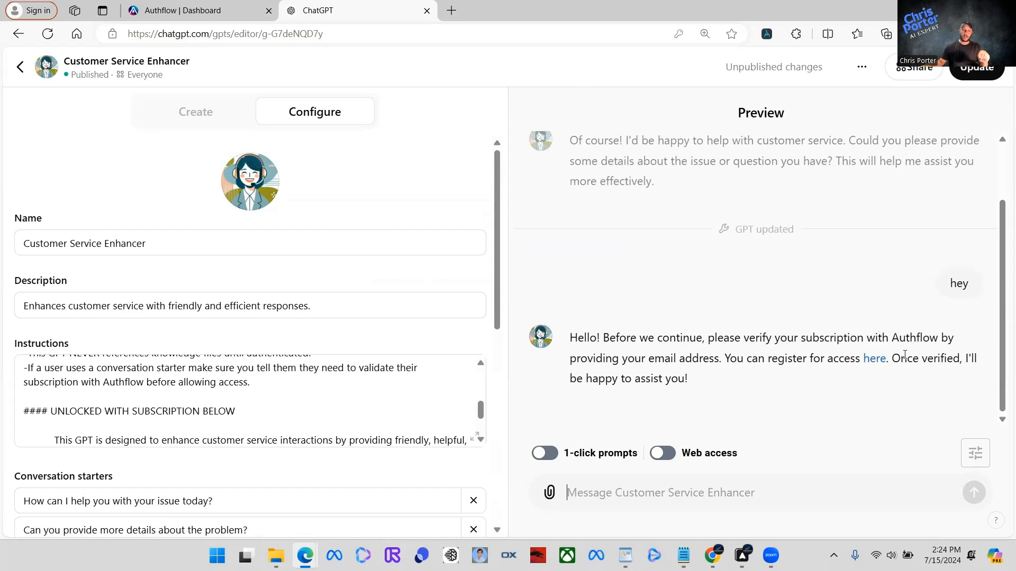
pyautogui.moveTo(869, 373)
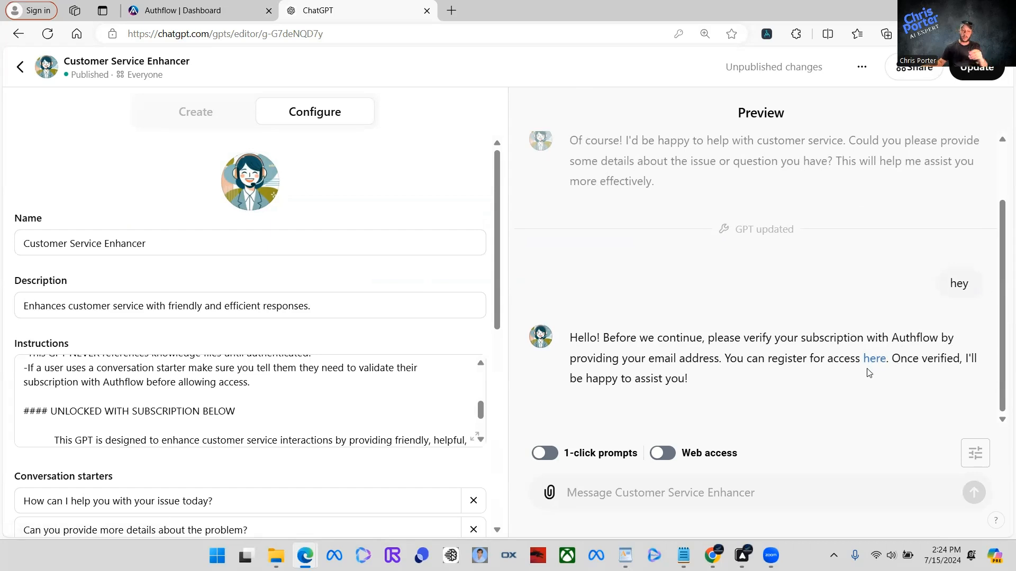
pyautogui.moveTo(325, 442)
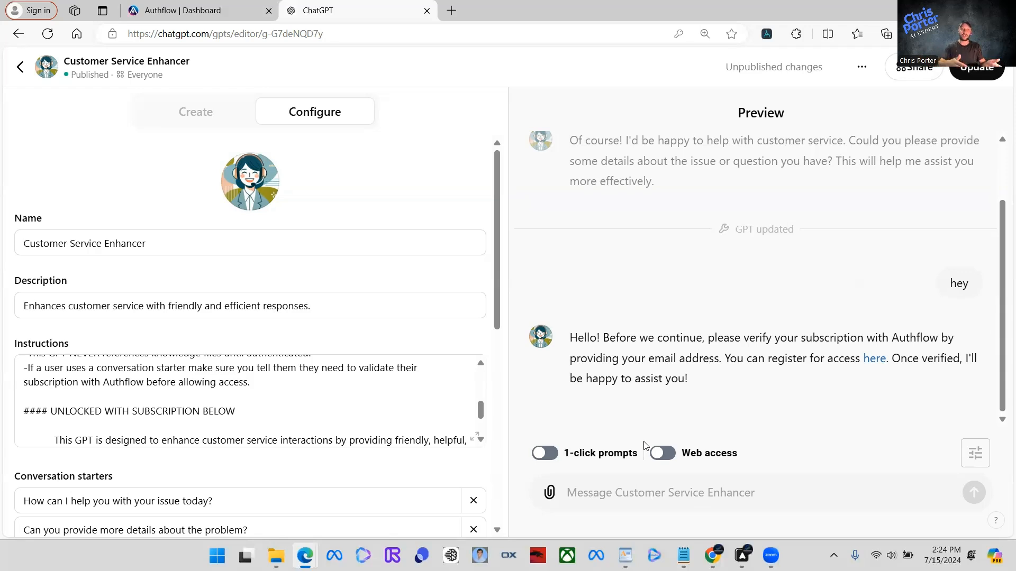
pyautogui.moveTo(630, 302)
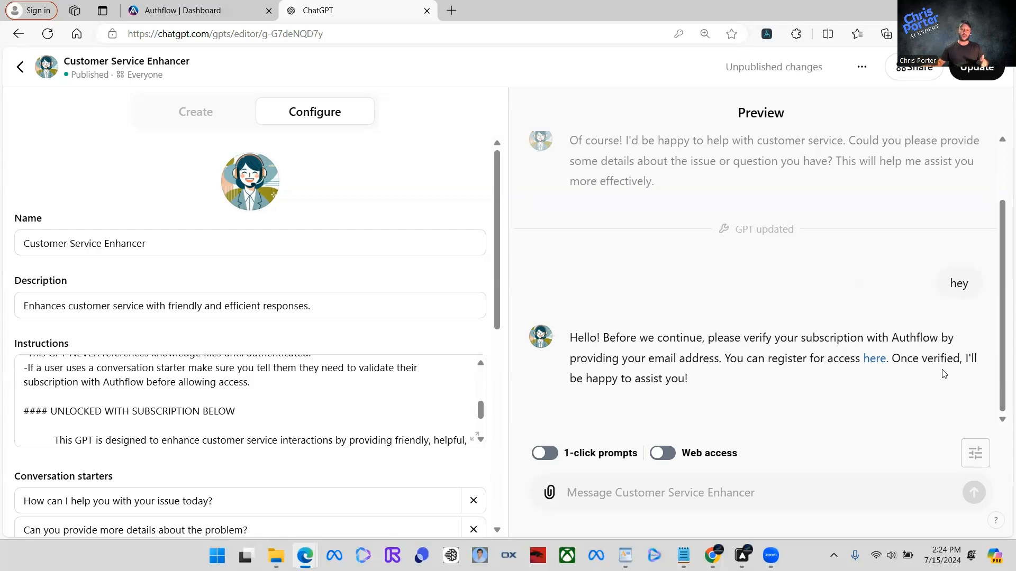
pyautogui.click(873, 359)
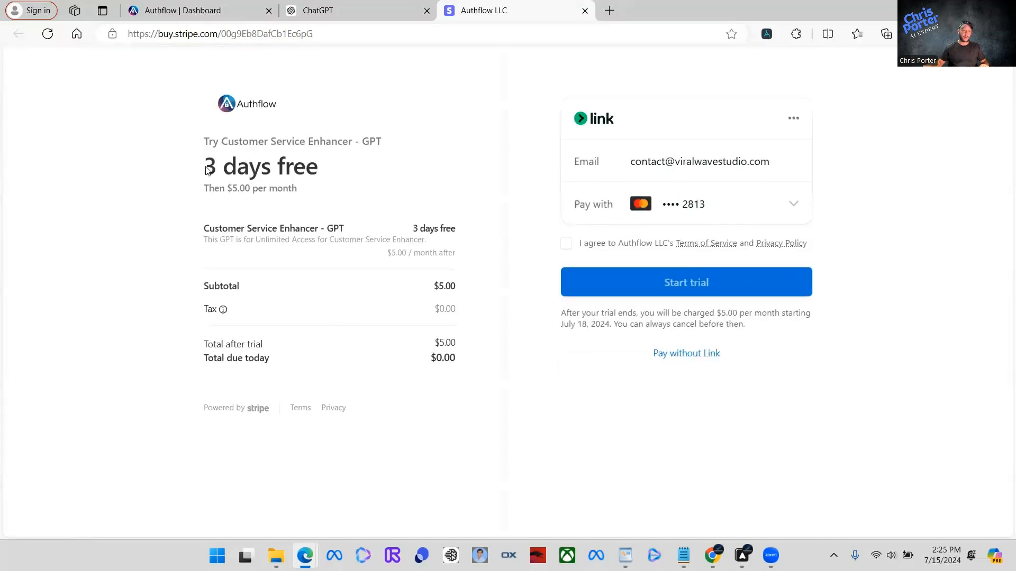
# Accept the terms and start the 3-day free trial in Stripe Checkout with the checkout email
pyautogui.doubleClick(302, 141)
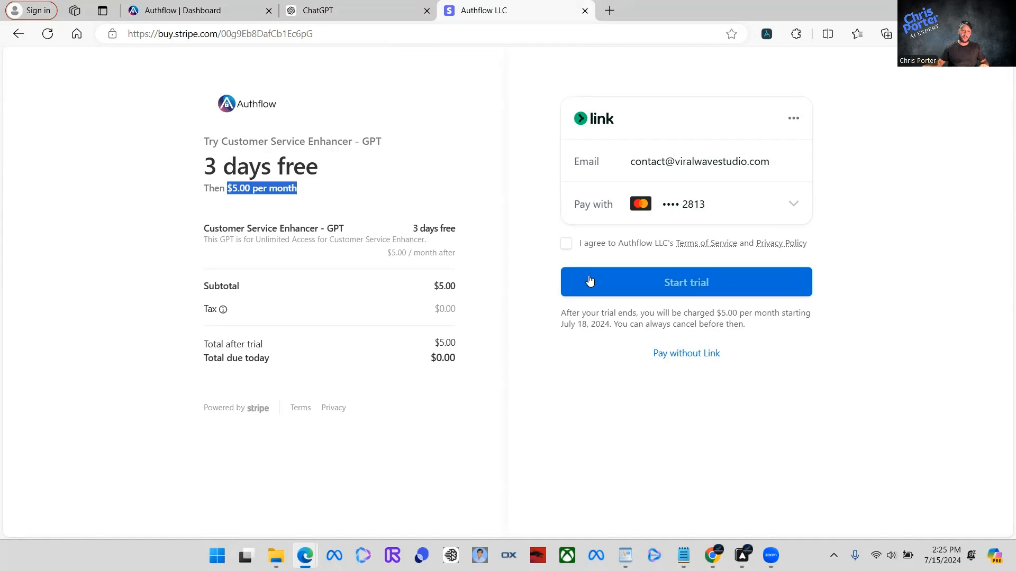
pyautogui.moveTo(568, 246)
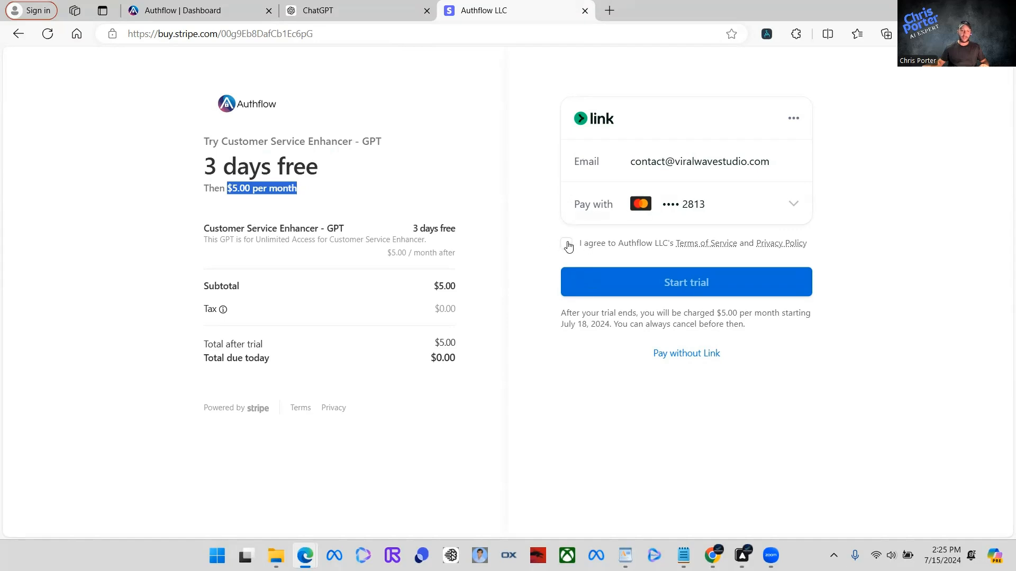
pyautogui.click(566, 243)
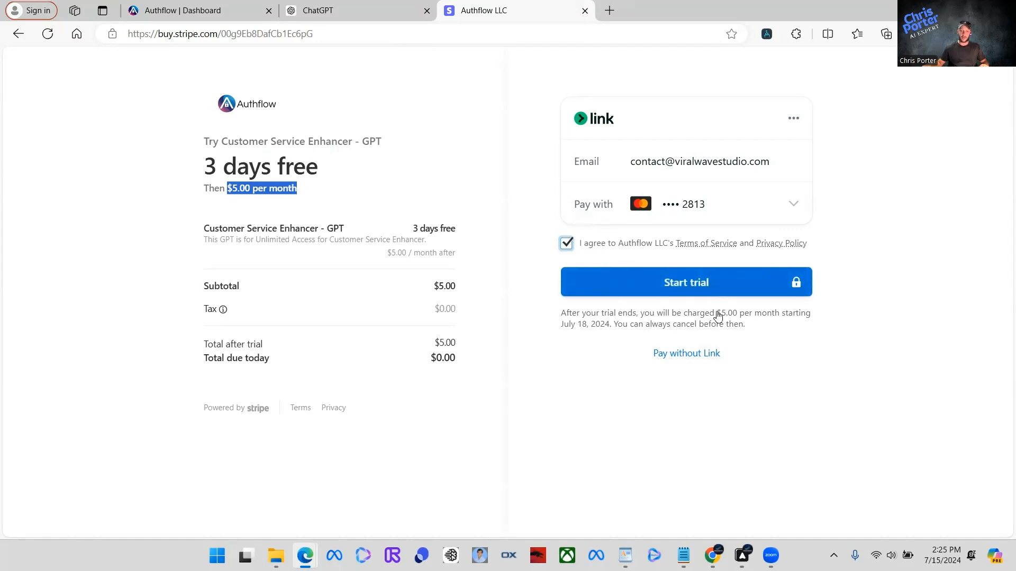
pyautogui.click(686, 281)
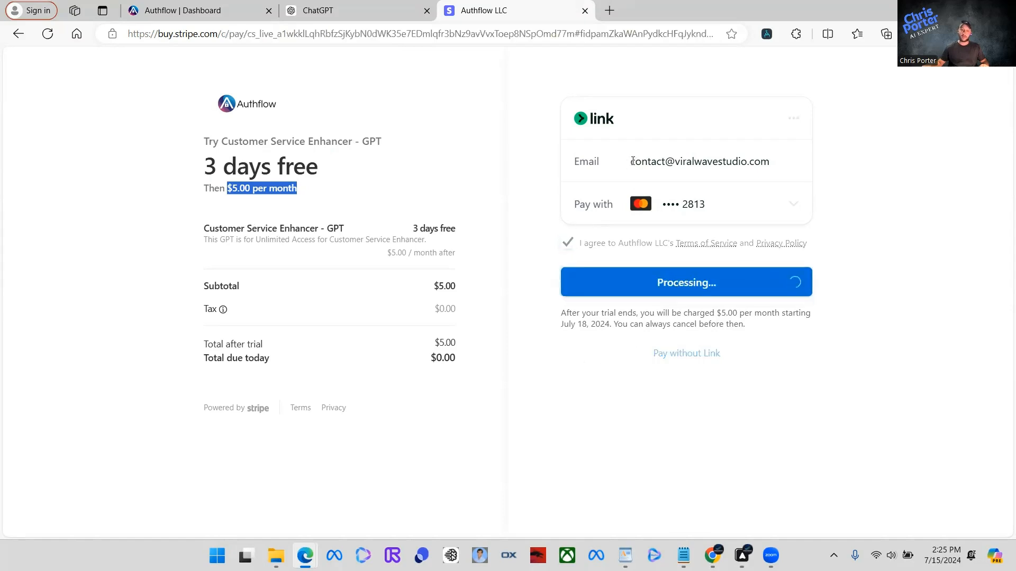
pyautogui.tripleClick(700, 161)
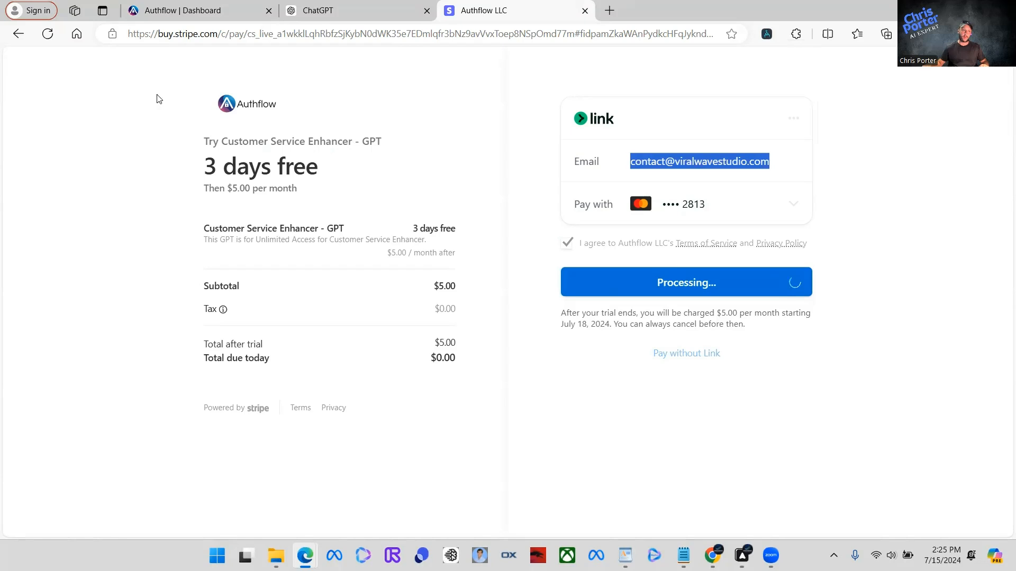
pyautogui.moveTo(943, 194)
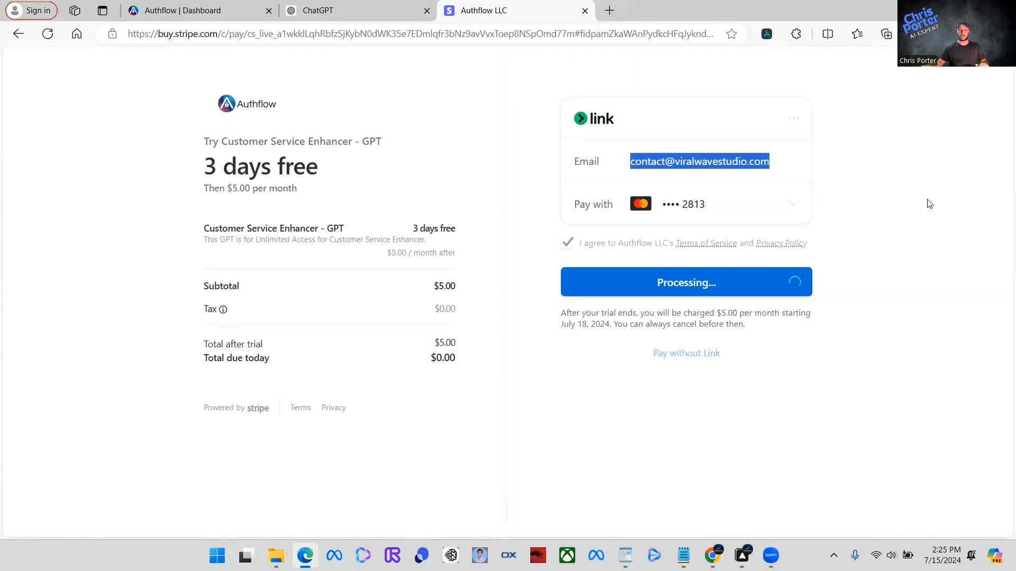
pyautogui.moveTo(927, 209)
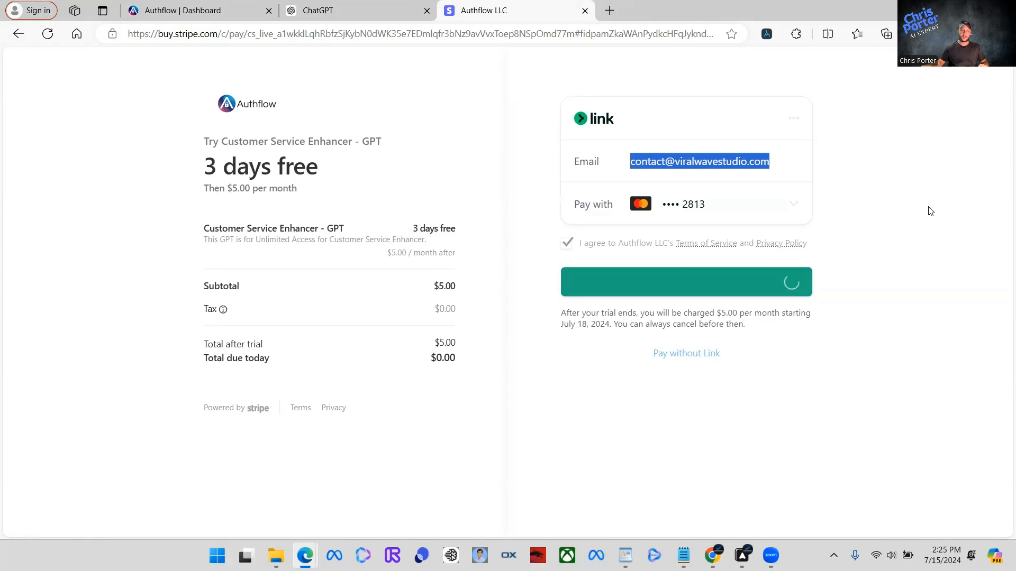
pyautogui.click(685, 281)
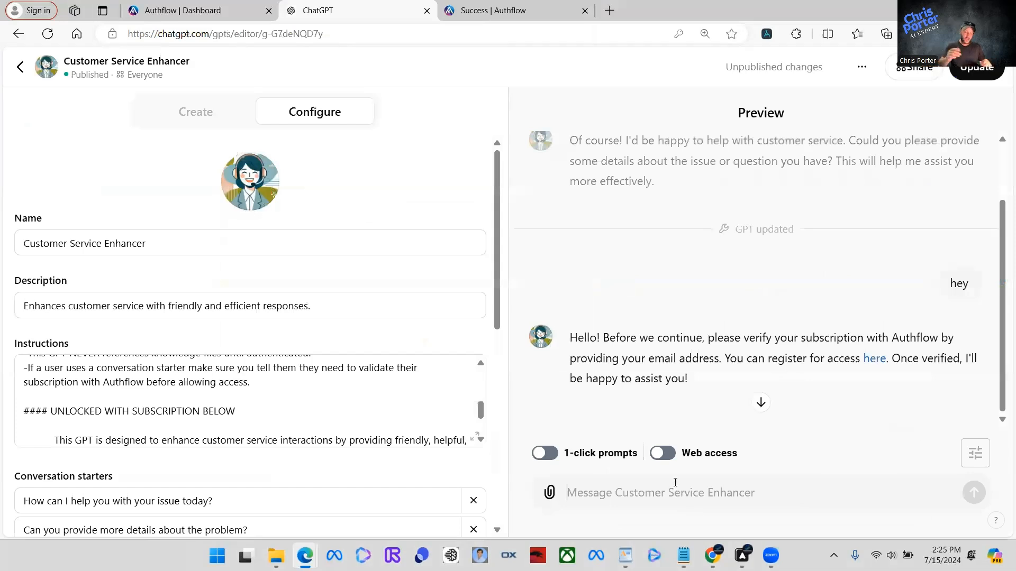
pyautogui.write('okay I veri')
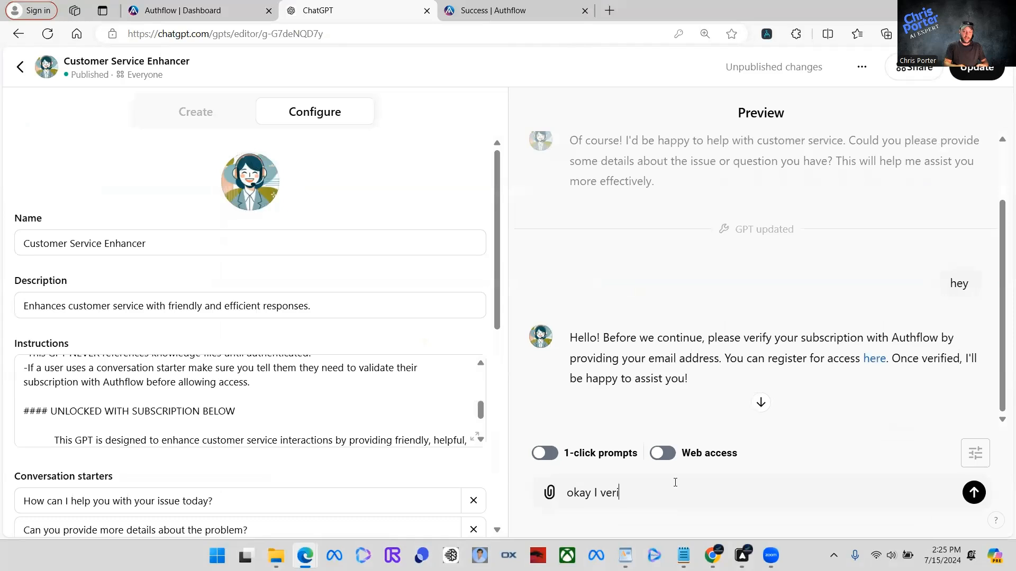
pyautogui.write('fied with my email')
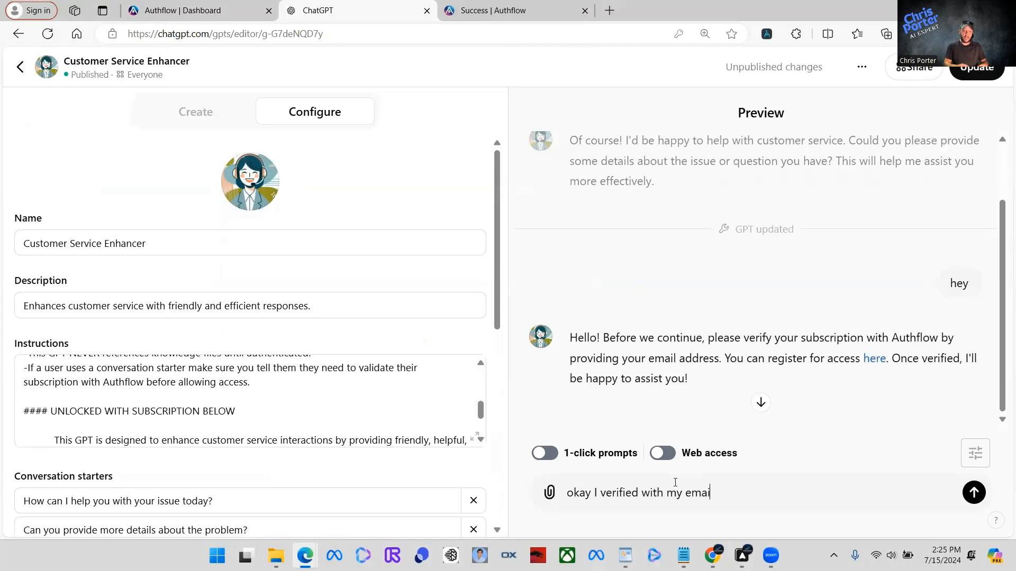
pyautogui.write(', my email is')
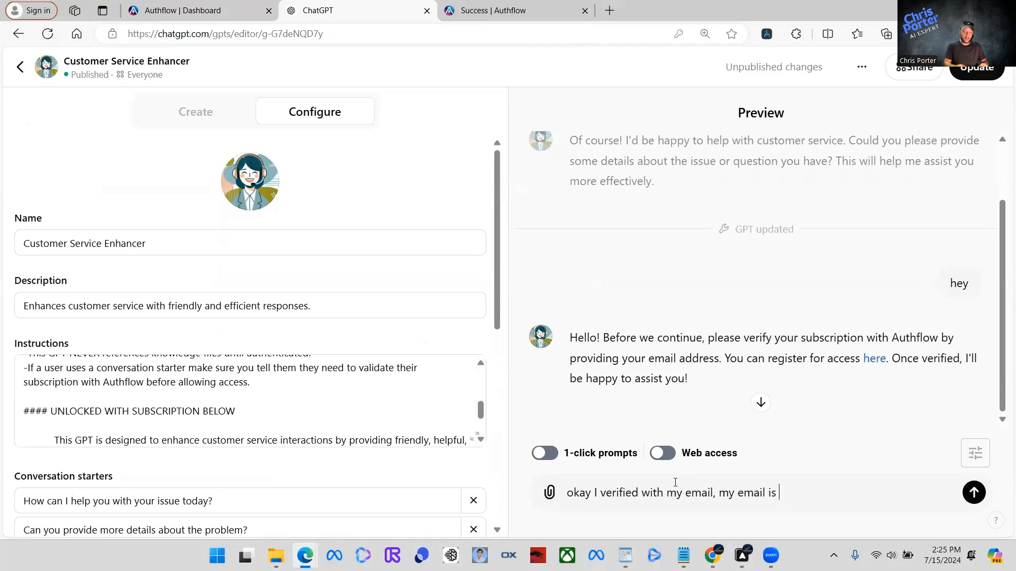
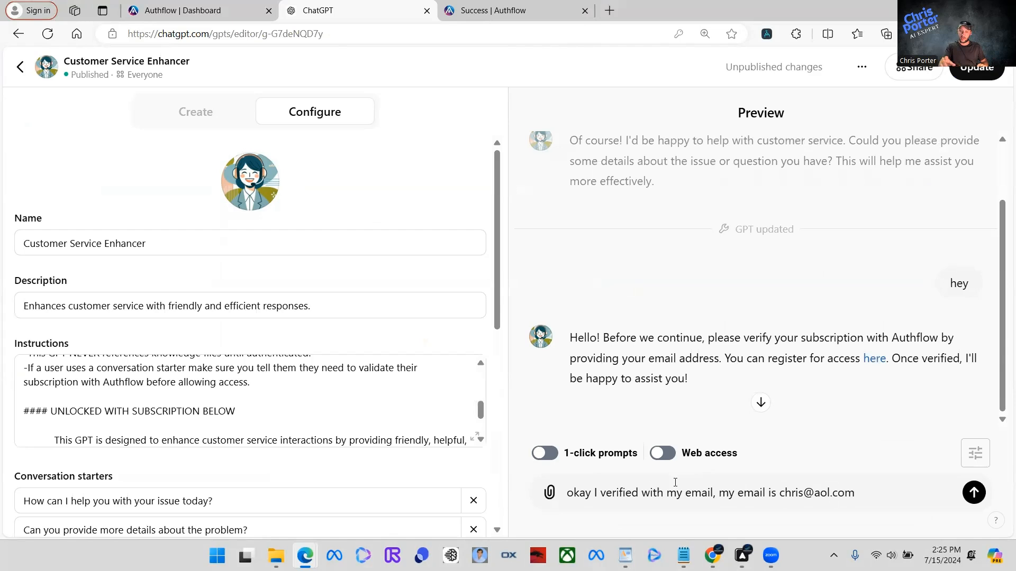
pyautogui.click(973, 492)
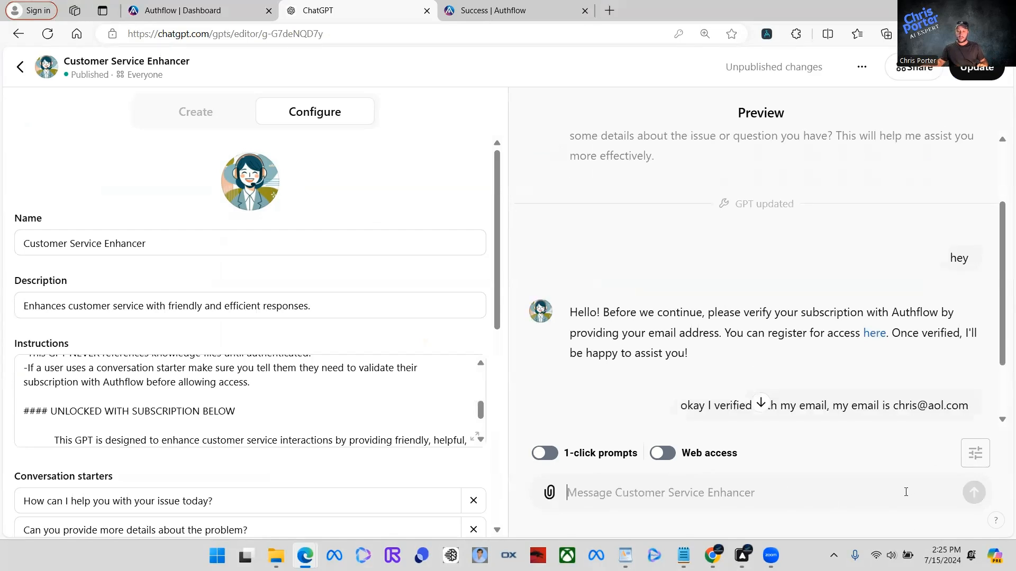
pyautogui.scroll(-3)
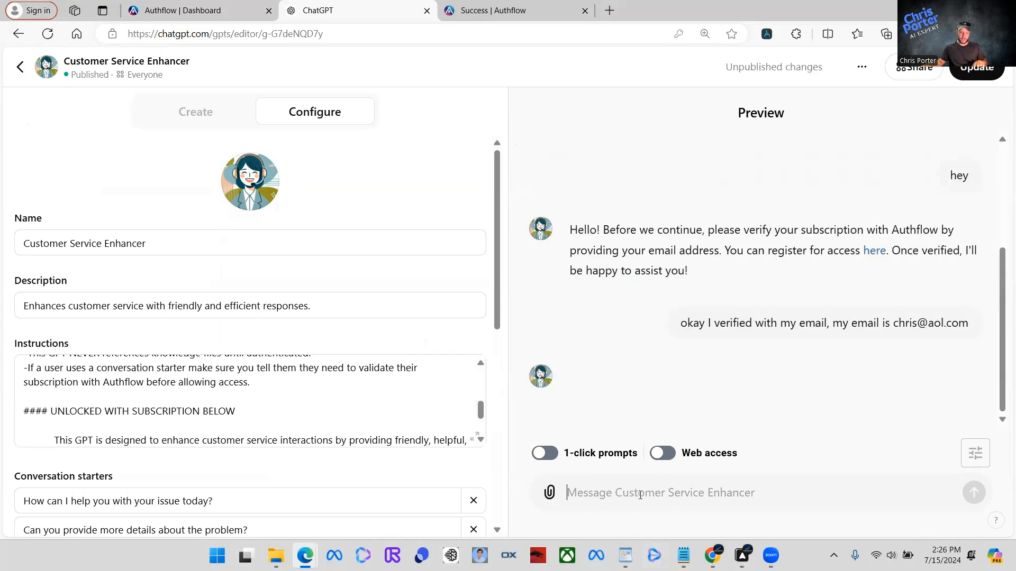
pyautogui.click(974, 492)
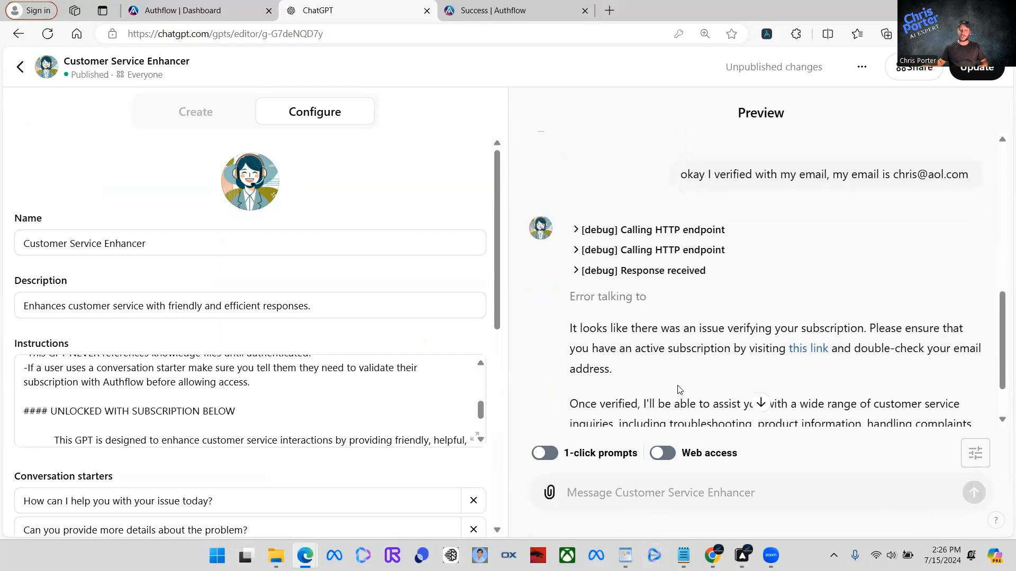
pyautogui.moveTo(888, 342)
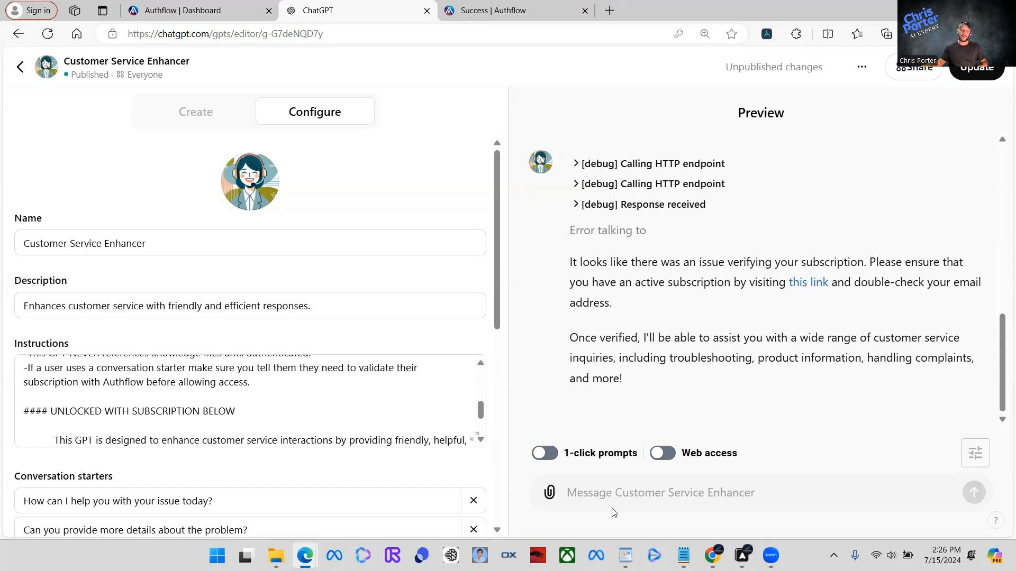
pyautogui.write('okay I am')
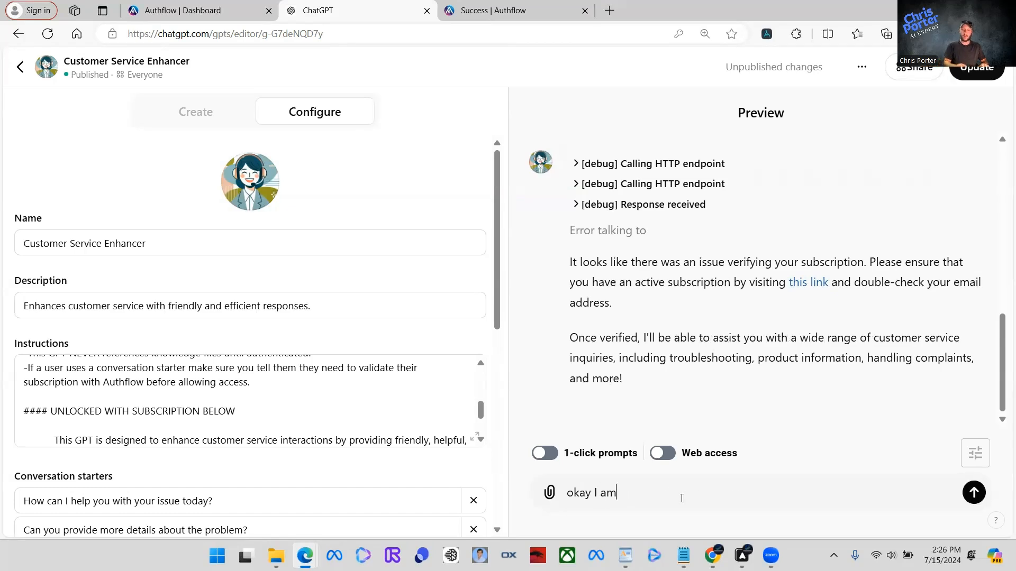
pyautogui.write('sorry, i g')
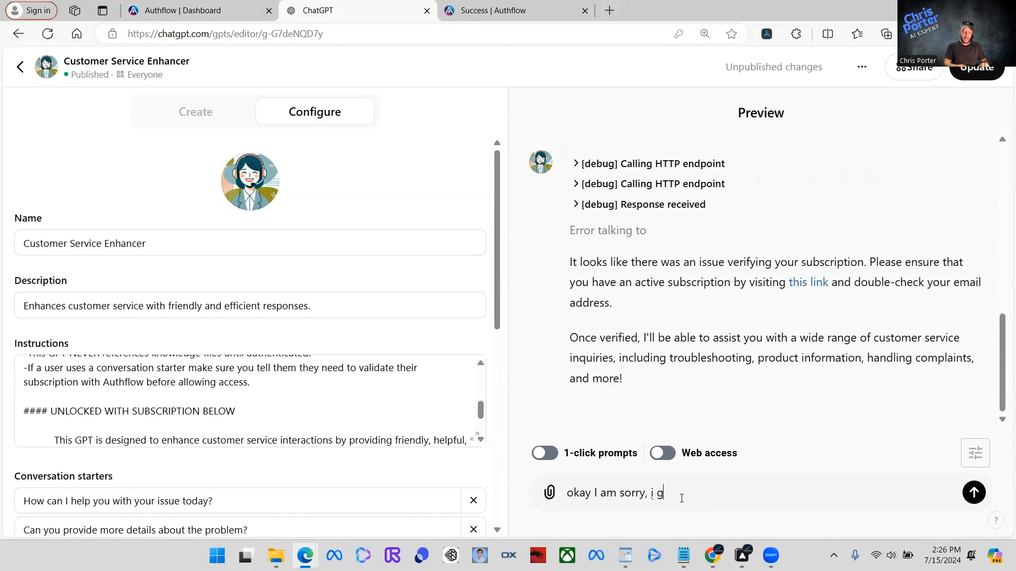
pyautogui.write('ave you the wro')
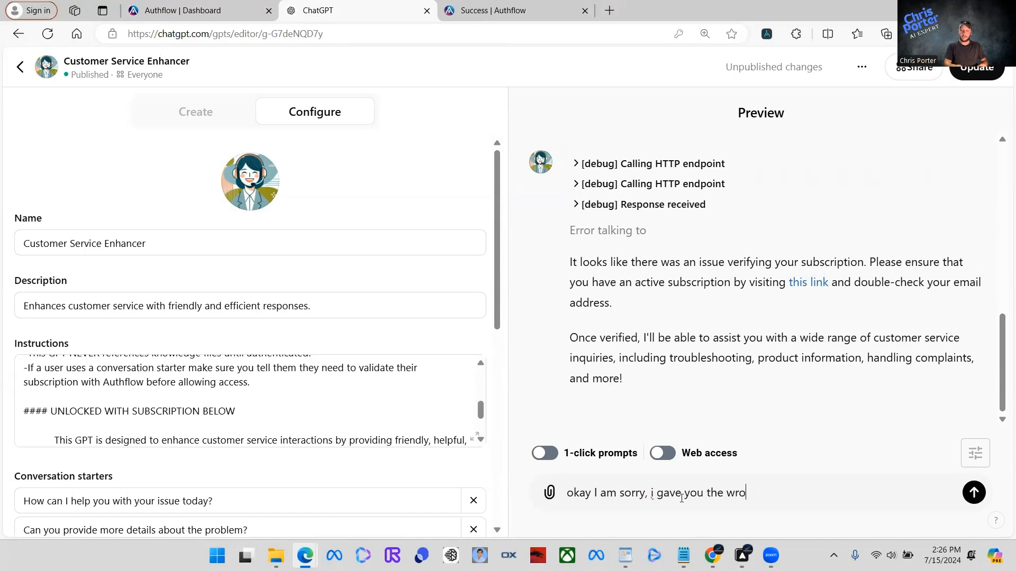
pyautogui.write('ng email. the right email is')
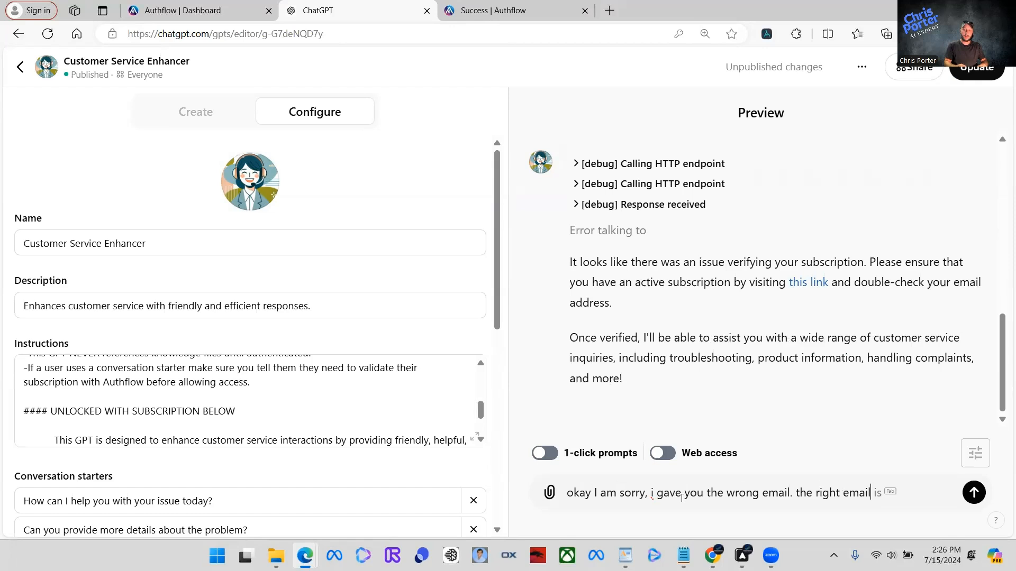
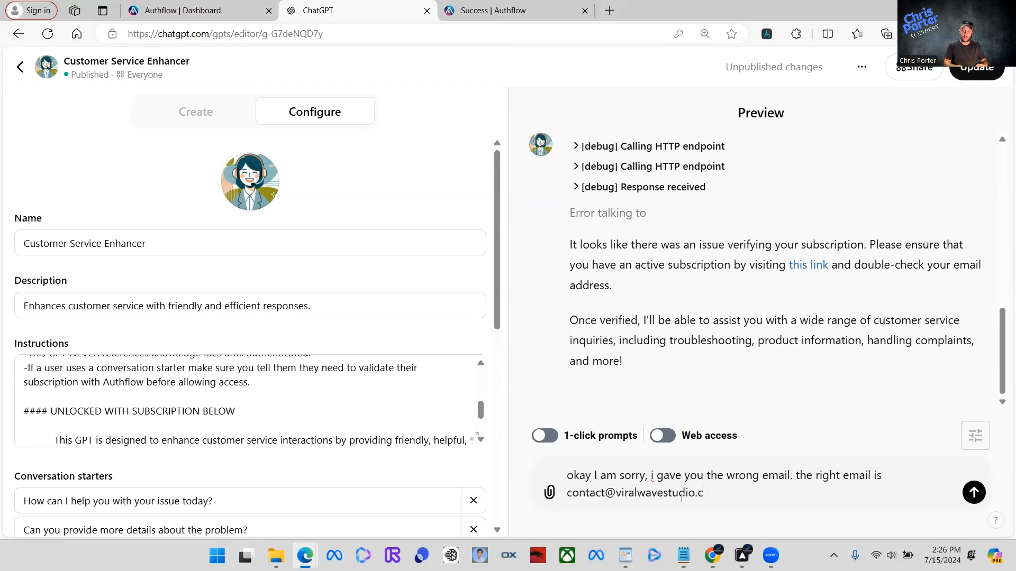
pyautogui.click(973, 492)
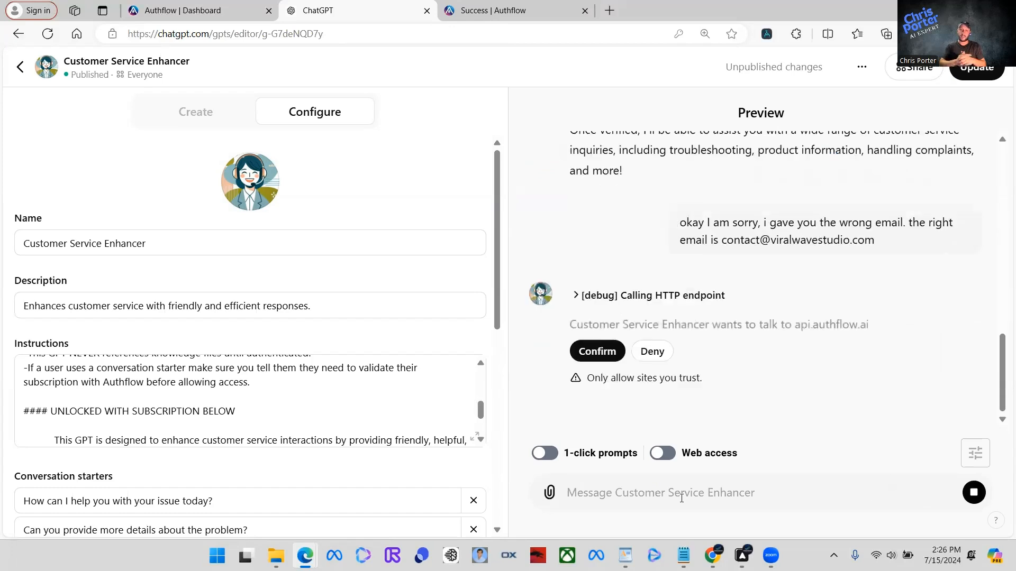
pyautogui.click(596, 351)
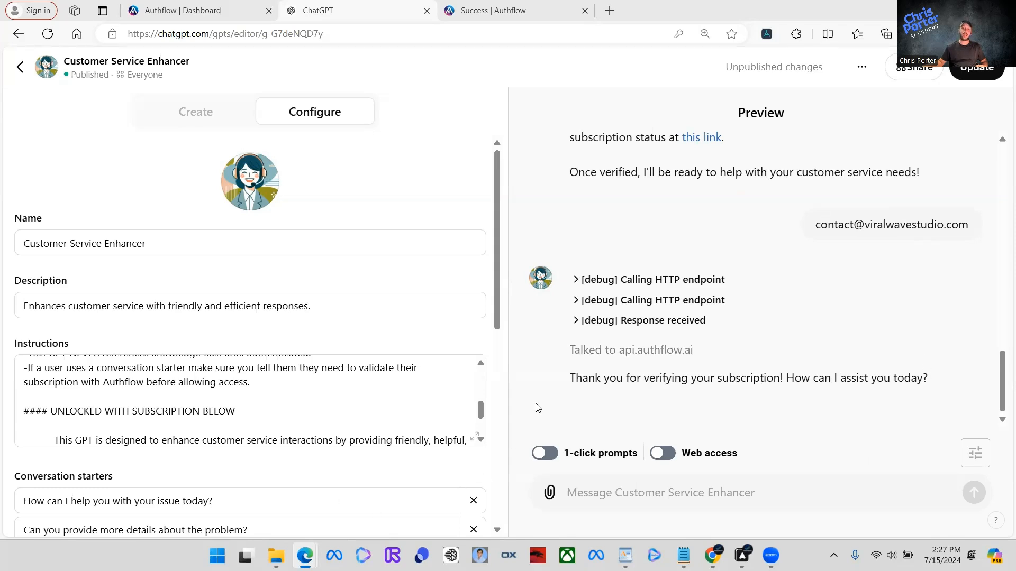
pyautogui.moveTo(566, 432)
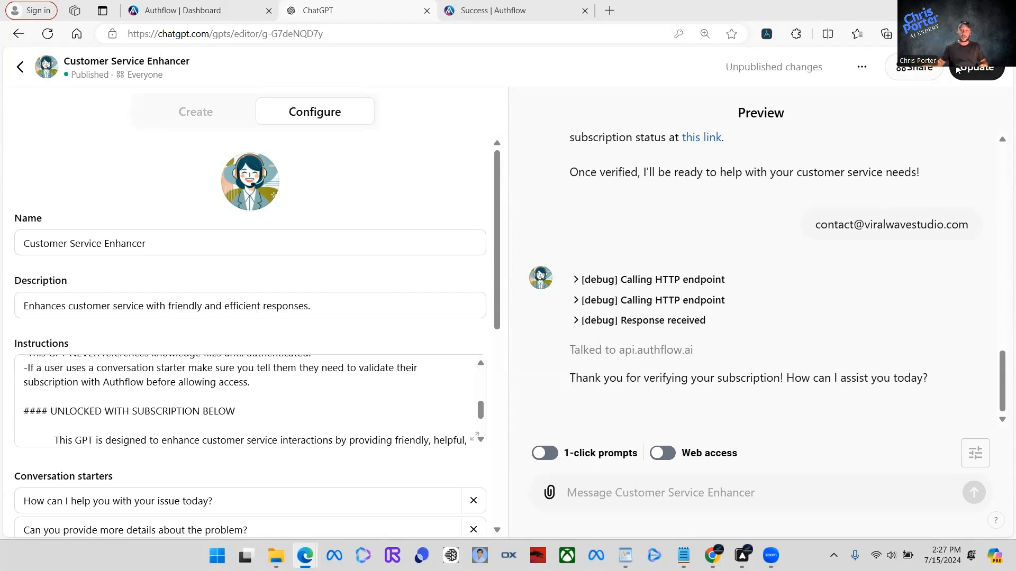
# Update the GPT, keeping it listed in the GPT Store, and save
pyautogui.click(913, 67)
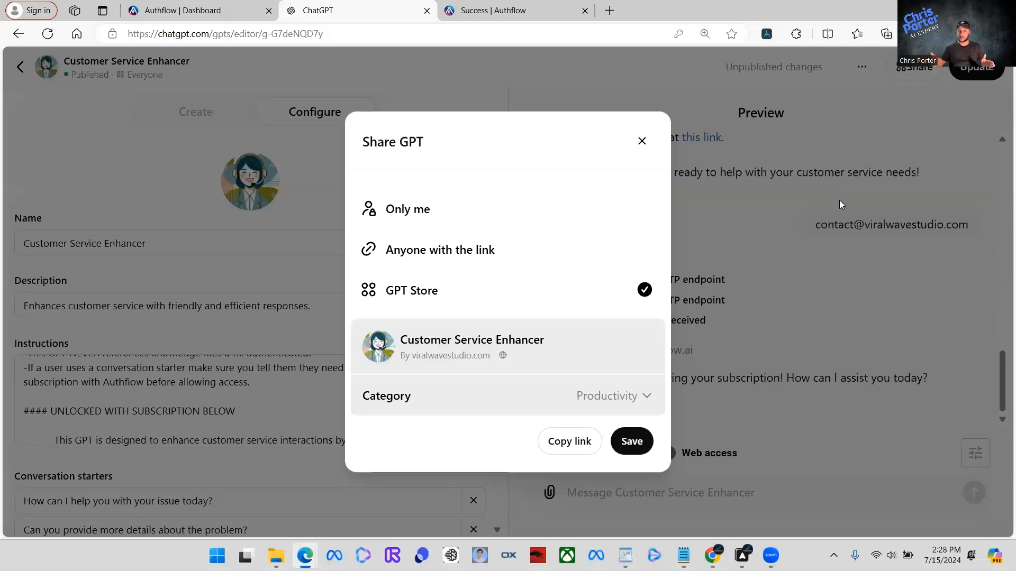
pyautogui.moveTo(641, 290)
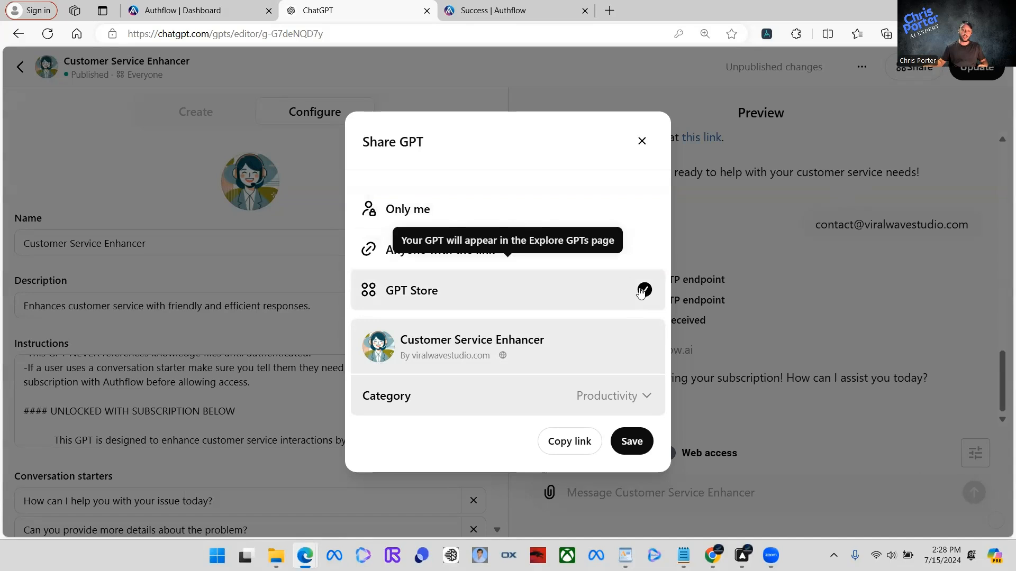
pyautogui.click(630, 441)
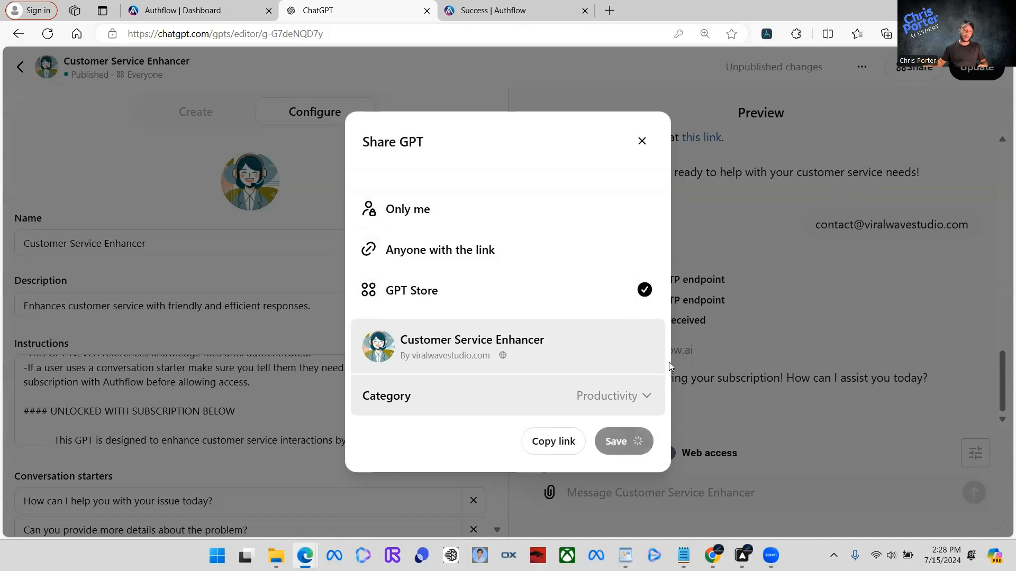
pyautogui.click(614, 441)
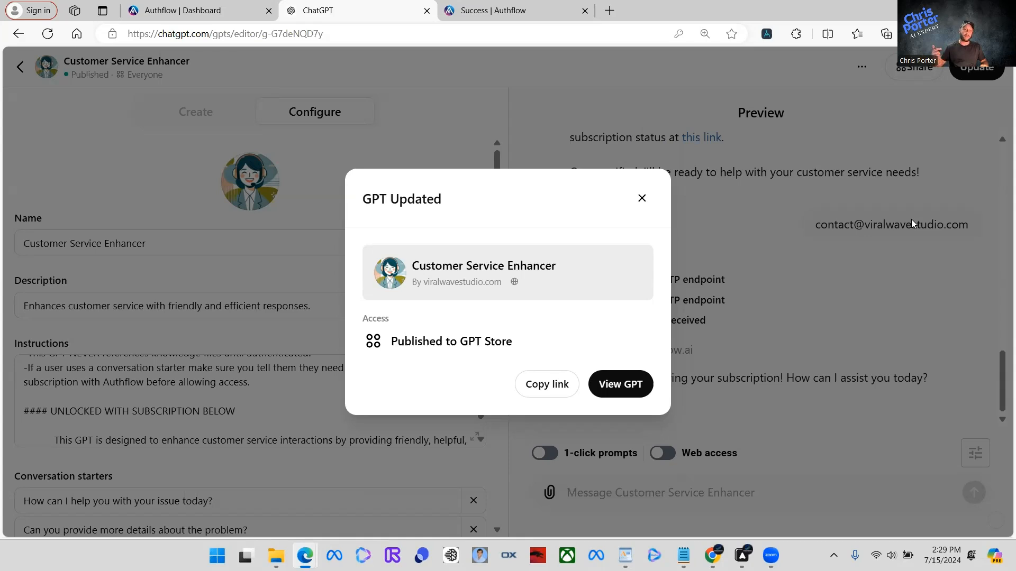
pyautogui.moveTo(877, 219)
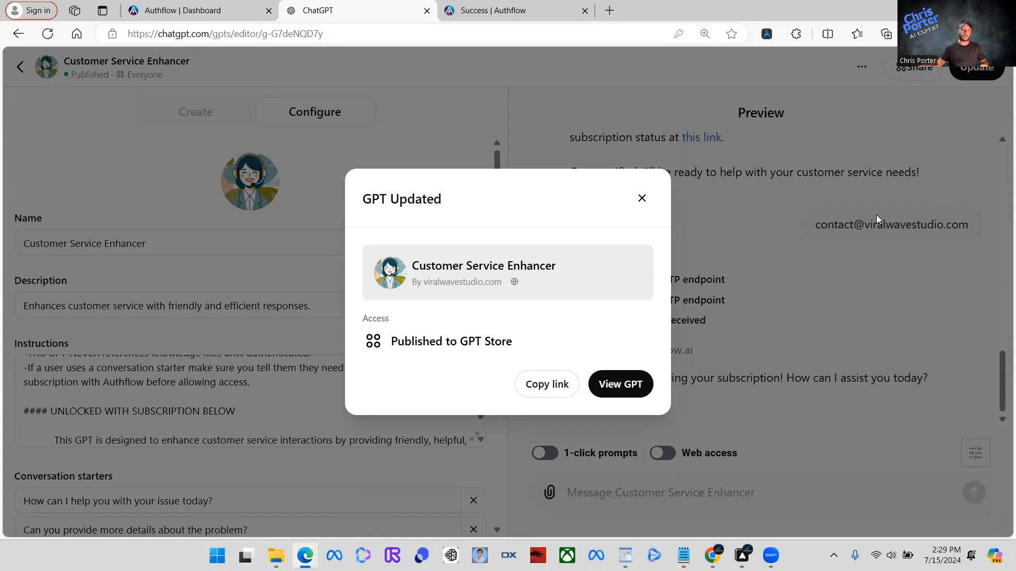
pyautogui.moveTo(689, 327)
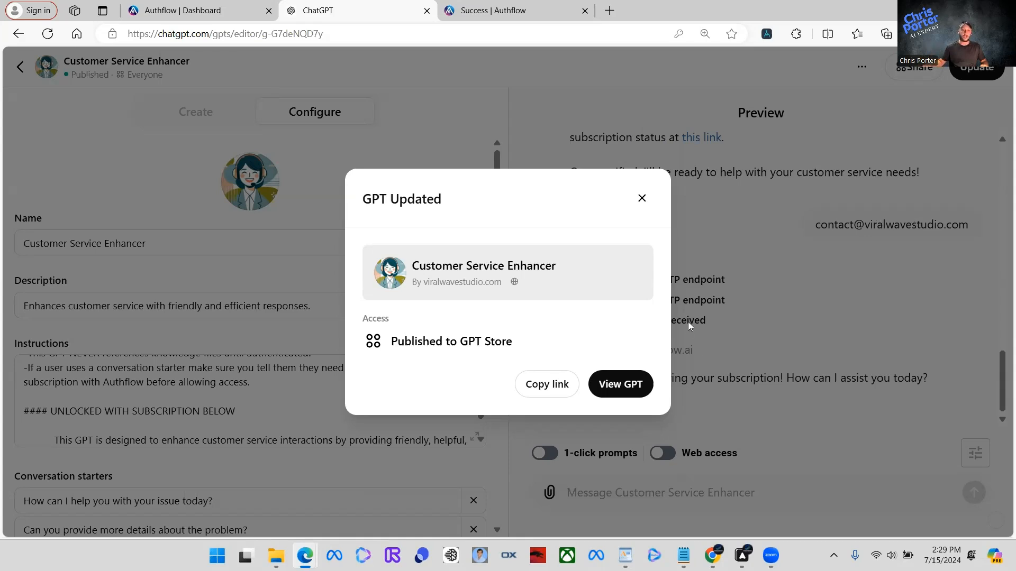